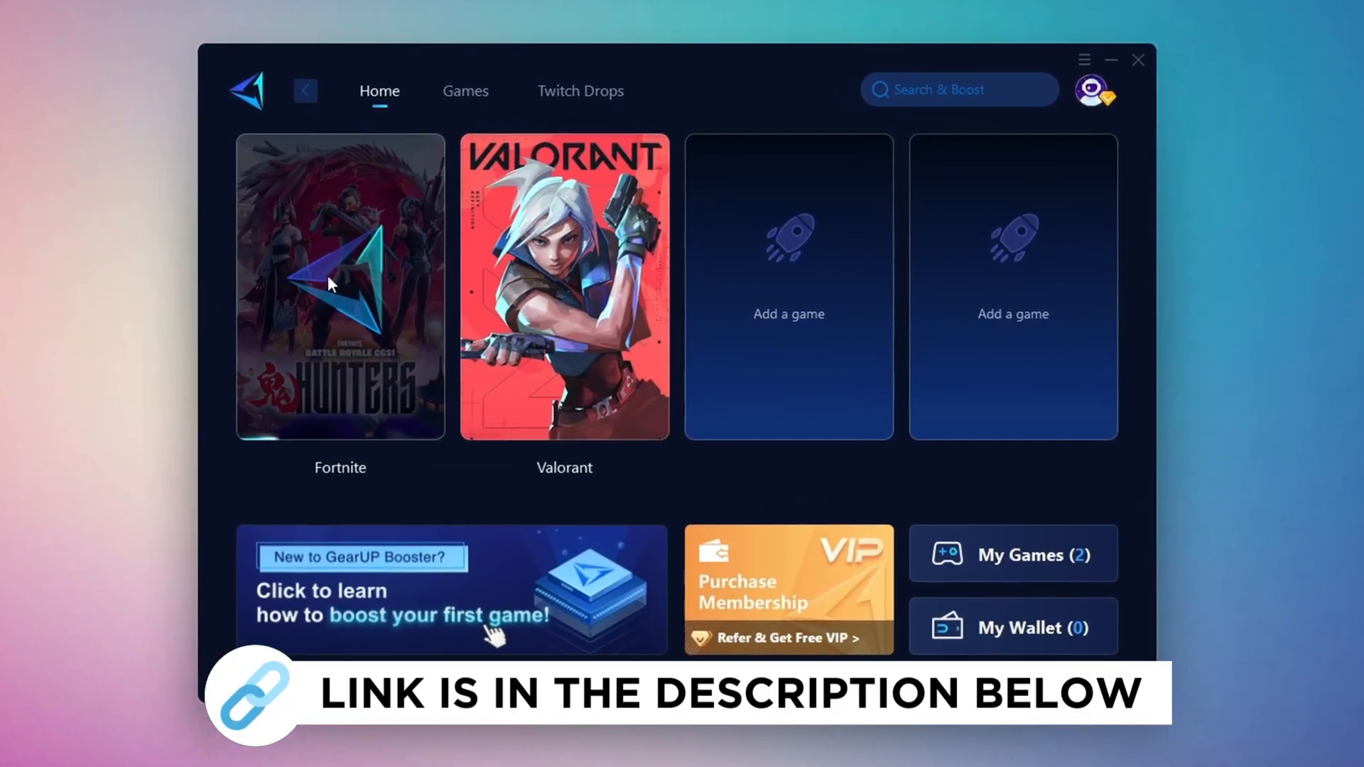
# Step: Select the Fortnite game card in GearUP Booster as the game to boost
pyautogui.click(471, 90)
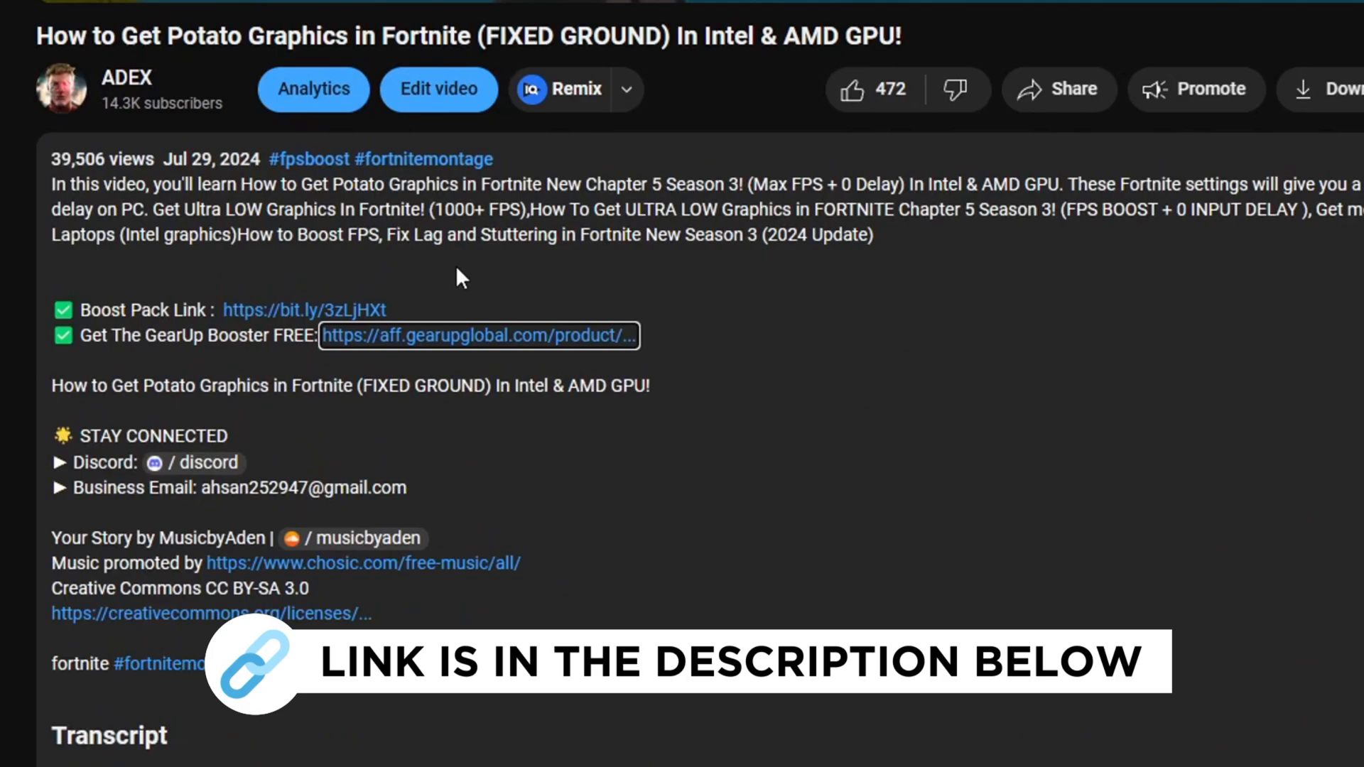
# Step: Scroll down the YouTube video description to the download links
pyautogui.scroll(-3)
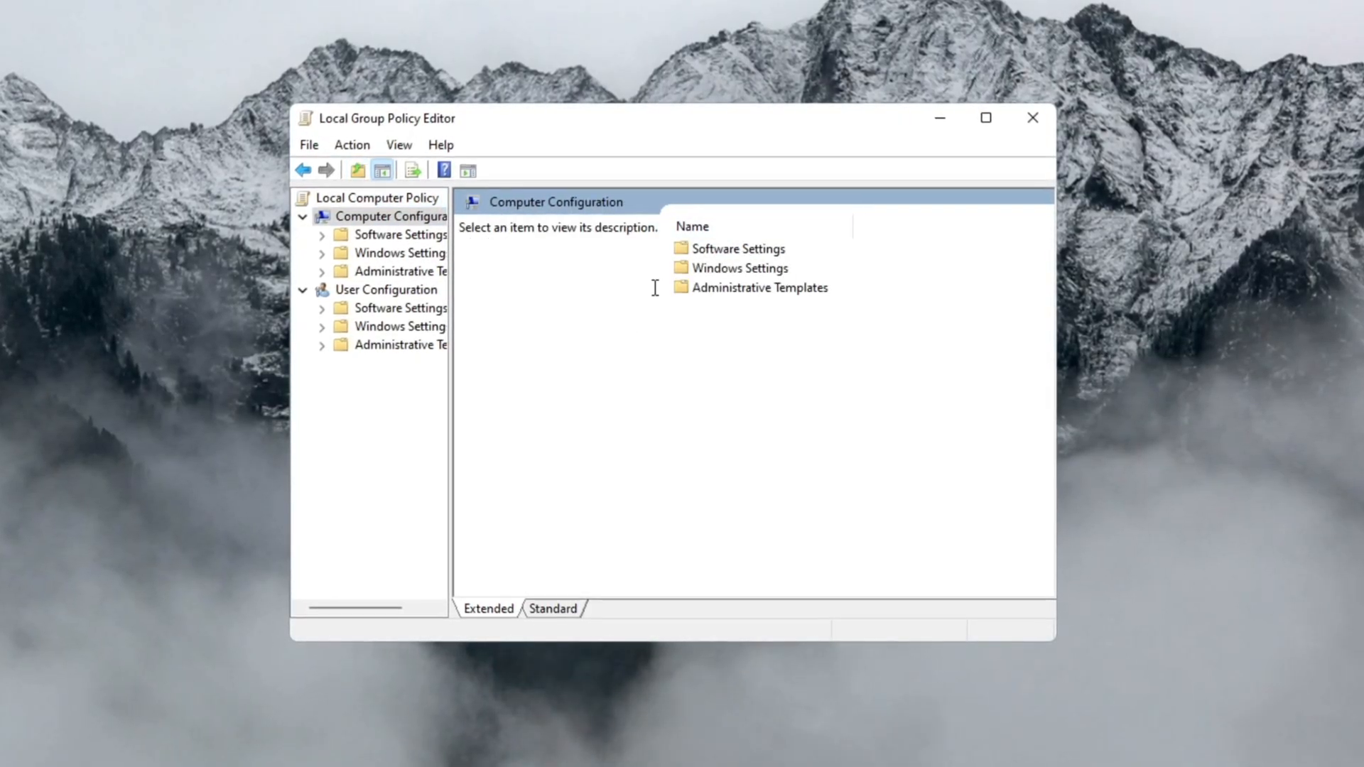
# Step: Navigate into Power Management's Power Throttling Settings and select Turn off Power Throttling
pyautogui.doubleClick(761, 287)
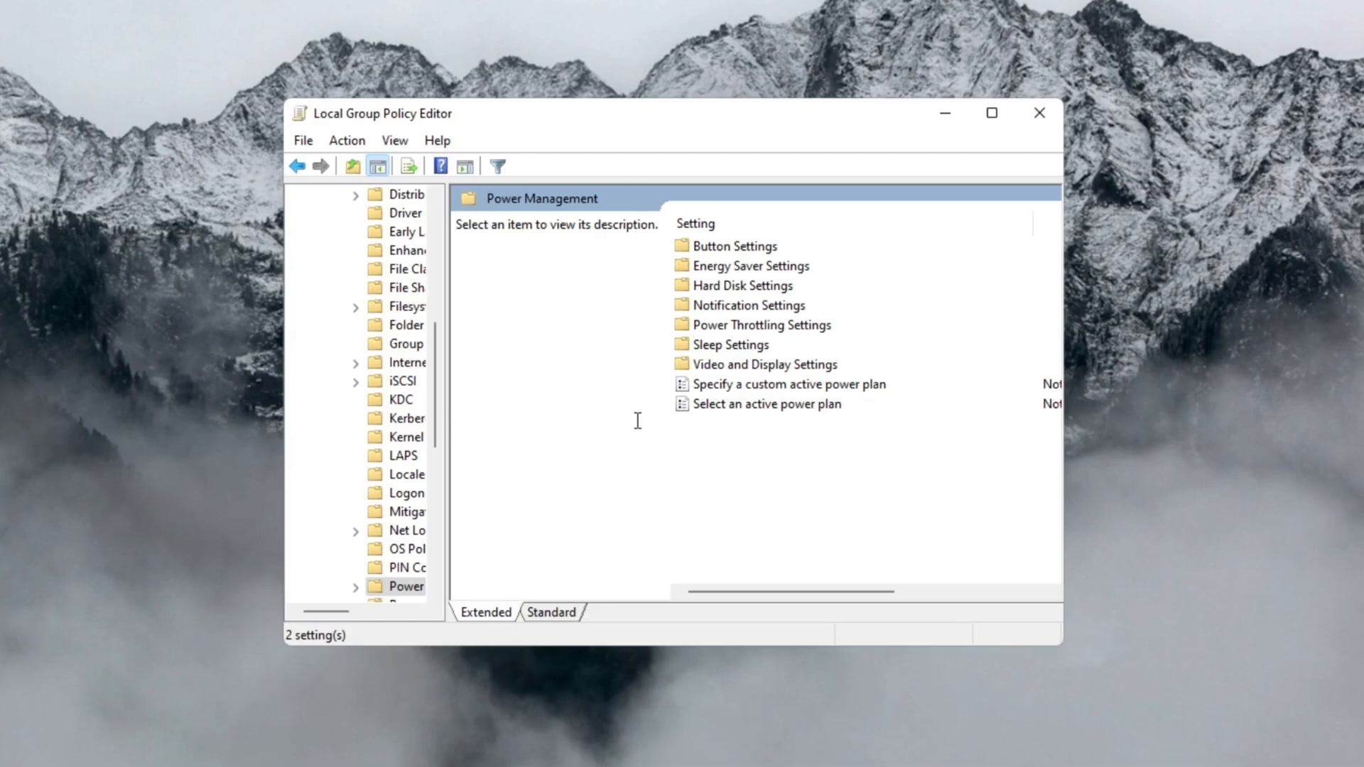
pyautogui.click(763, 324)
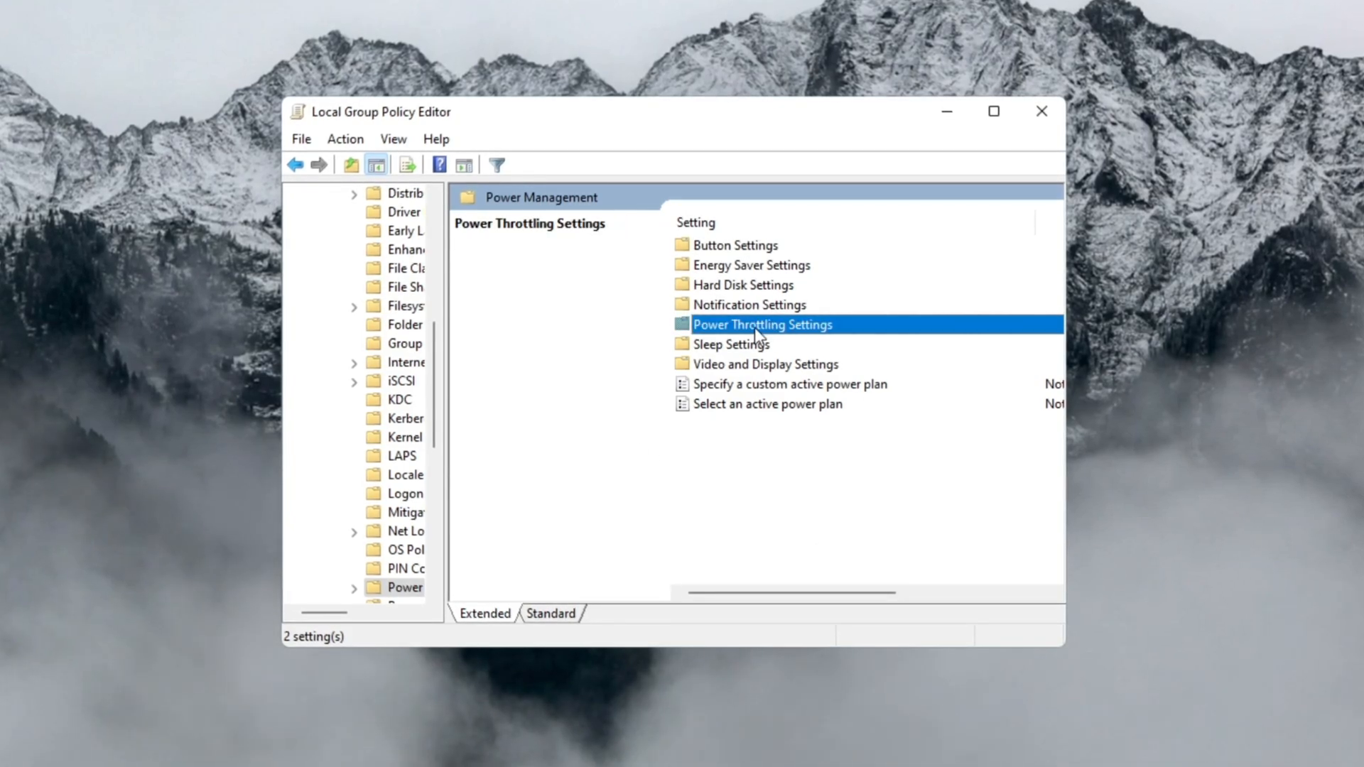
pyautogui.doubleClick(763, 324)
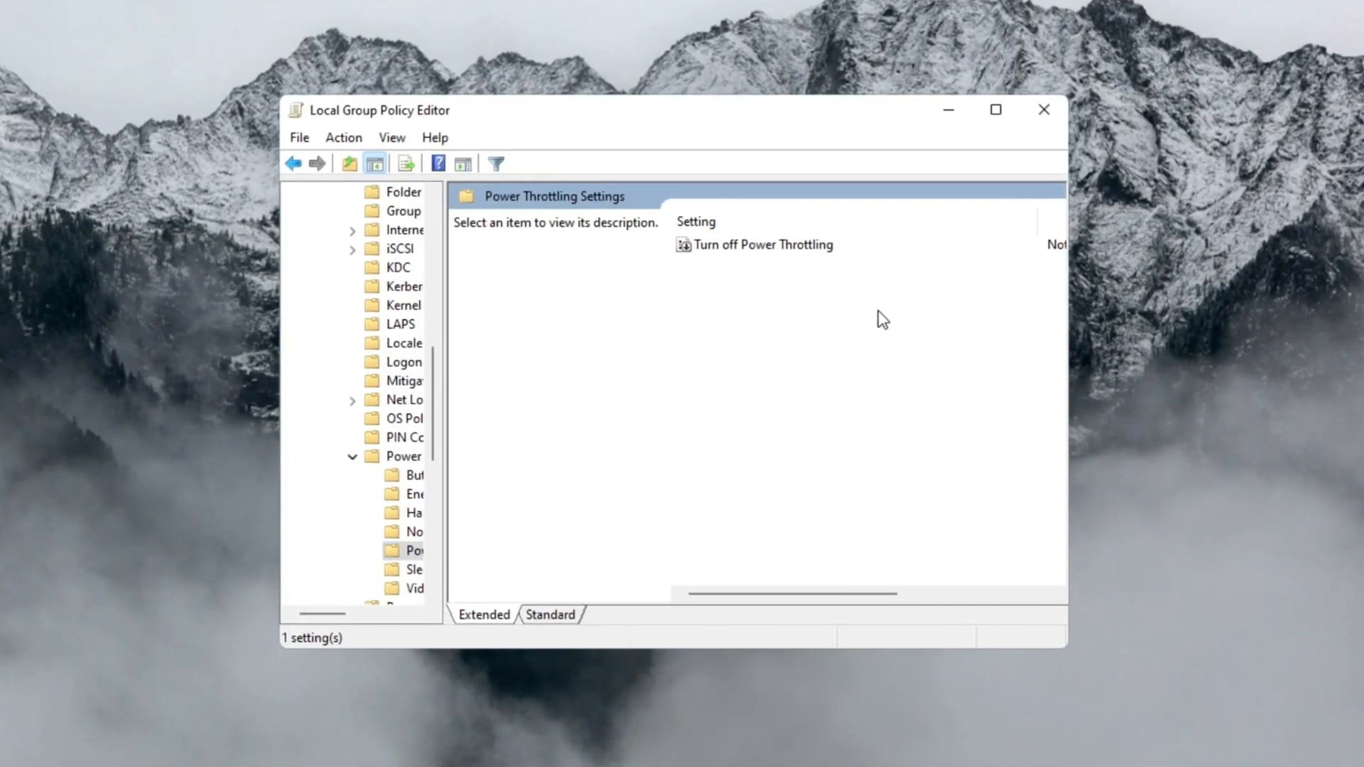
pyautogui.click(764, 244)
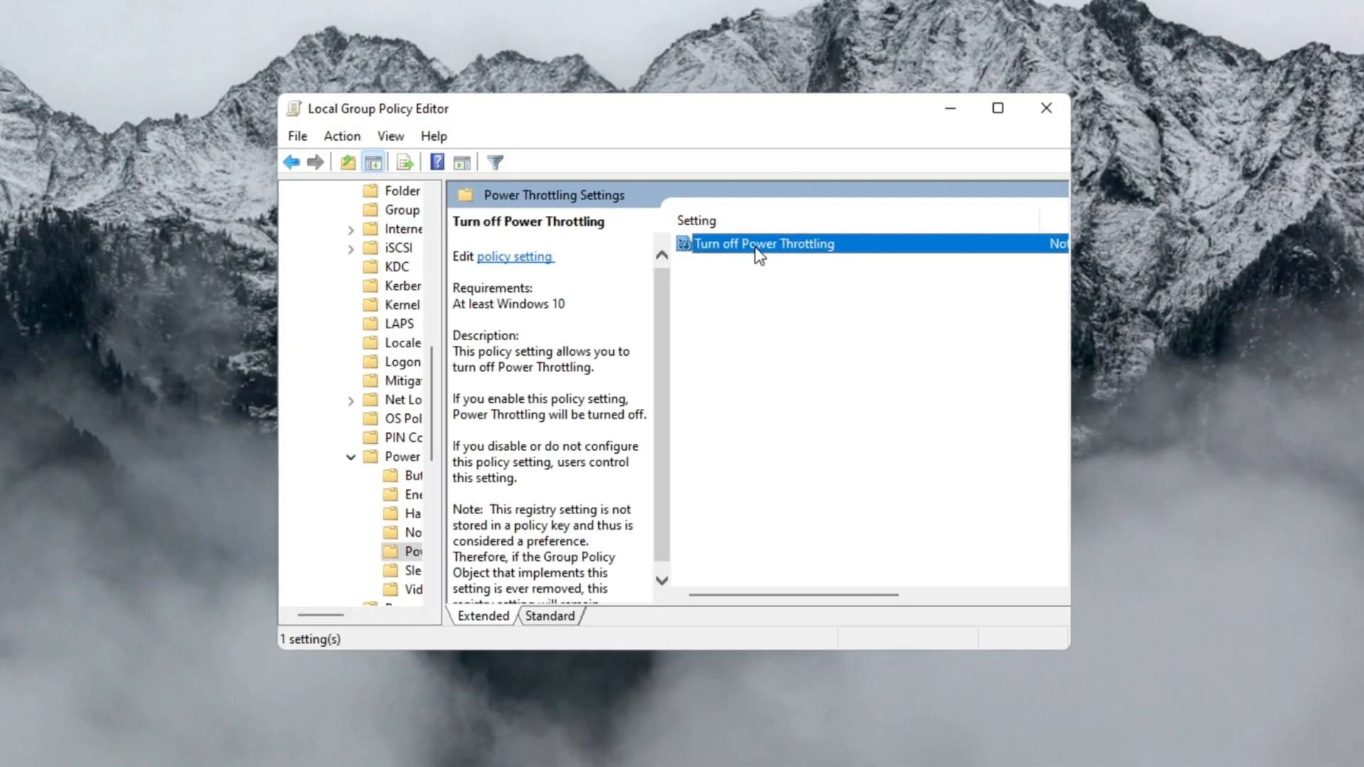
pyautogui.moveTo(810, 265)
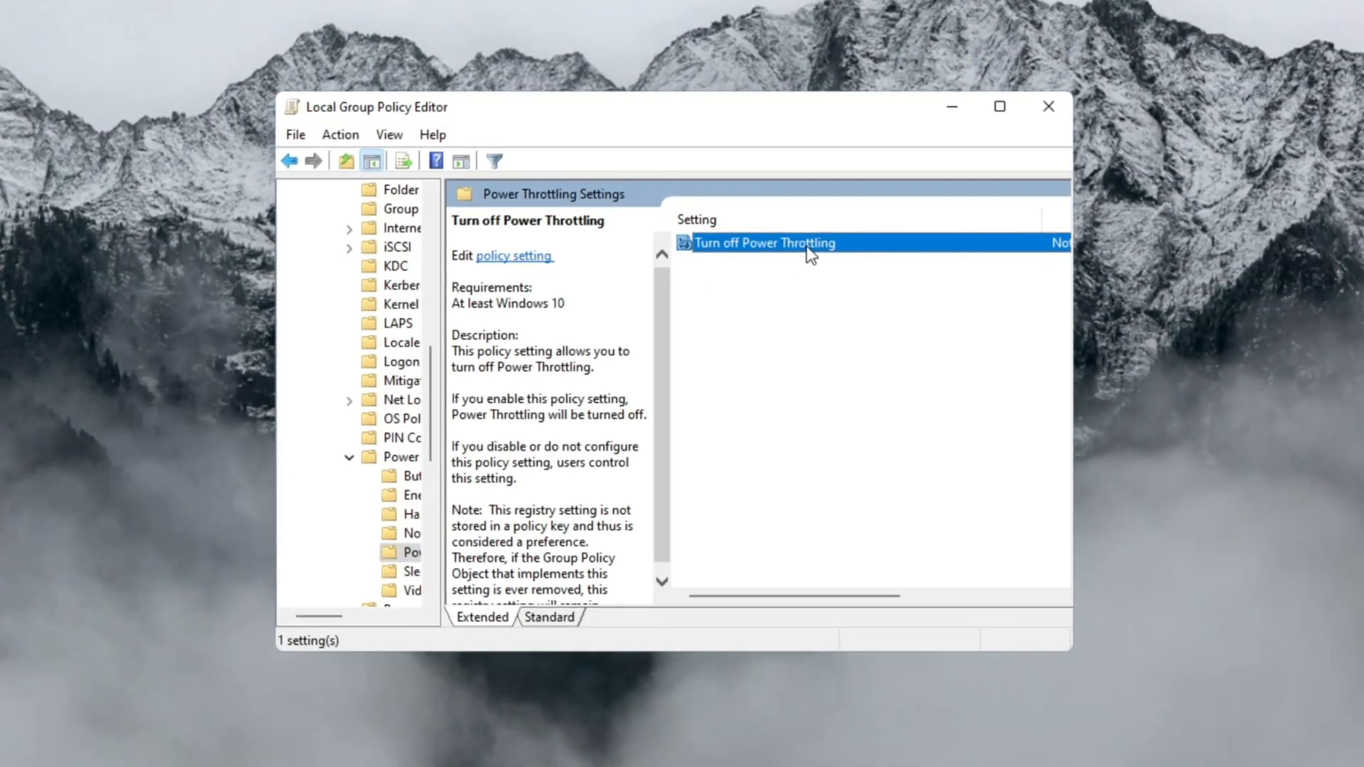
# Step: Set the Turn off Power Throttling policy to Enabled
pyautogui.doubleClick(764, 243)
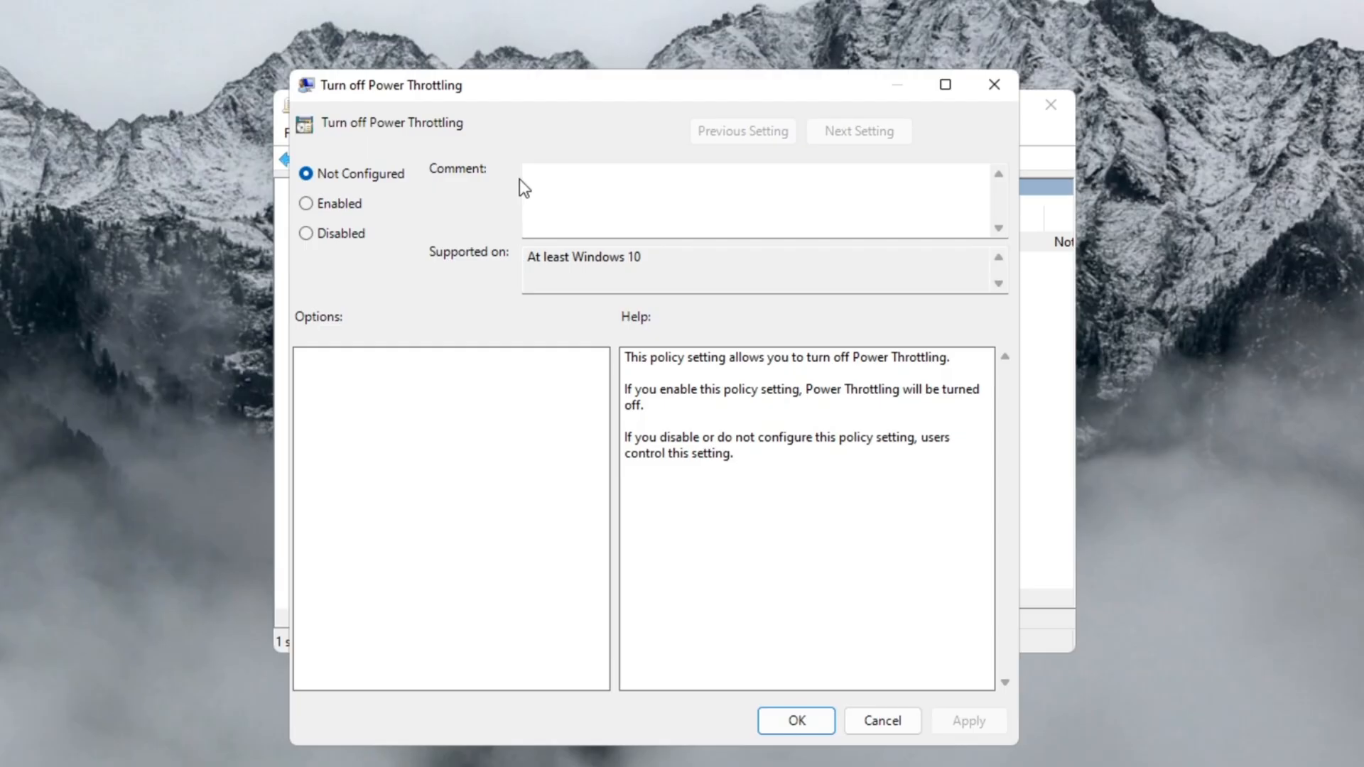
pyautogui.click(305, 202)
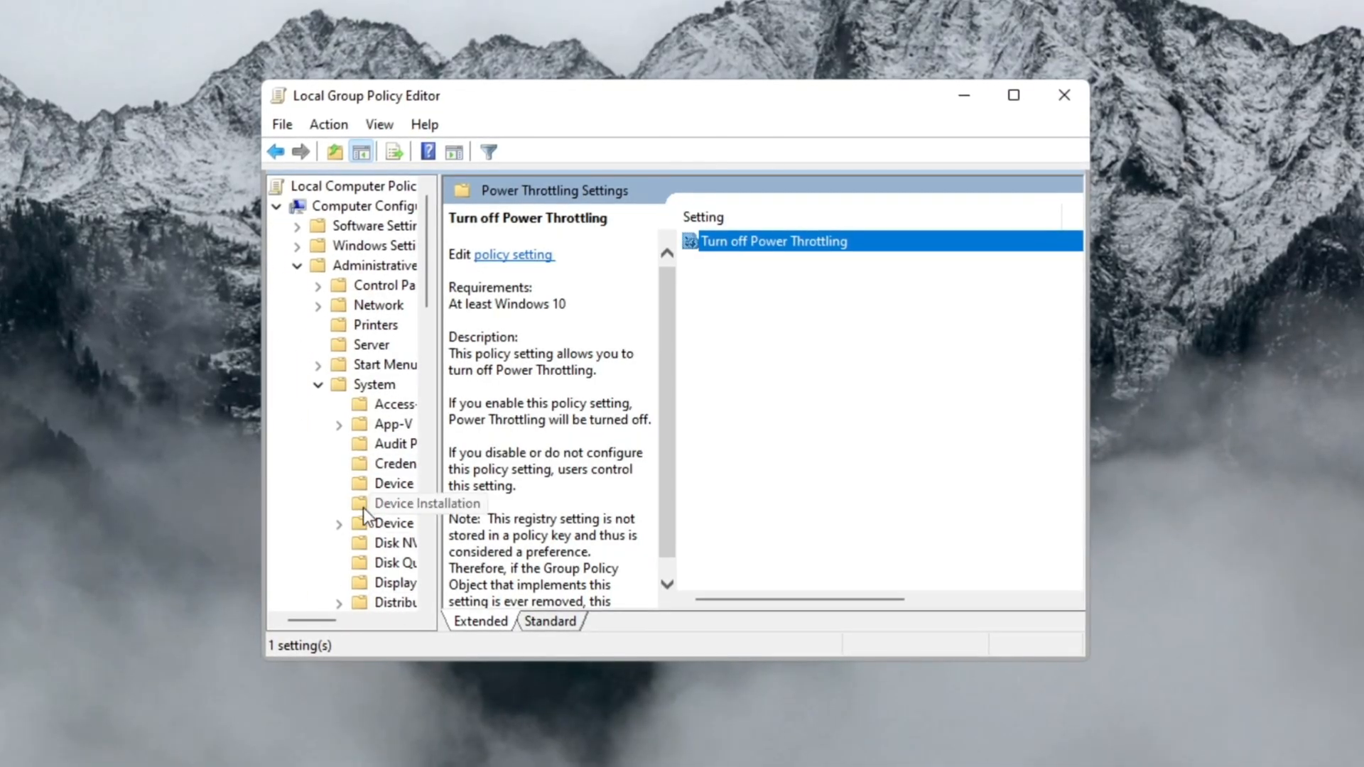
pyautogui.moveTo(678, 366)
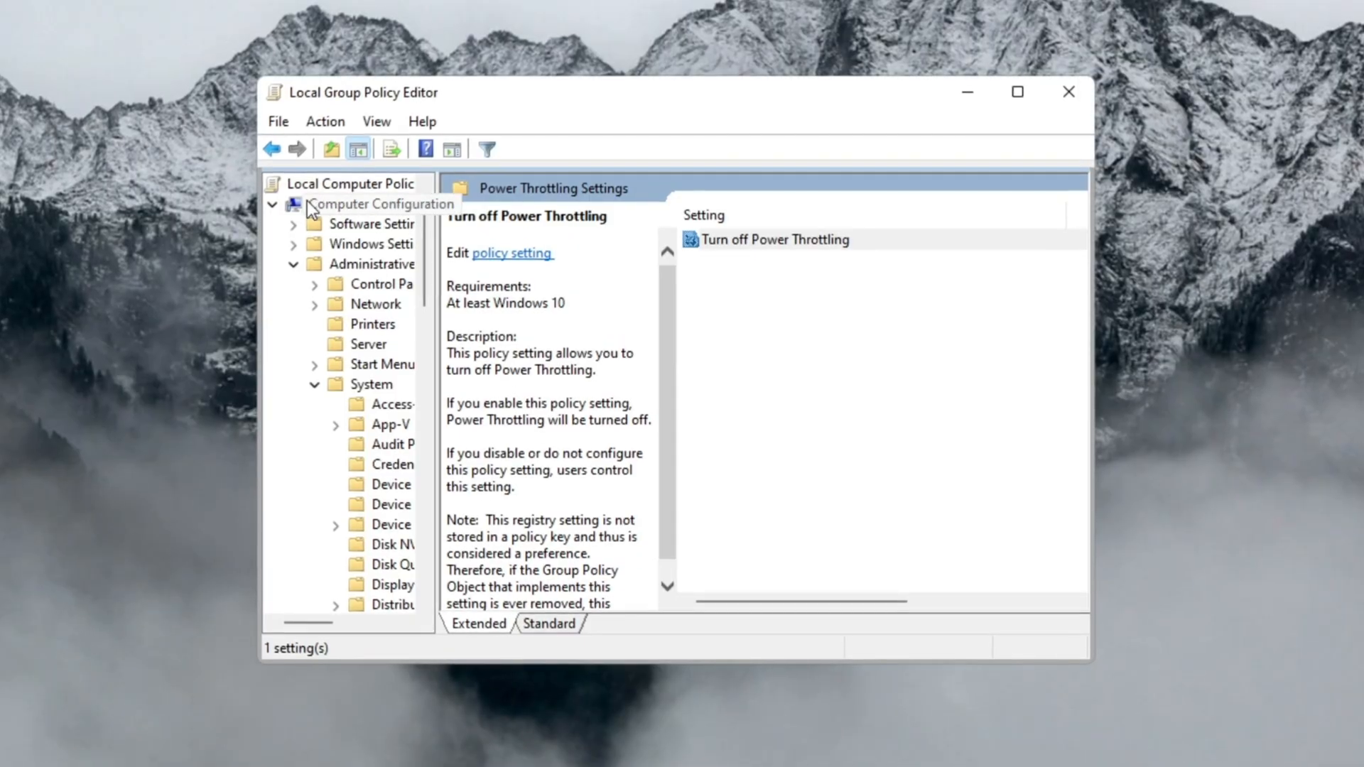
# Step: Go back up three folder levels to Administrative Templates
pyautogui.click(272, 148)
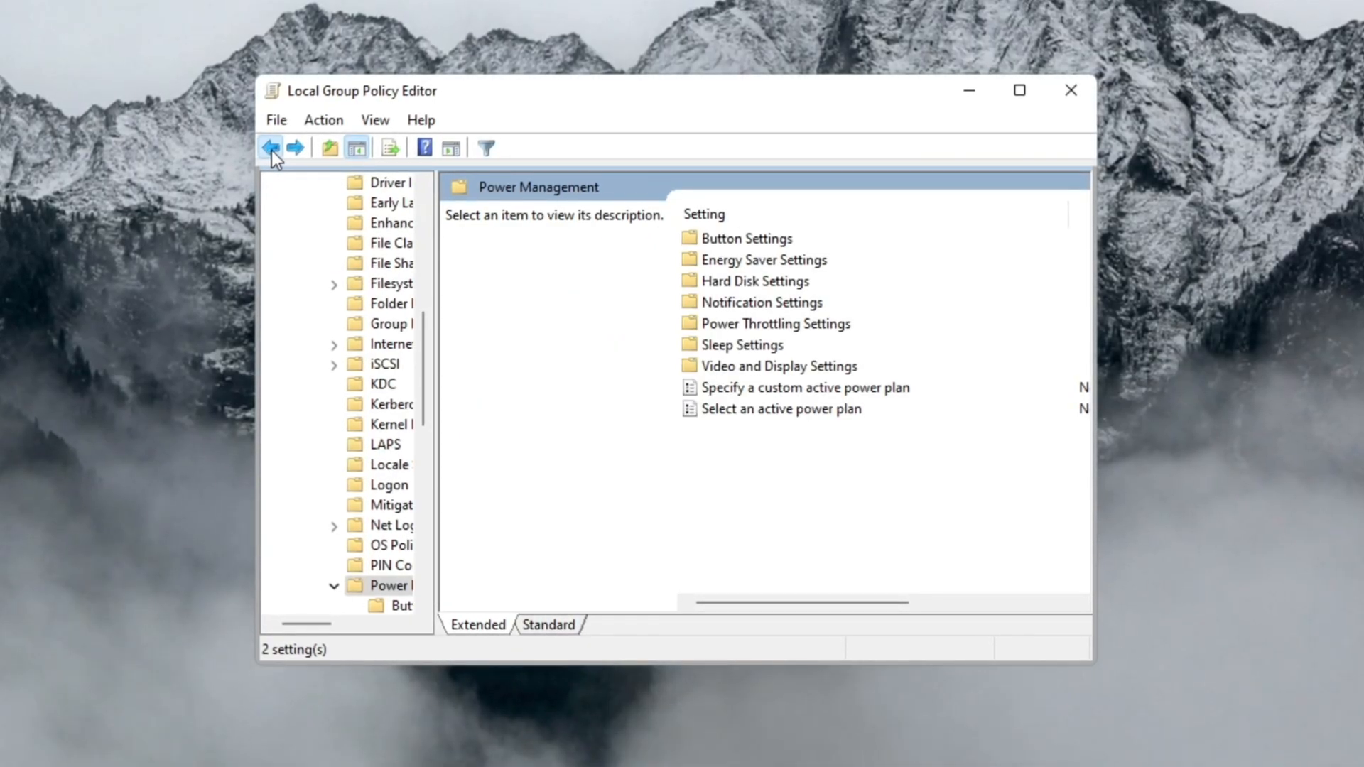
pyautogui.click(270, 147)
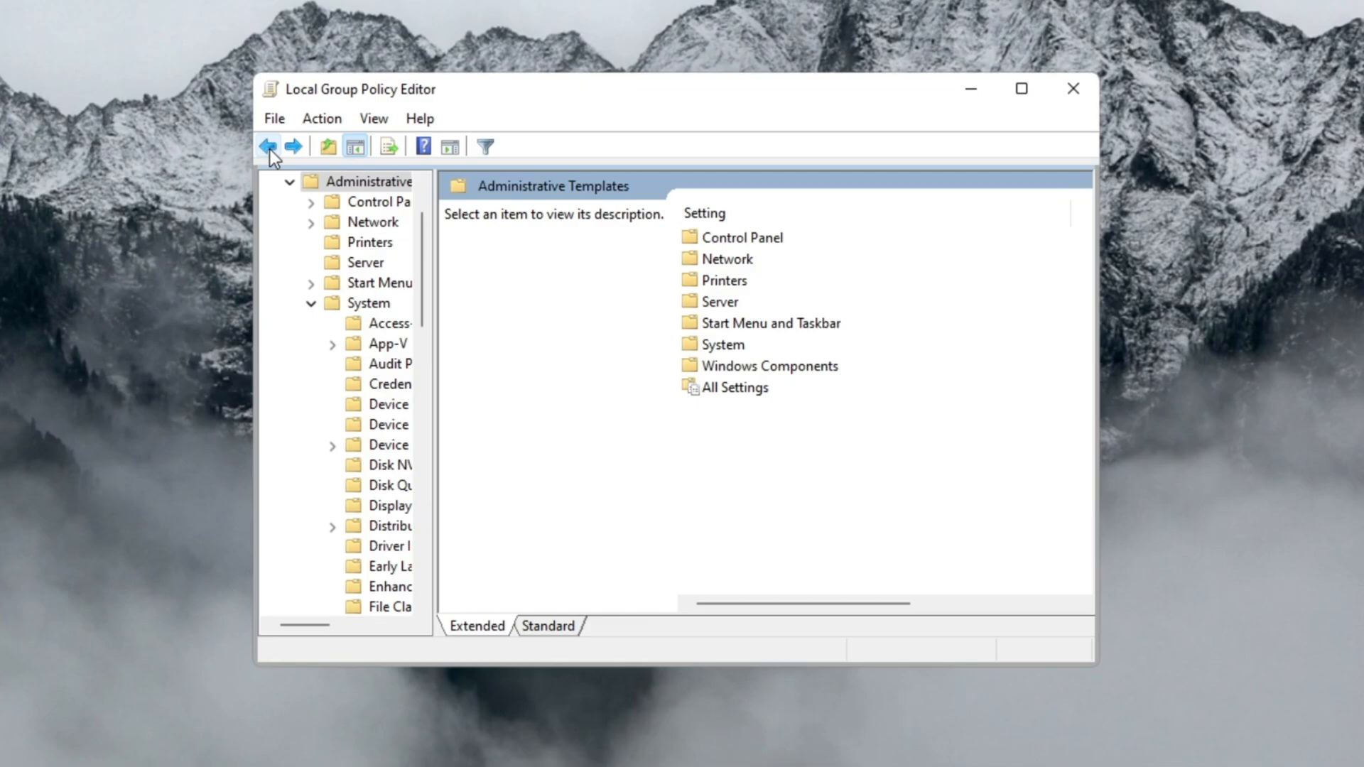
pyautogui.click(267, 145)
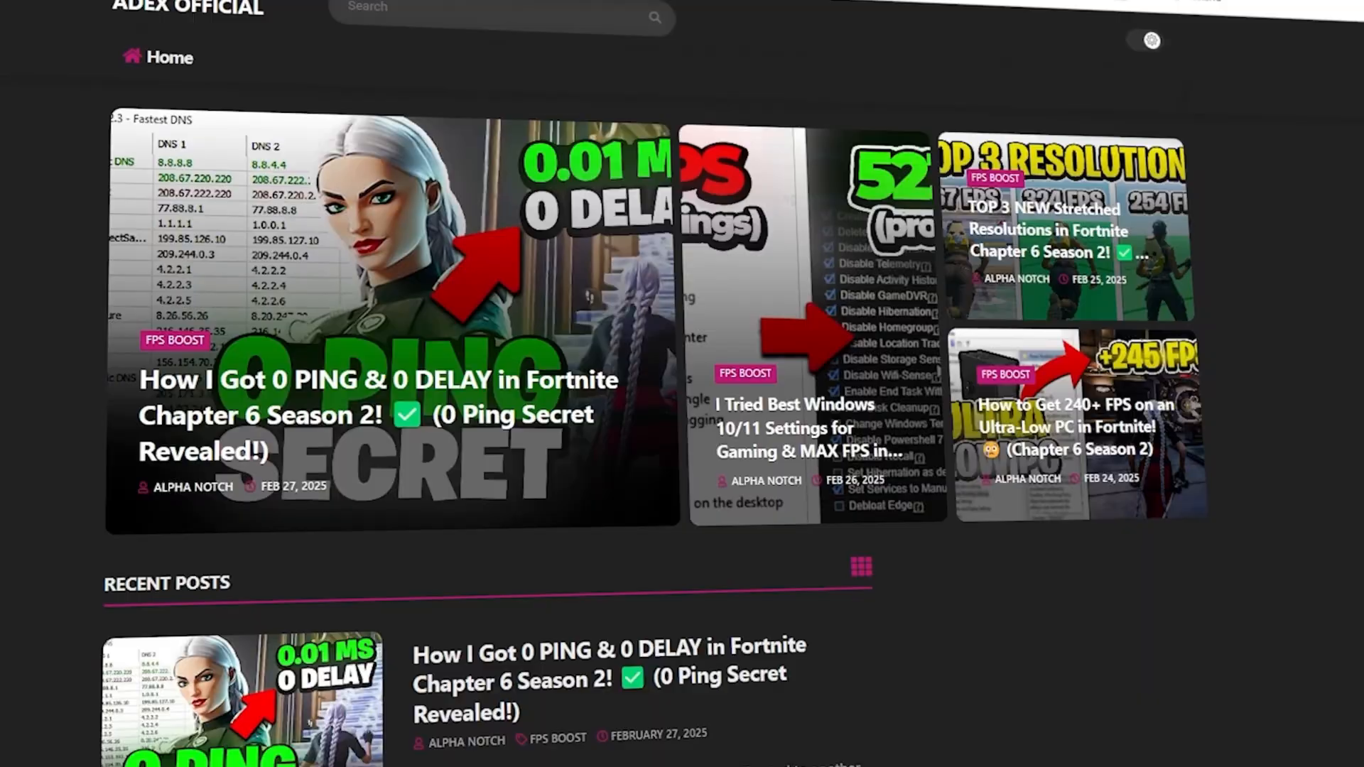
# Step: Scroll down the ADEX Official home page to the recent posts
pyautogui.scroll(-3)
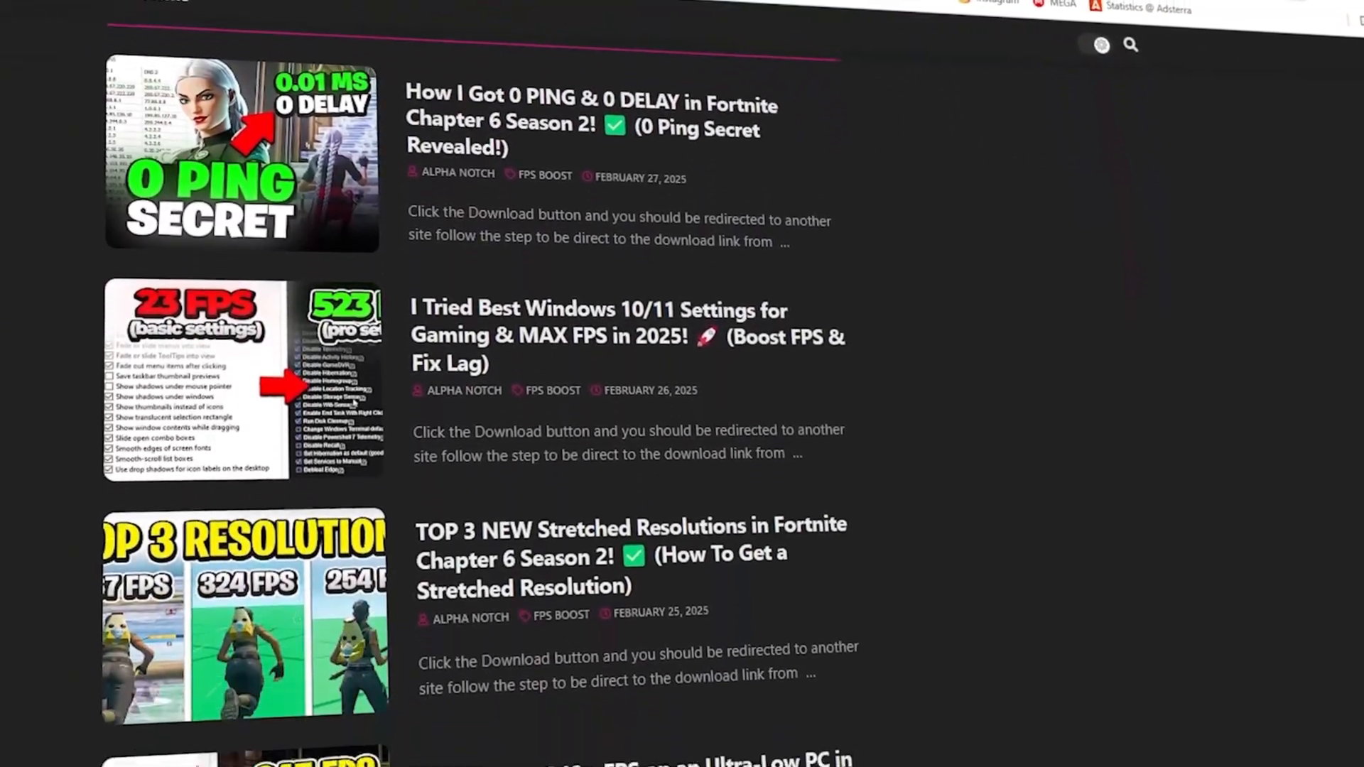
pyautogui.scroll(-3)
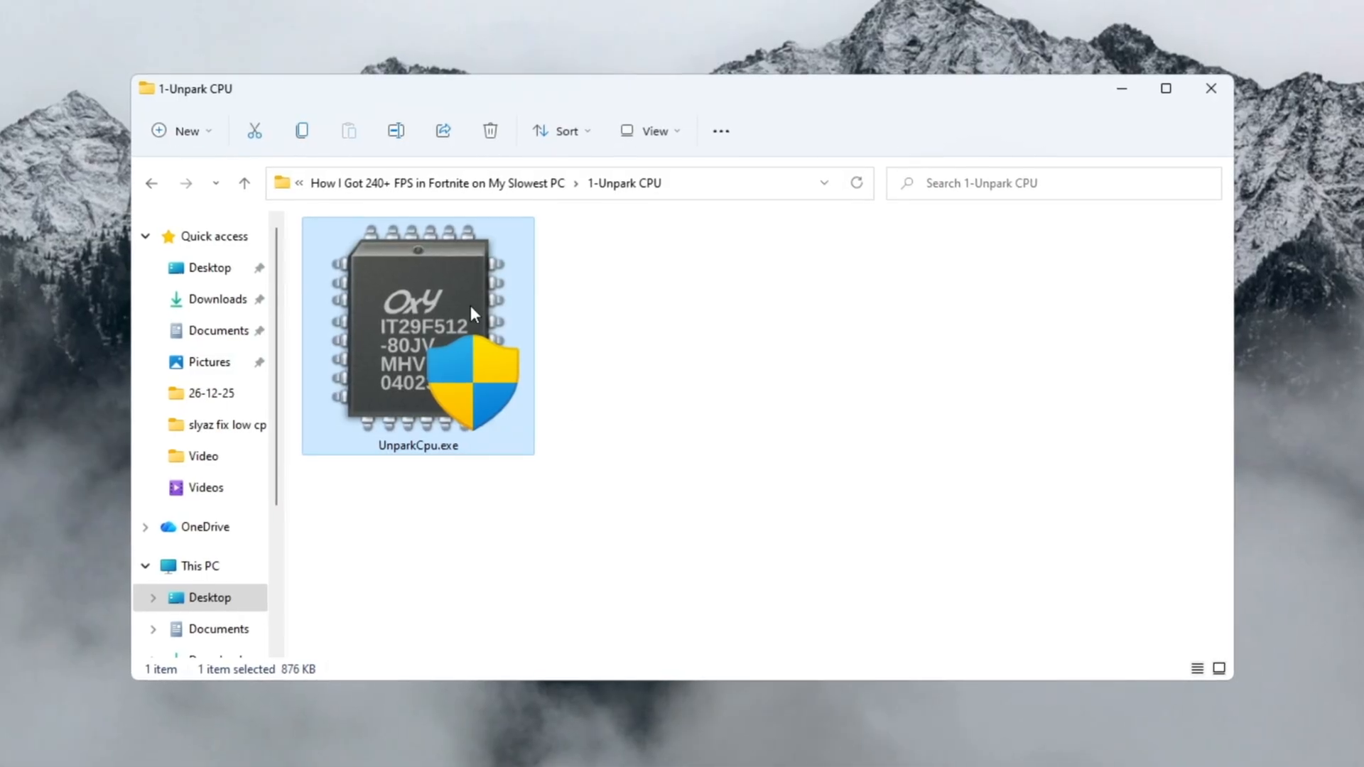
# Step: Launch UnparkCpu.exe from the 1-Unpark CPU folder
pyautogui.doubleClick(417, 335)
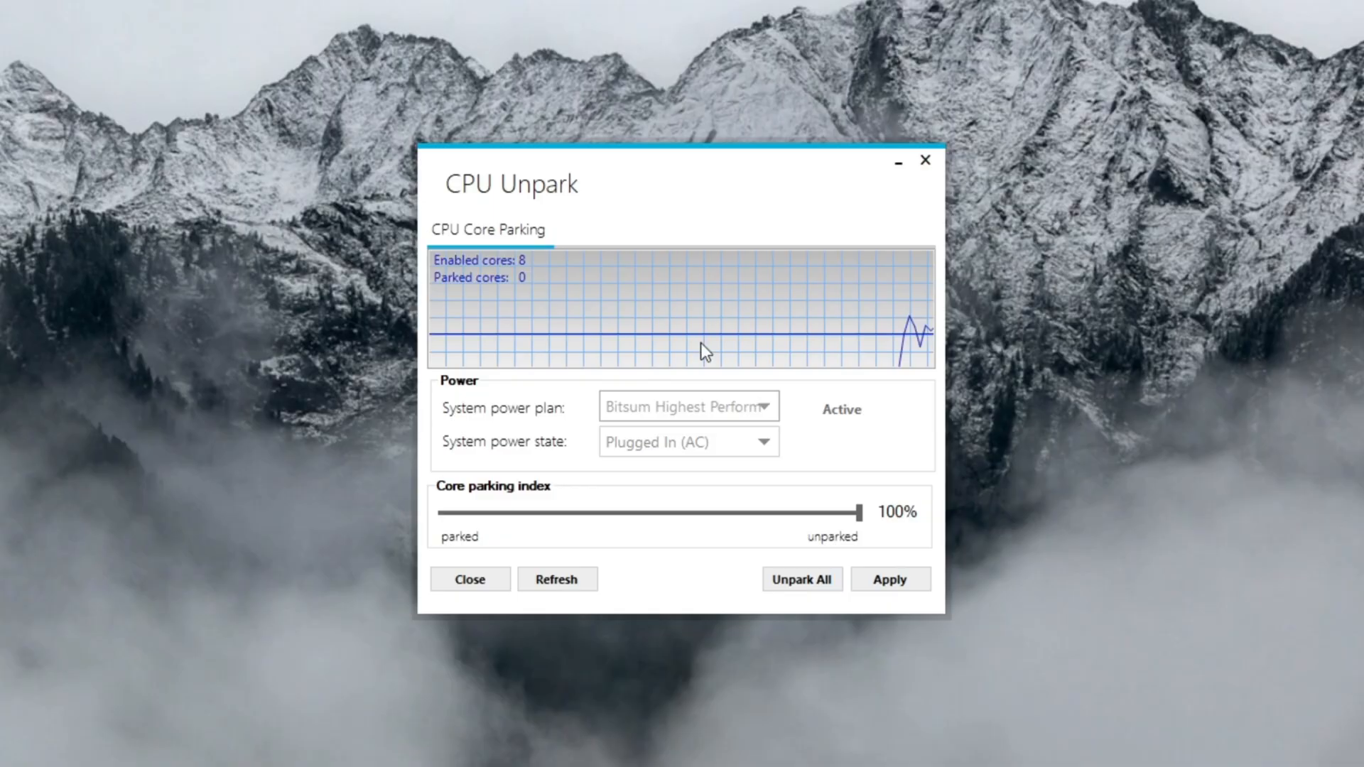
# Step: Unpark all 8 CPU cores in CPU Unpark, then browse back to the tools folder
pyautogui.click(801, 581)
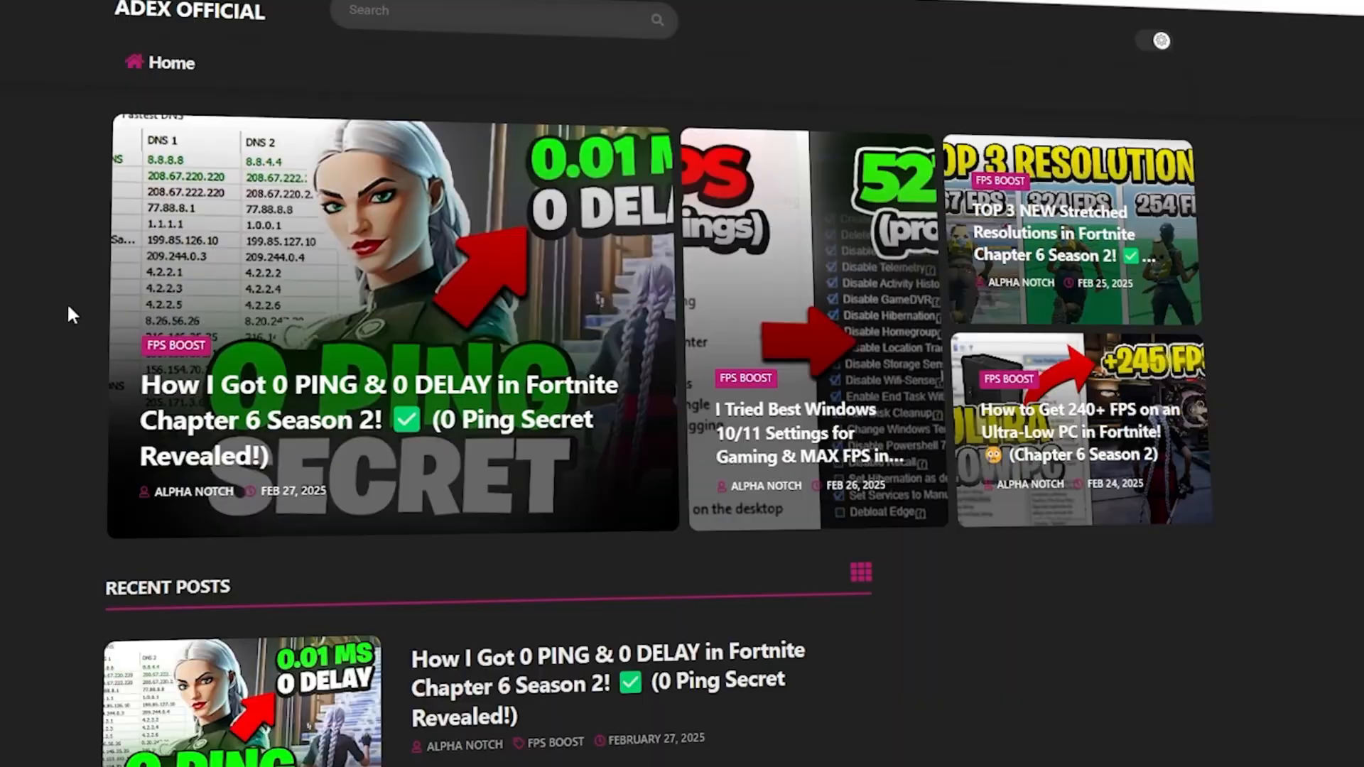
pyautogui.scroll(-3)
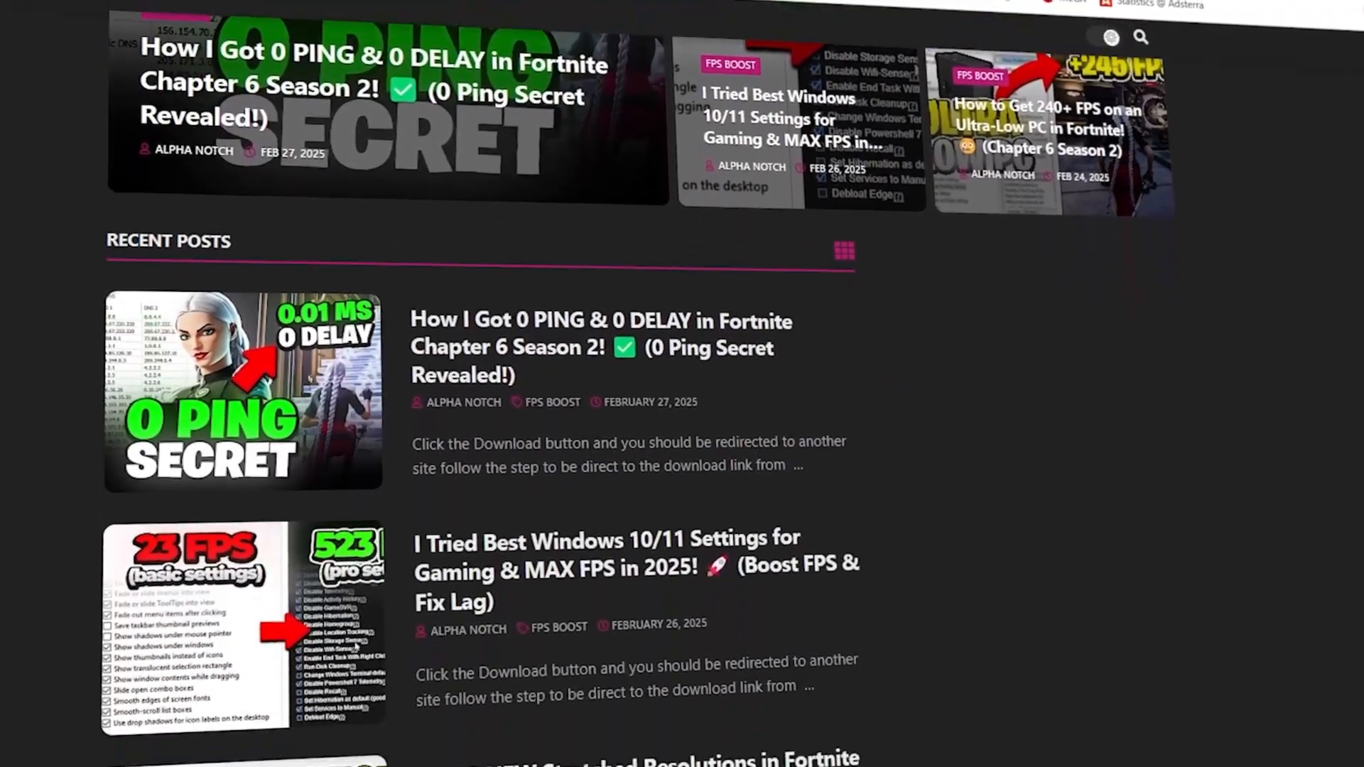
pyautogui.scroll(-3)
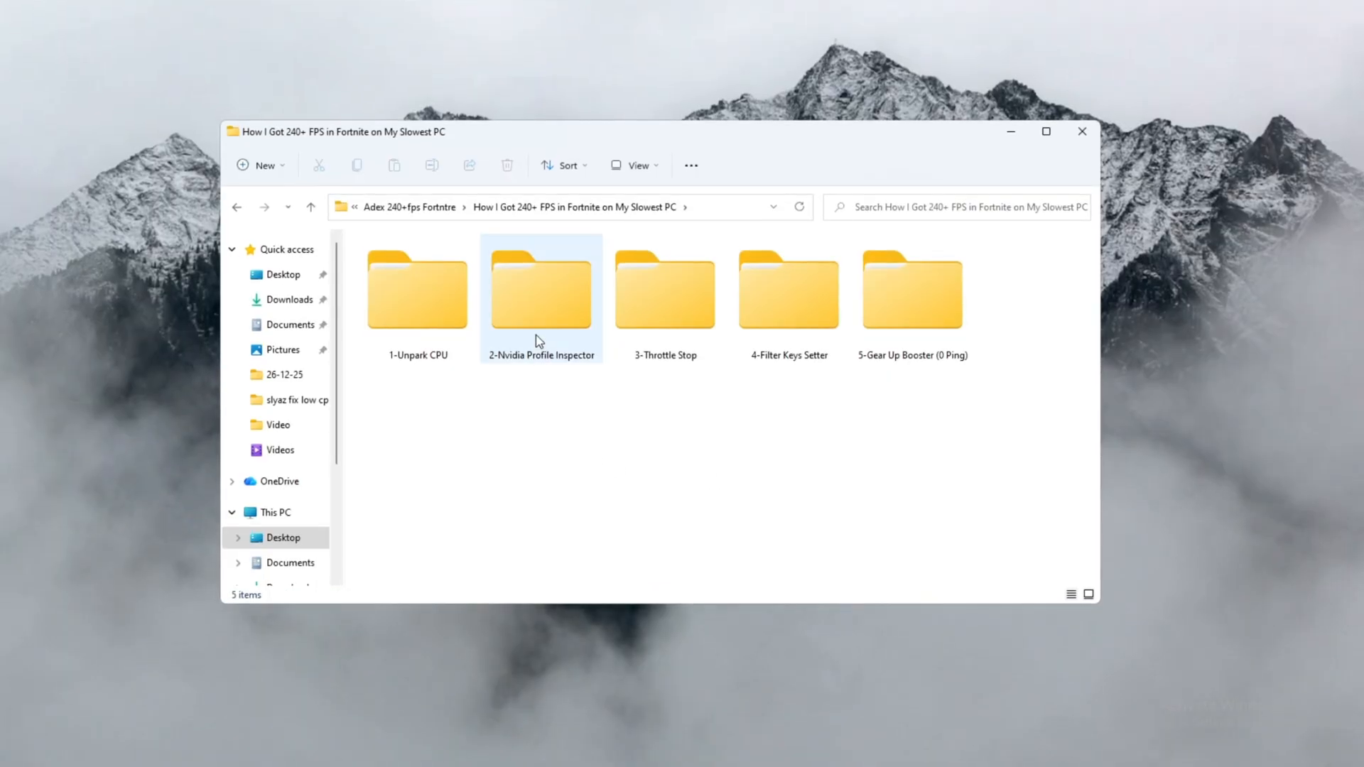
# Step: Run nvidiaProfileInspector.exe as administrator from the 2-Nvidia Profile Inspector folder
pyautogui.doubleClick(540, 287)
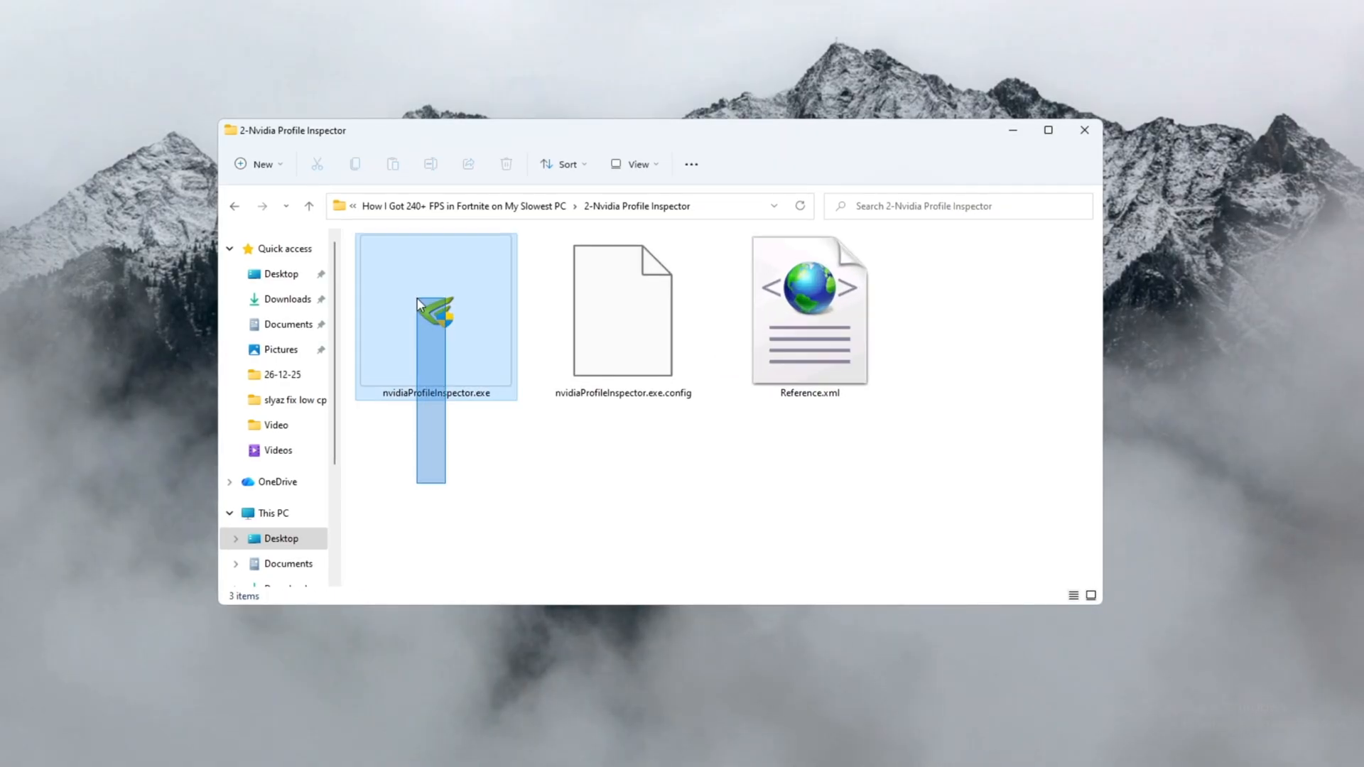
pyautogui.rightClick(435, 313)
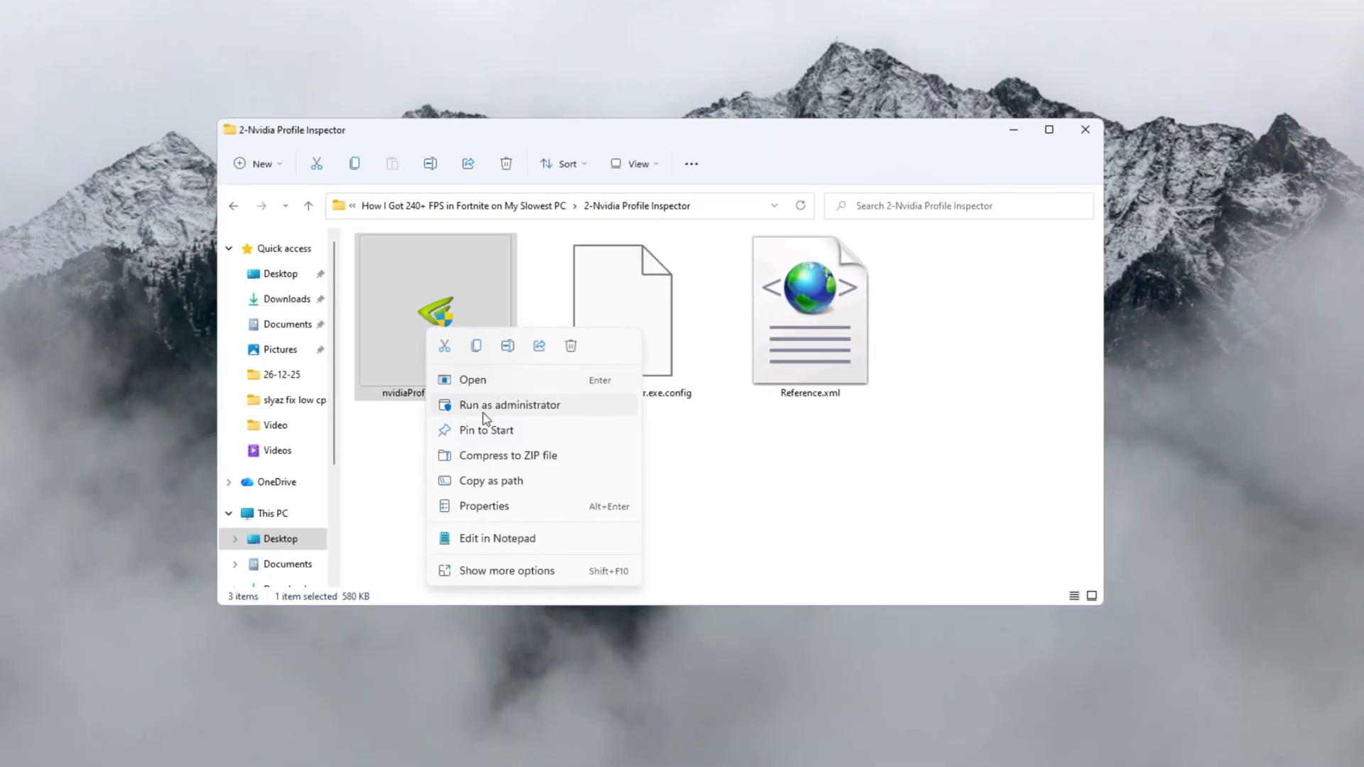
pyautogui.click(510, 405)
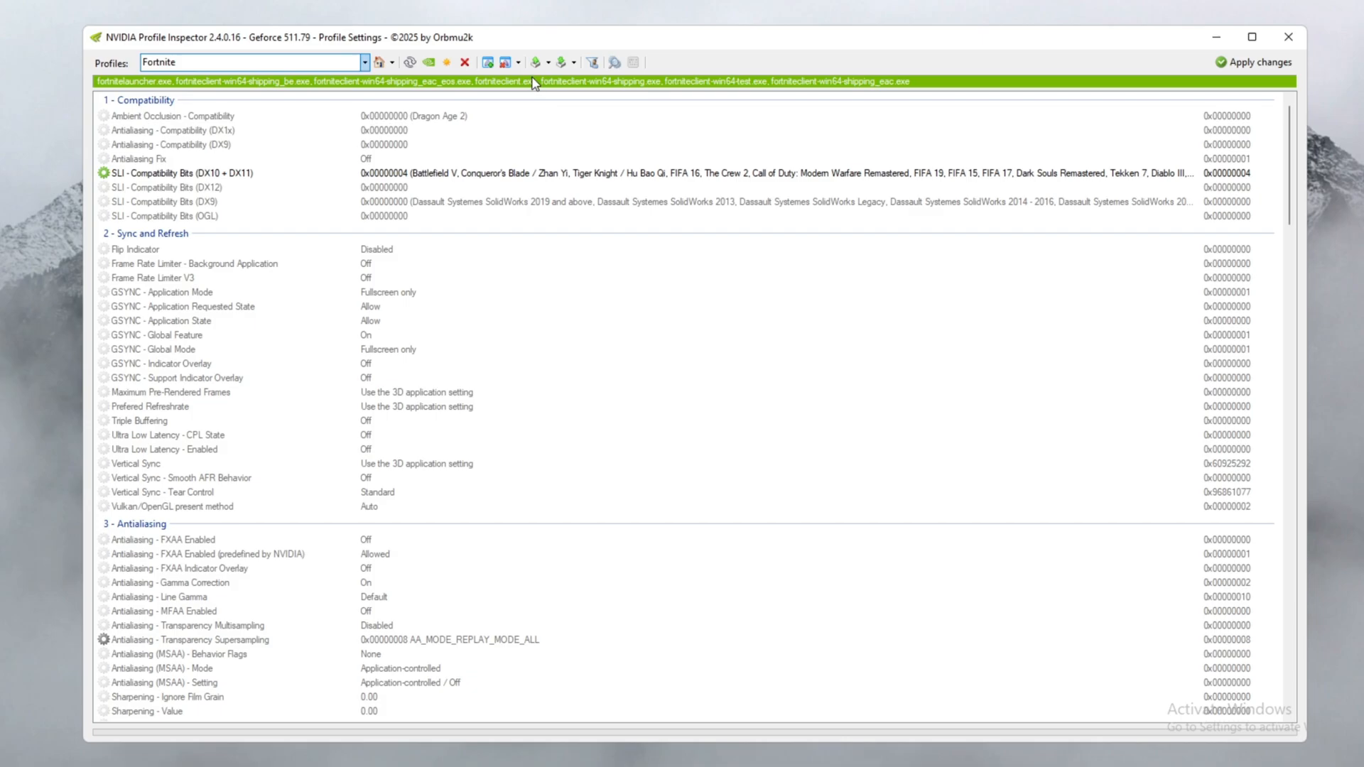
# Step: In the Fortnite profile, scroll to Antialiasing Transparency Supersampling for AA_MODE_REPLAY_MODE_ALL
pyautogui.click(561, 61)
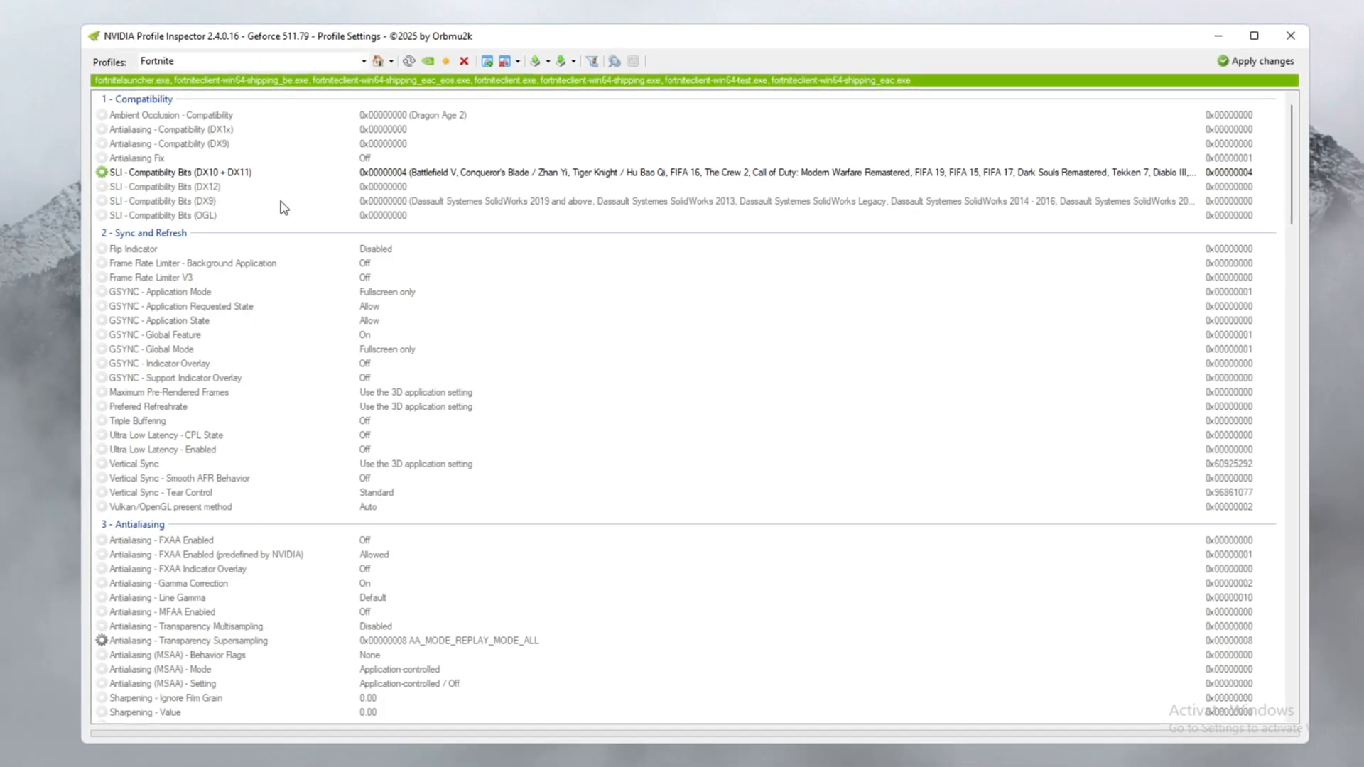
pyautogui.scroll(-3)
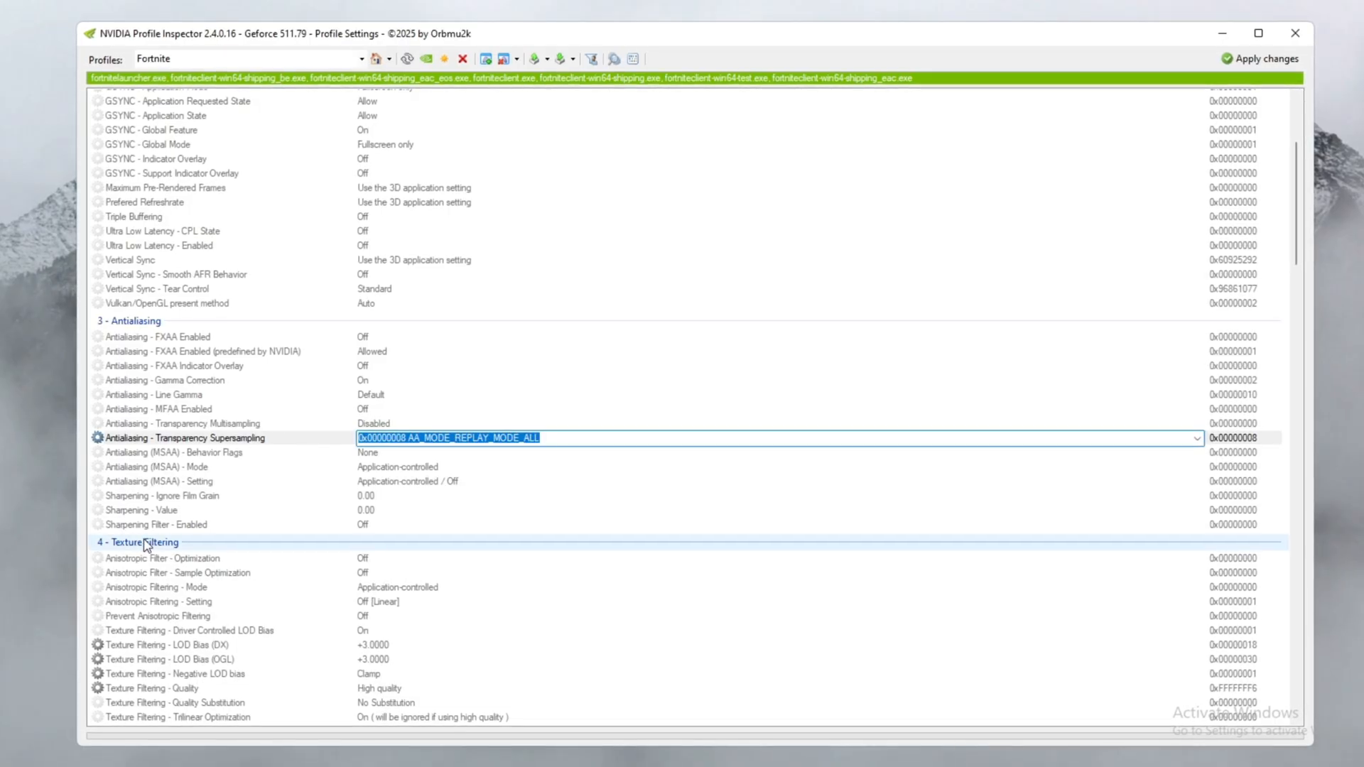
pyautogui.scroll(-3)
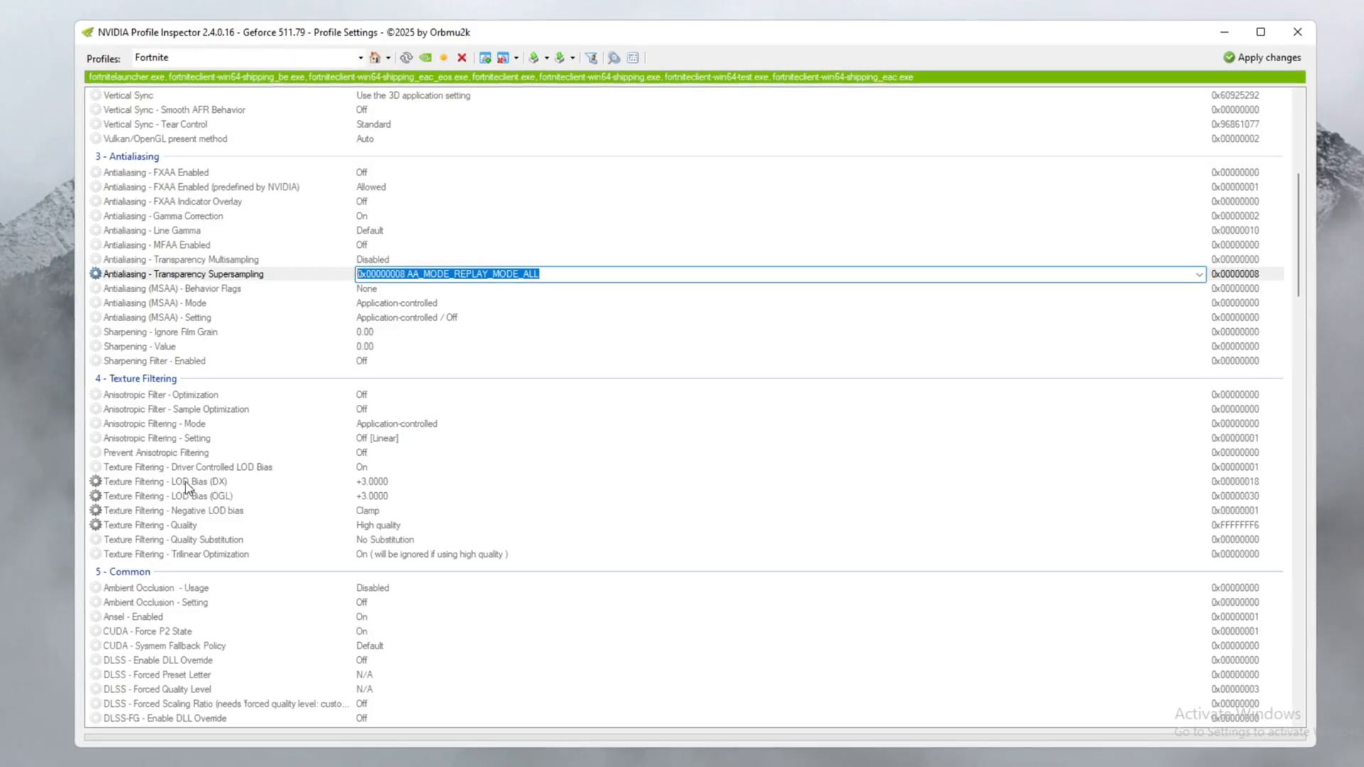
# Step: Set Driver Controlled LOD Bias to On and Texture Filtering Quality to High quality
pyautogui.click(209, 468)
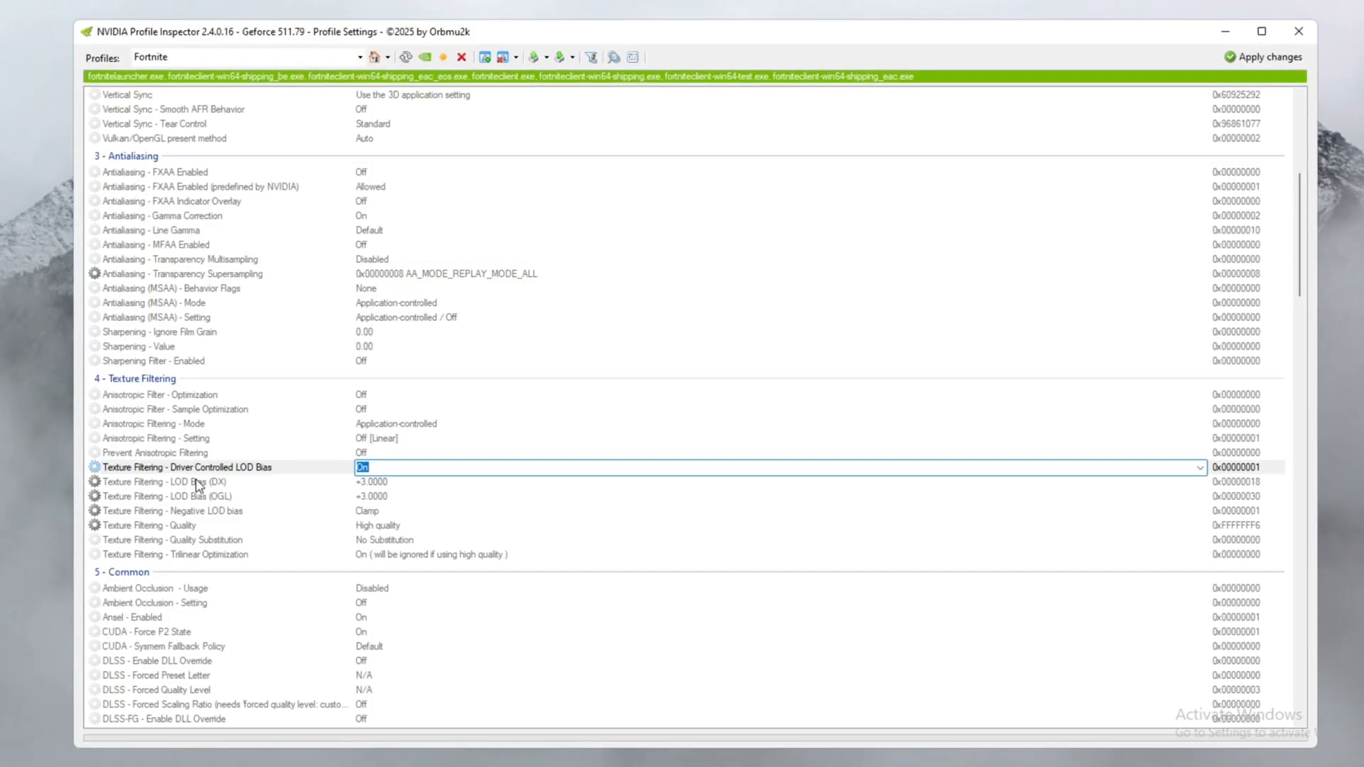
pyautogui.click(174, 482)
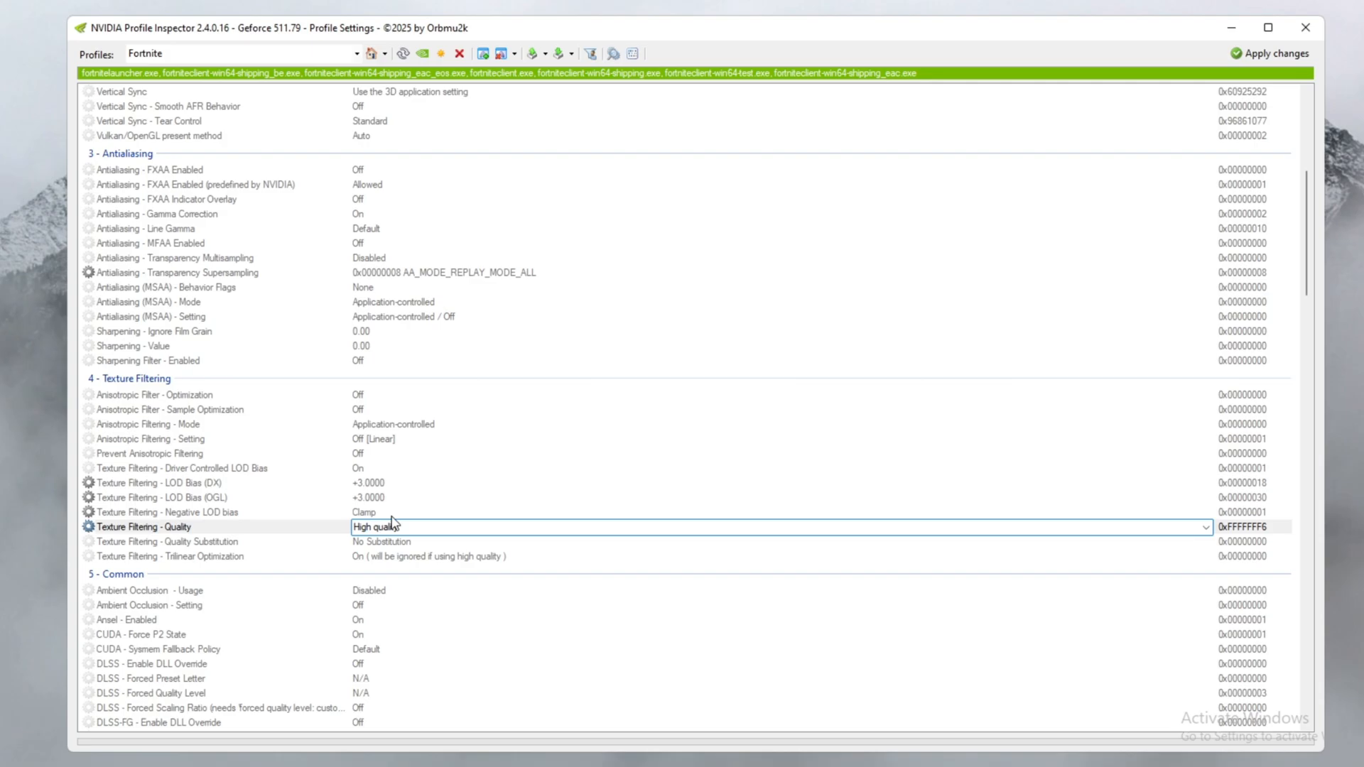
pyautogui.scroll(-3)
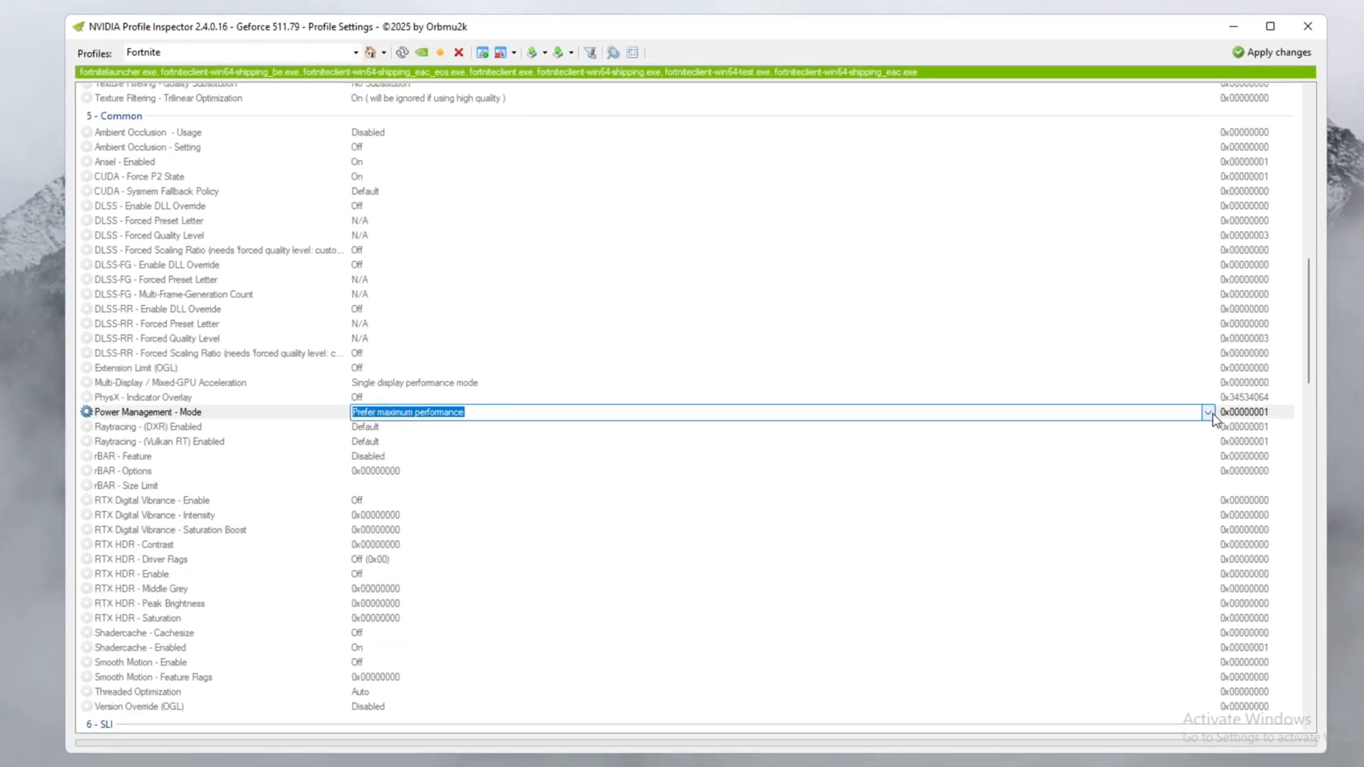
# Step: Set the Fortnite profile's Power Management Mode to Optimal performance
pyautogui.click(407, 411)
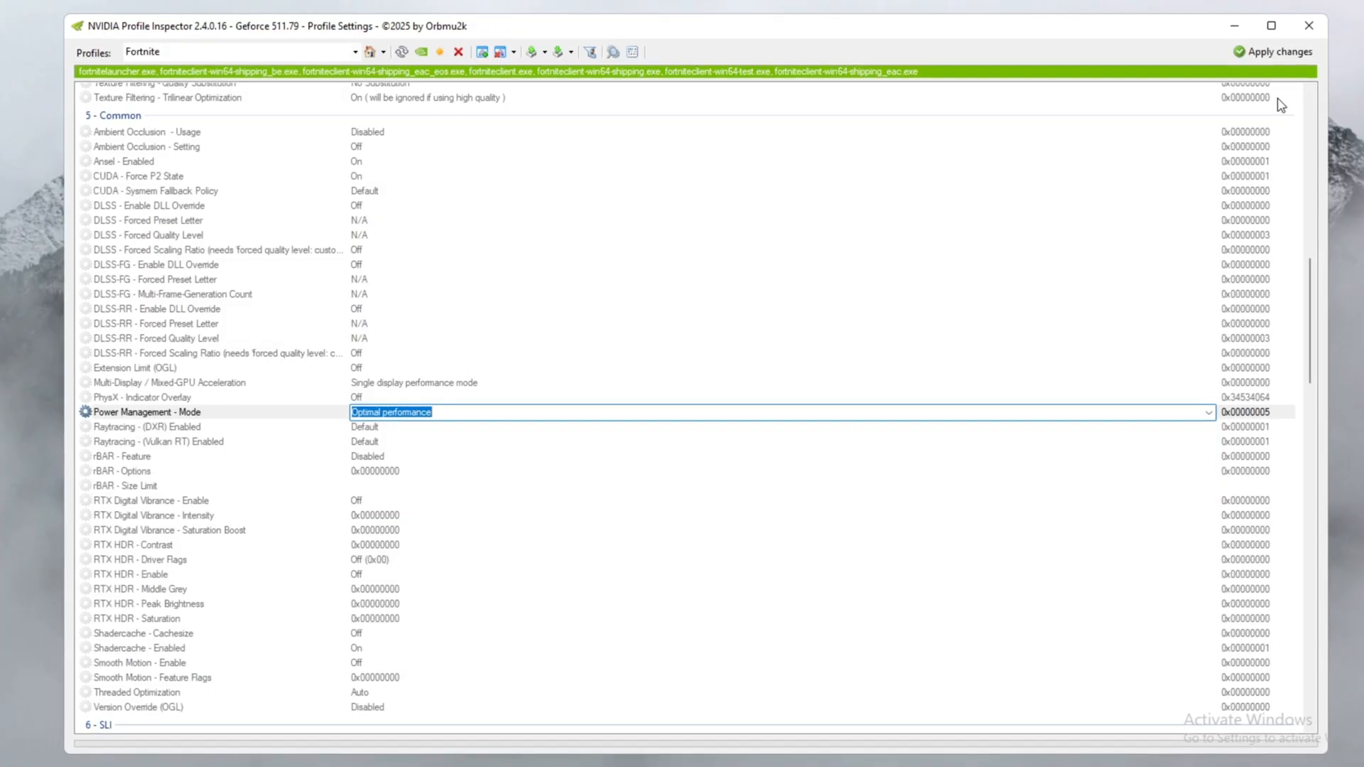
pyautogui.scroll(-3)
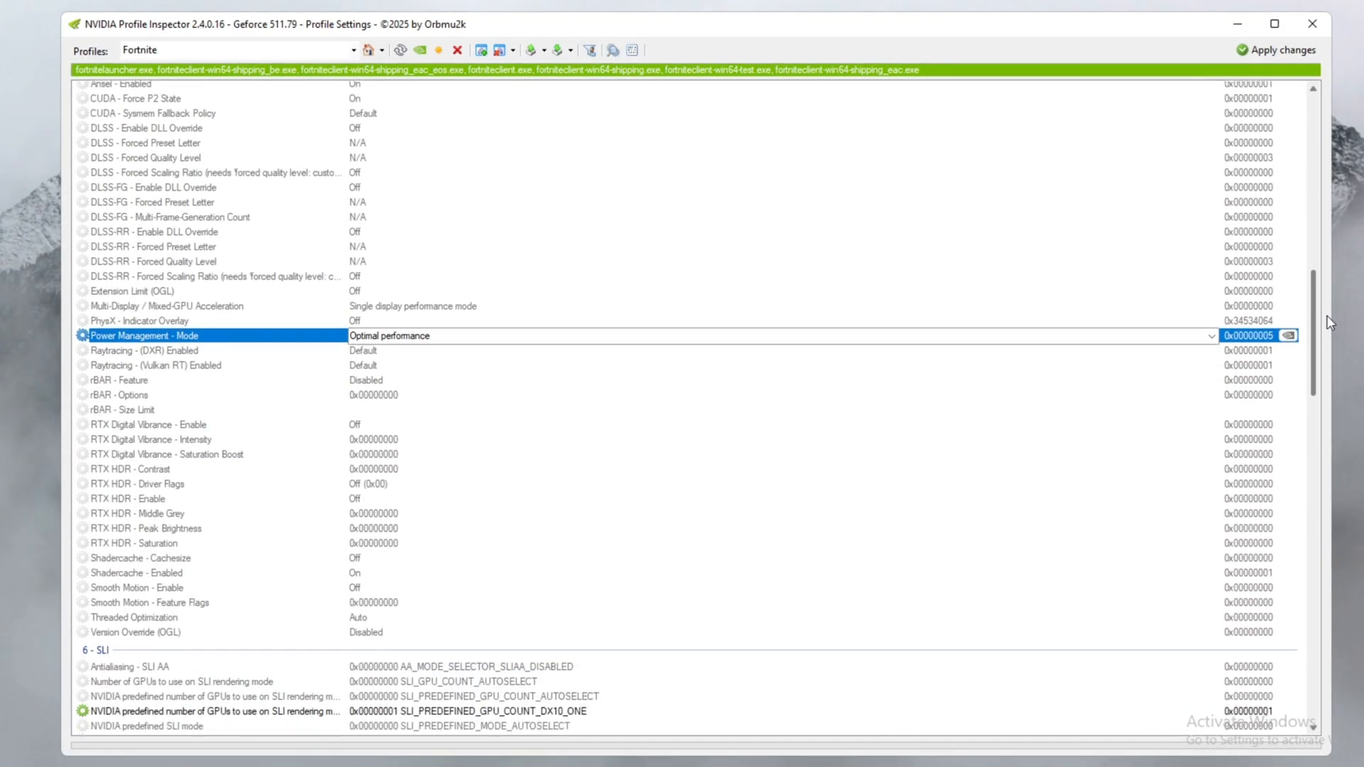
pyautogui.scroll(3)
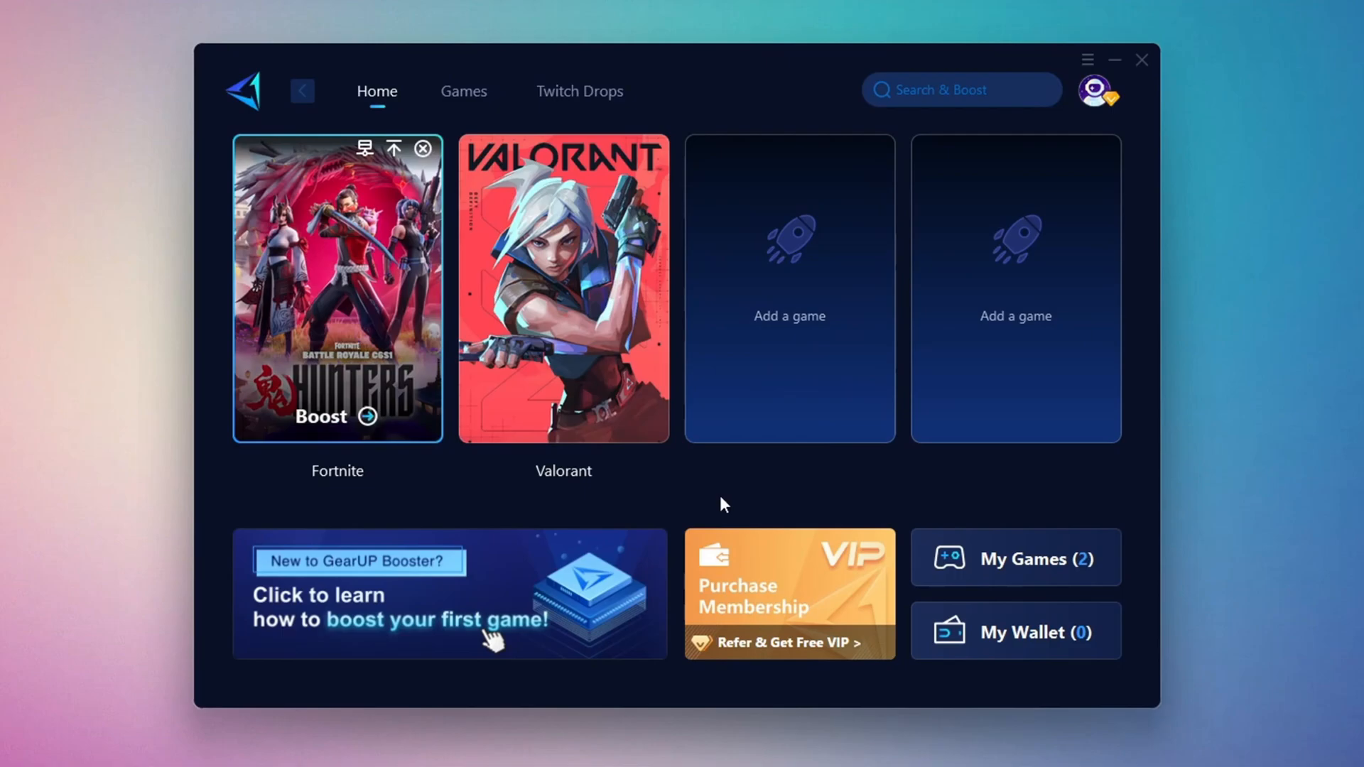
pyautogui.moveTo(674, 300)
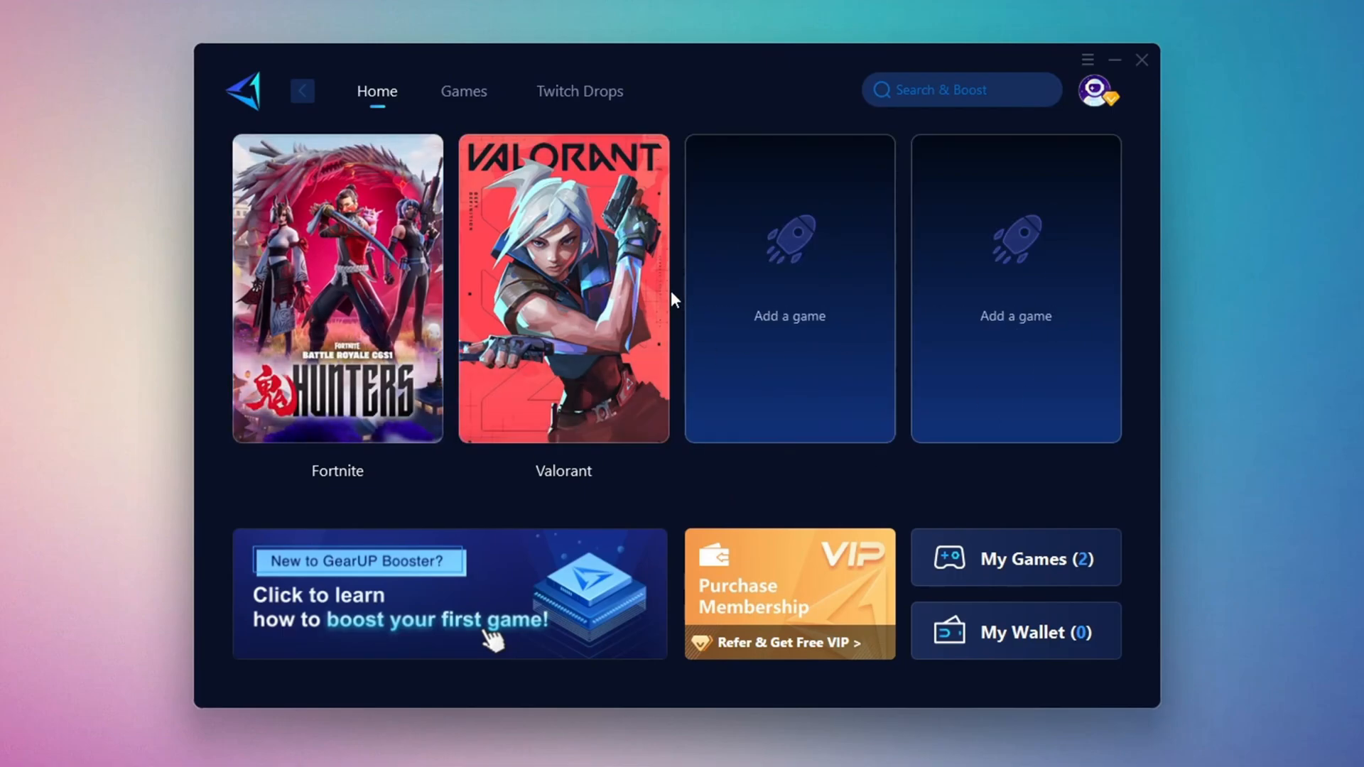
pyautogui.click(1097, 92)
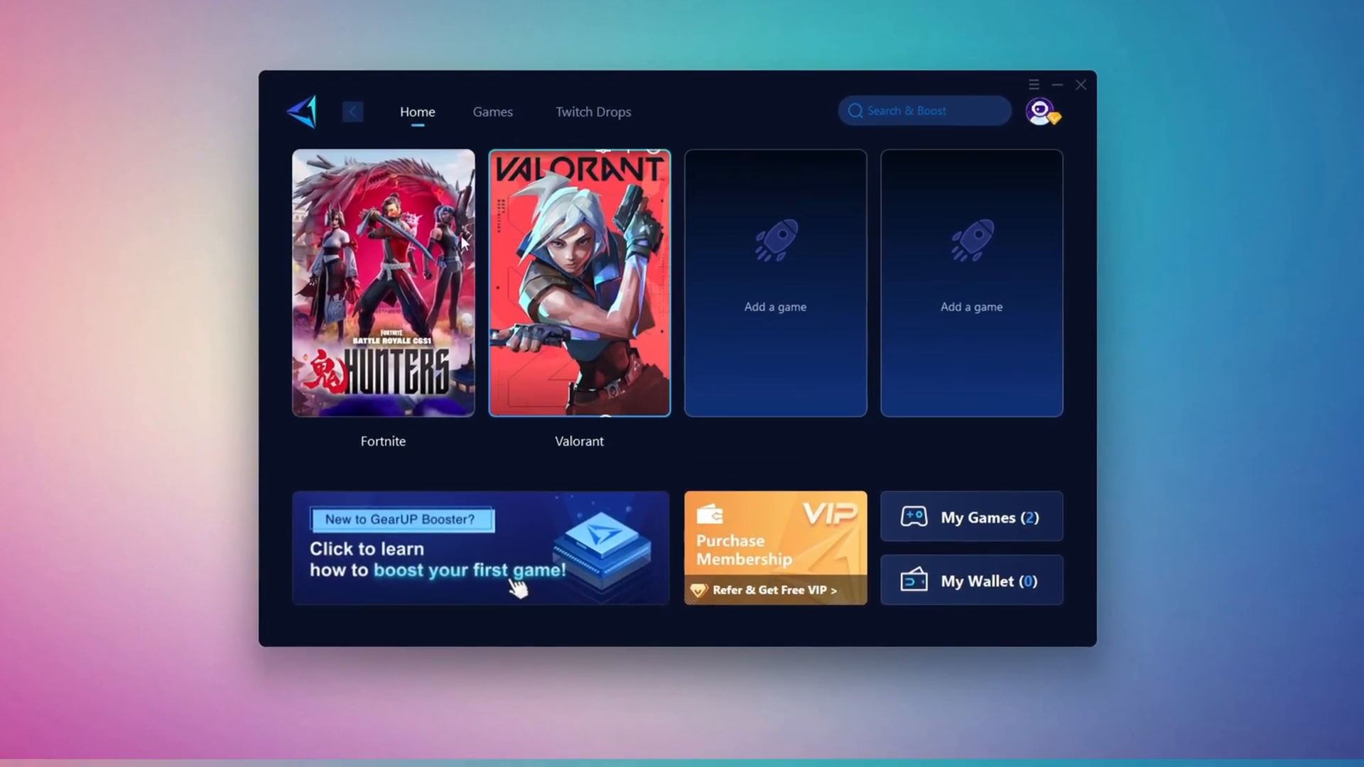
pyautogui.click(481, 111)
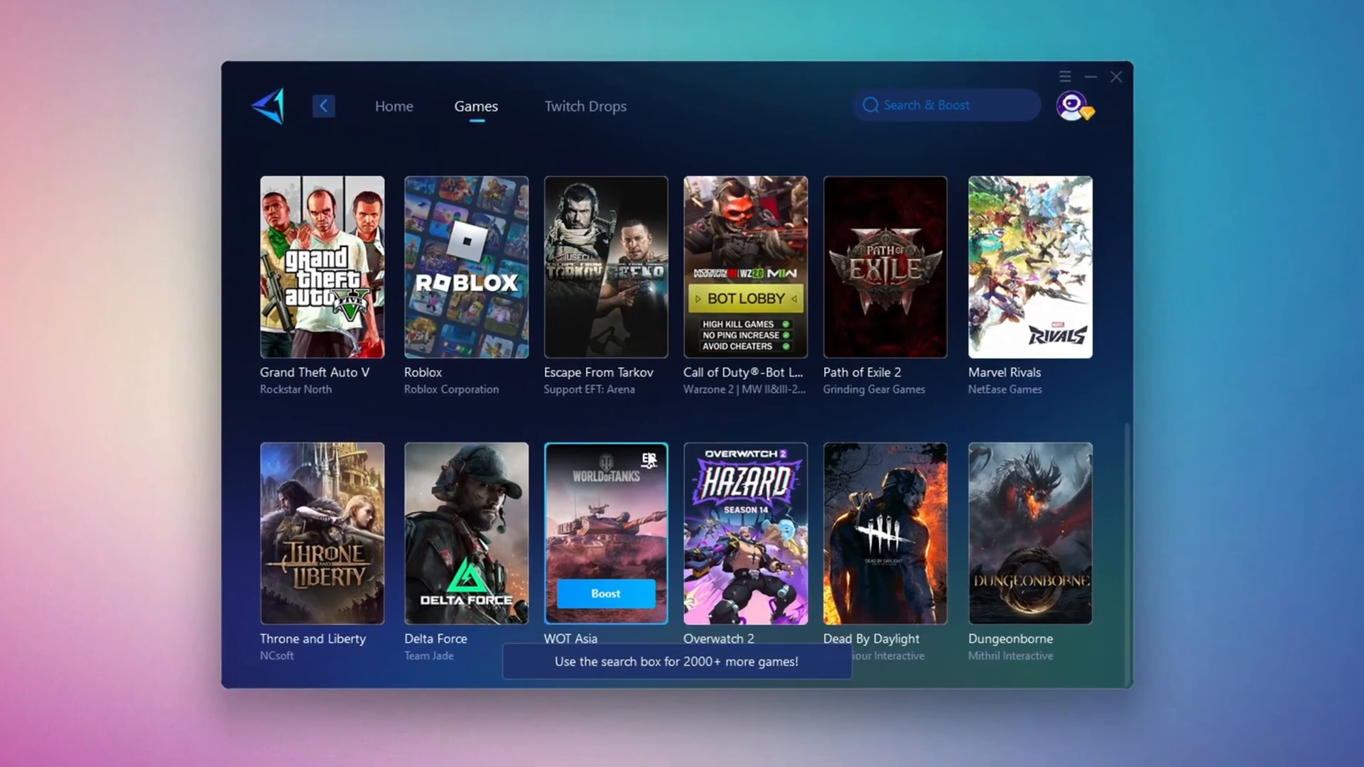
pyautogui.click(385, 105)
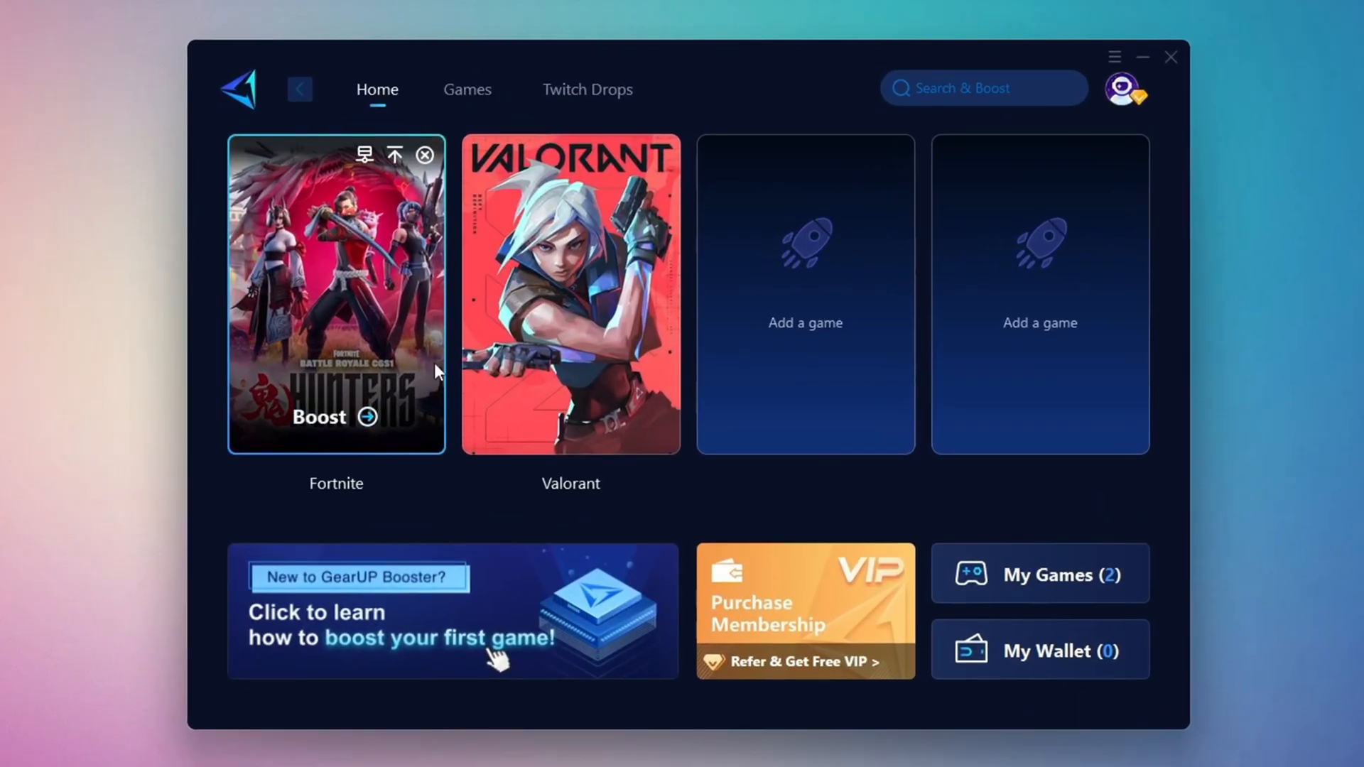
pyautogui.moveTo(322, 422)
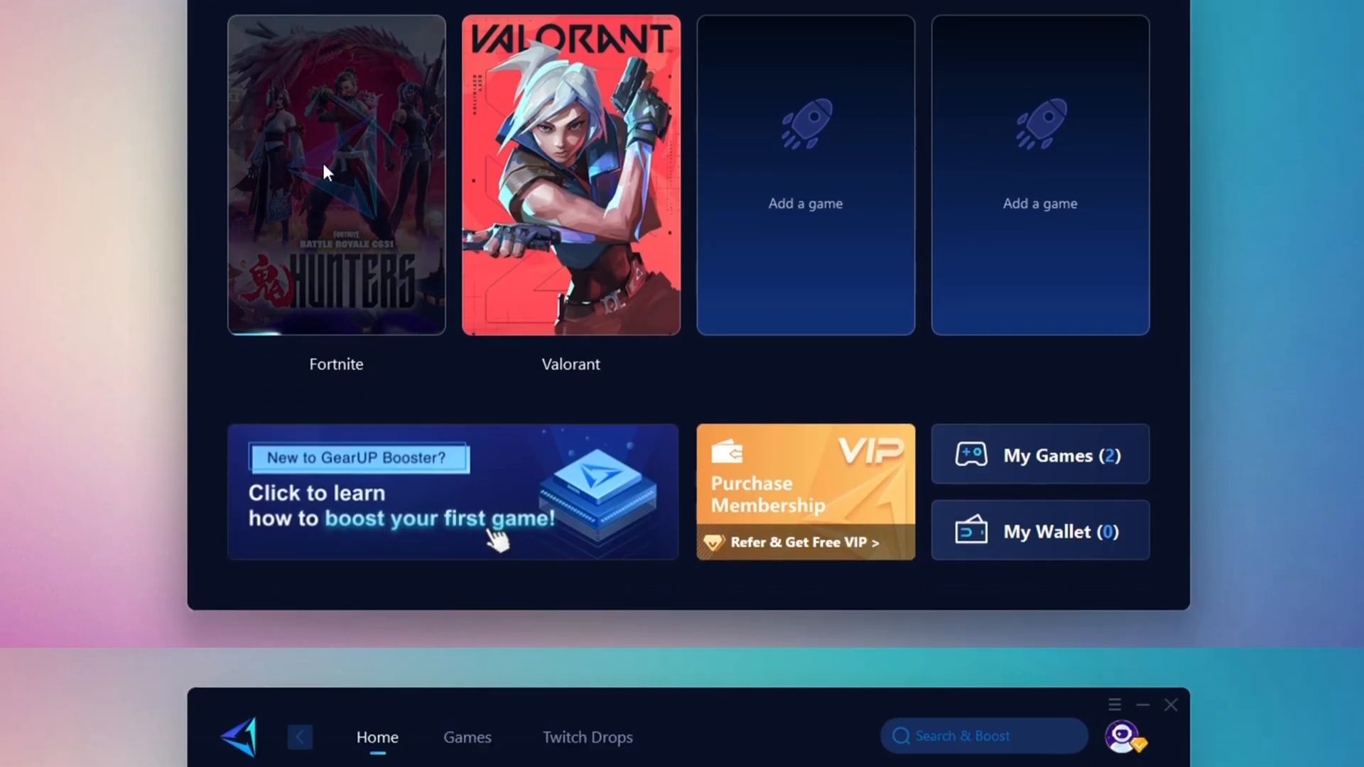
# Step: Start boosting Fortnite and keep Middle East as the server region
pyautogui.click(336, 174)
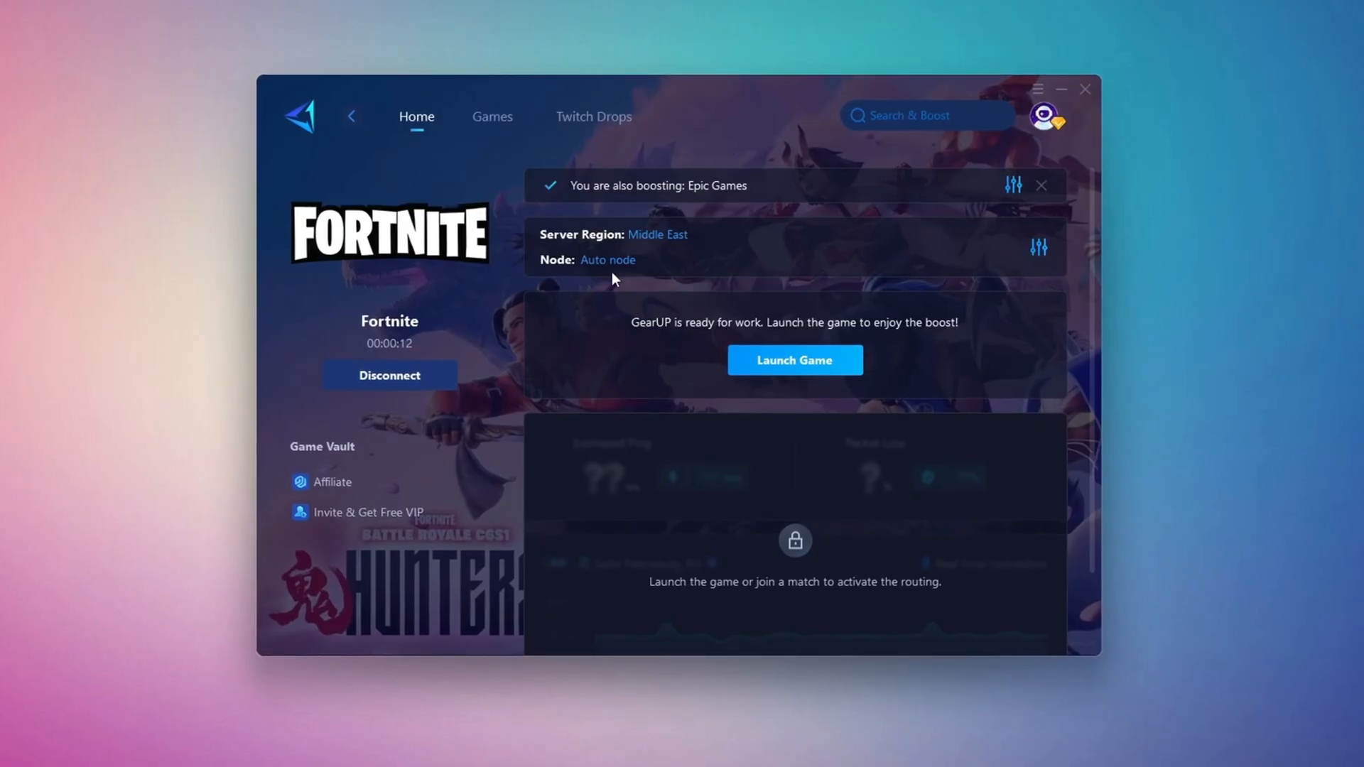
pyautogui.click(656, 236)
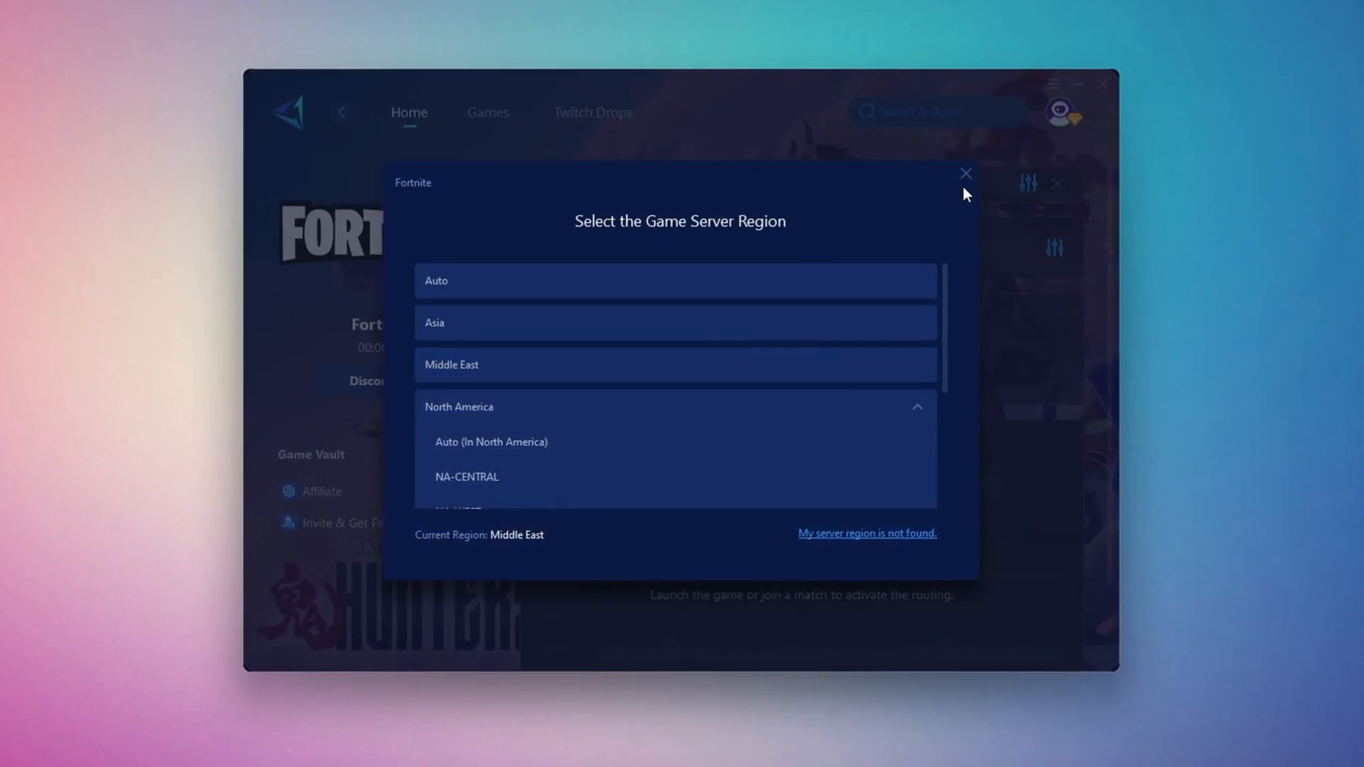
pyautogui.click(964, 174)
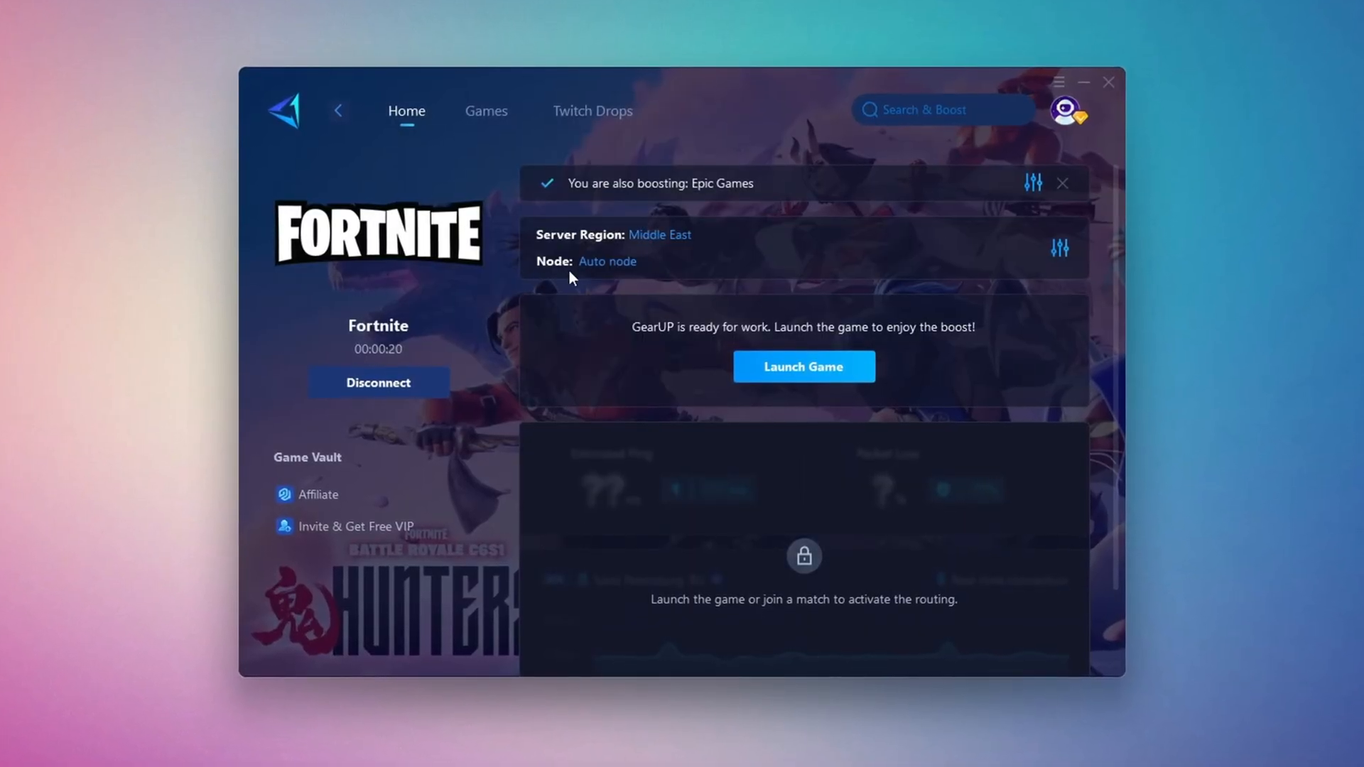
# Step: Keep Auto node as the server node and close the GearUP Booster window
pyautogui.click(606, 261)
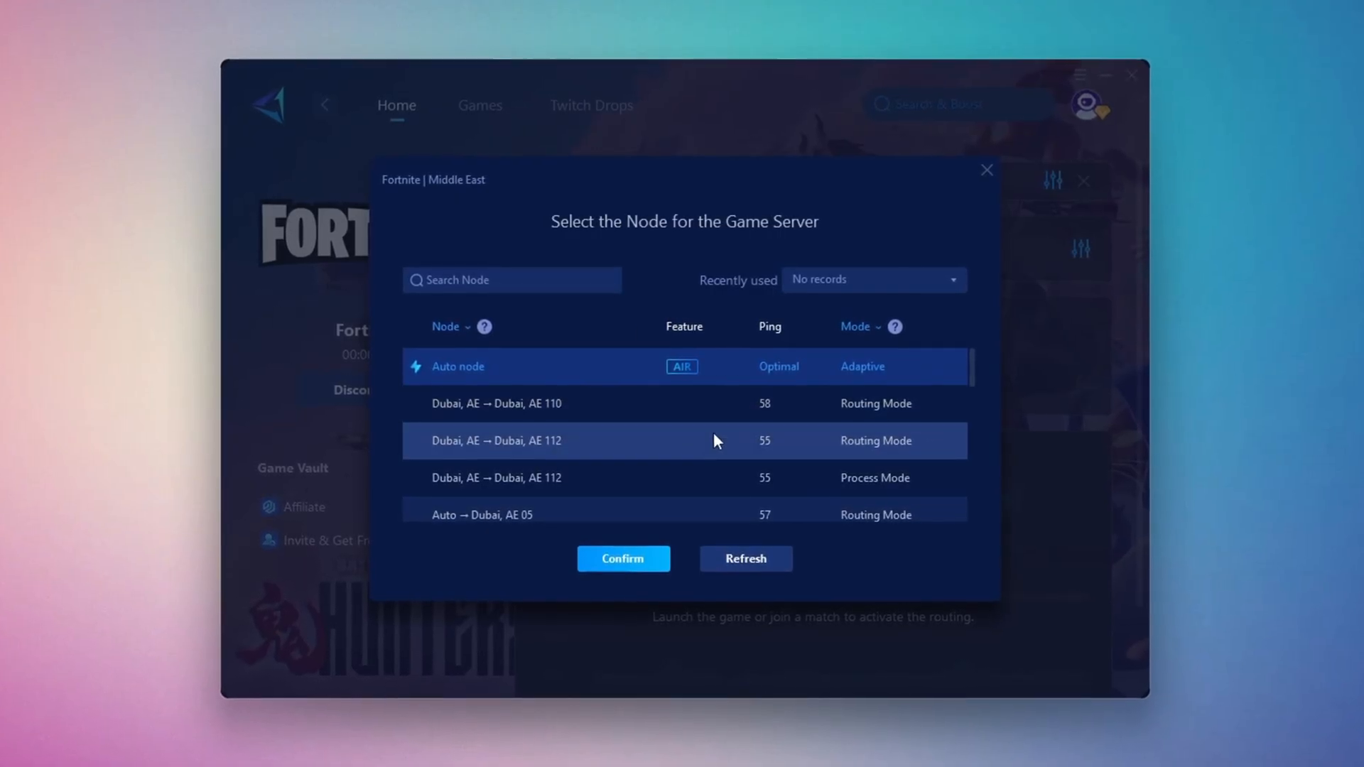
pyautogui.click(622, 558)
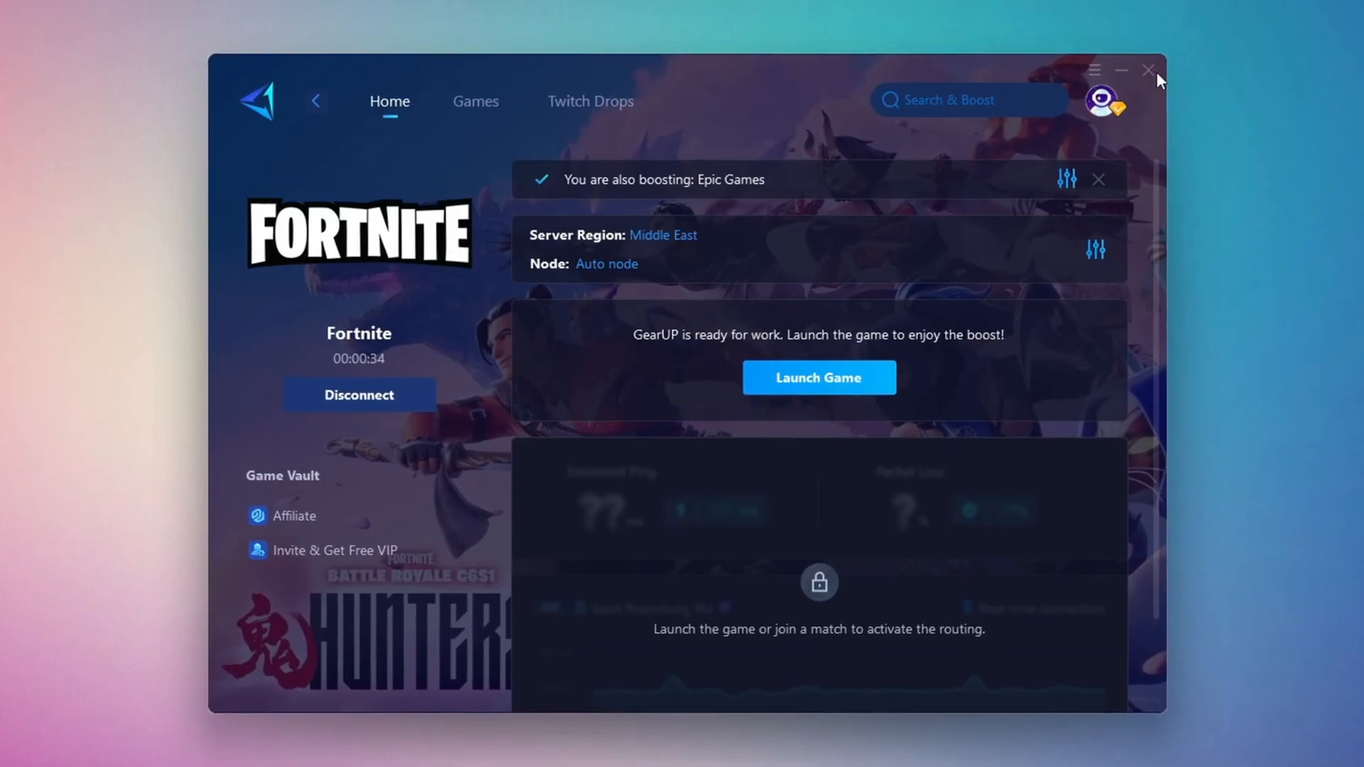
pyautogui.click(817, 377)
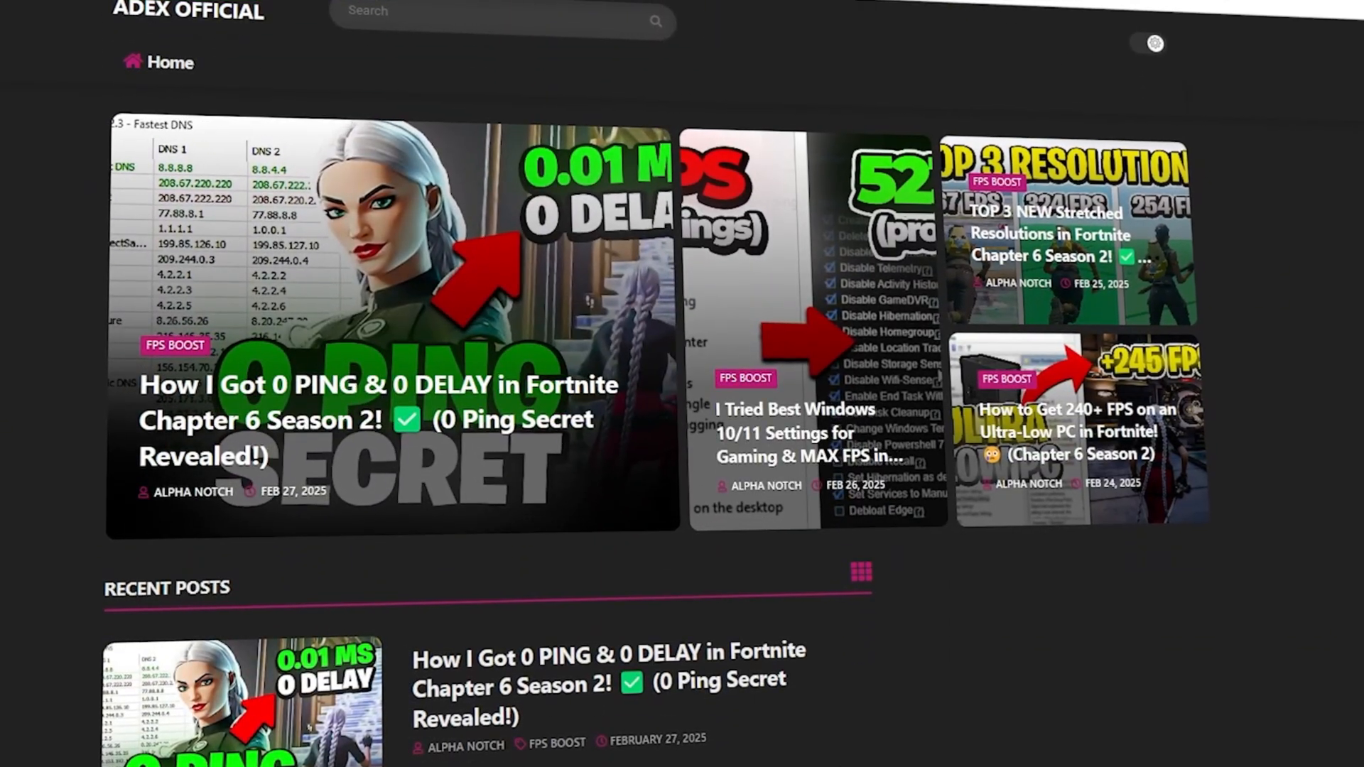
# Step: Scroll through the ADEX Official homepage posts
pyautogui.scroll(-3)
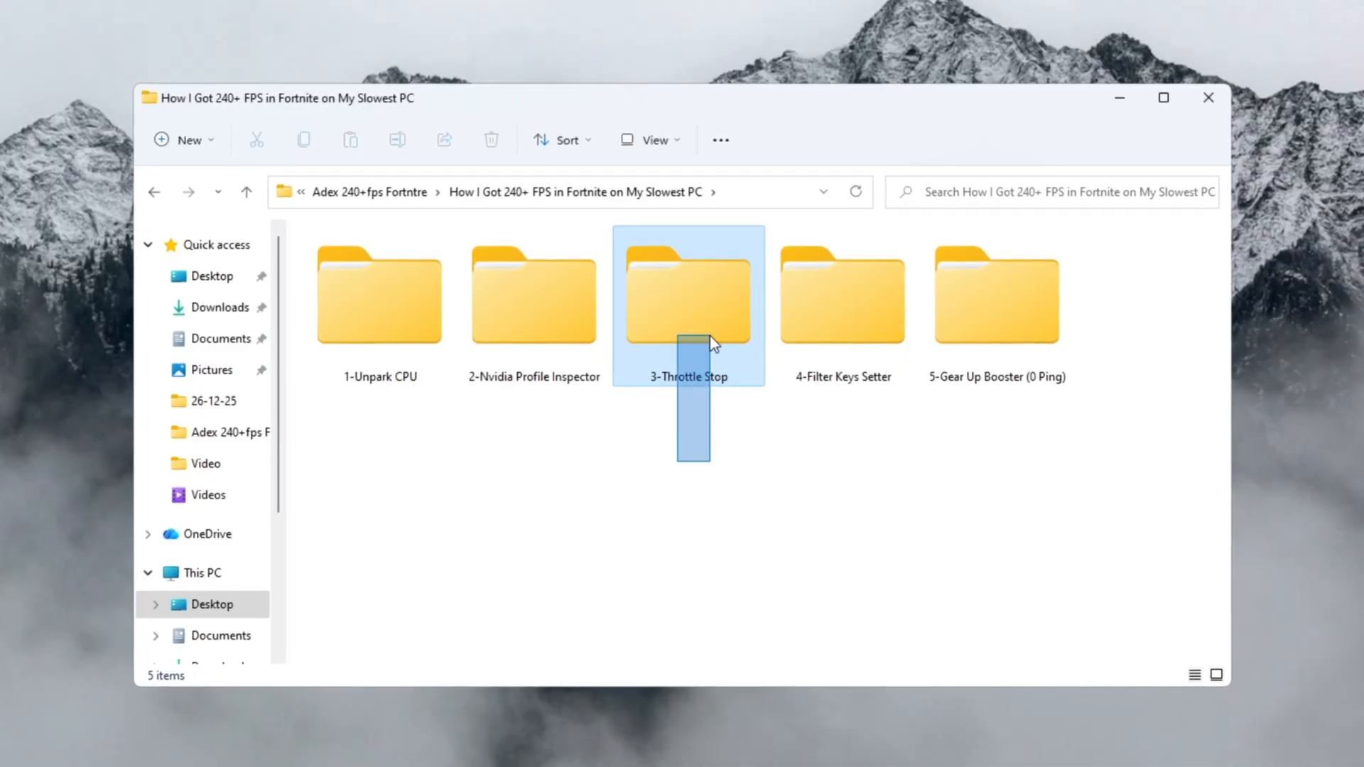
# Step: Launch ThrottleStop.exe from the 3-Throttle Stop folder
pyautogui.doubleClick(687, 296)
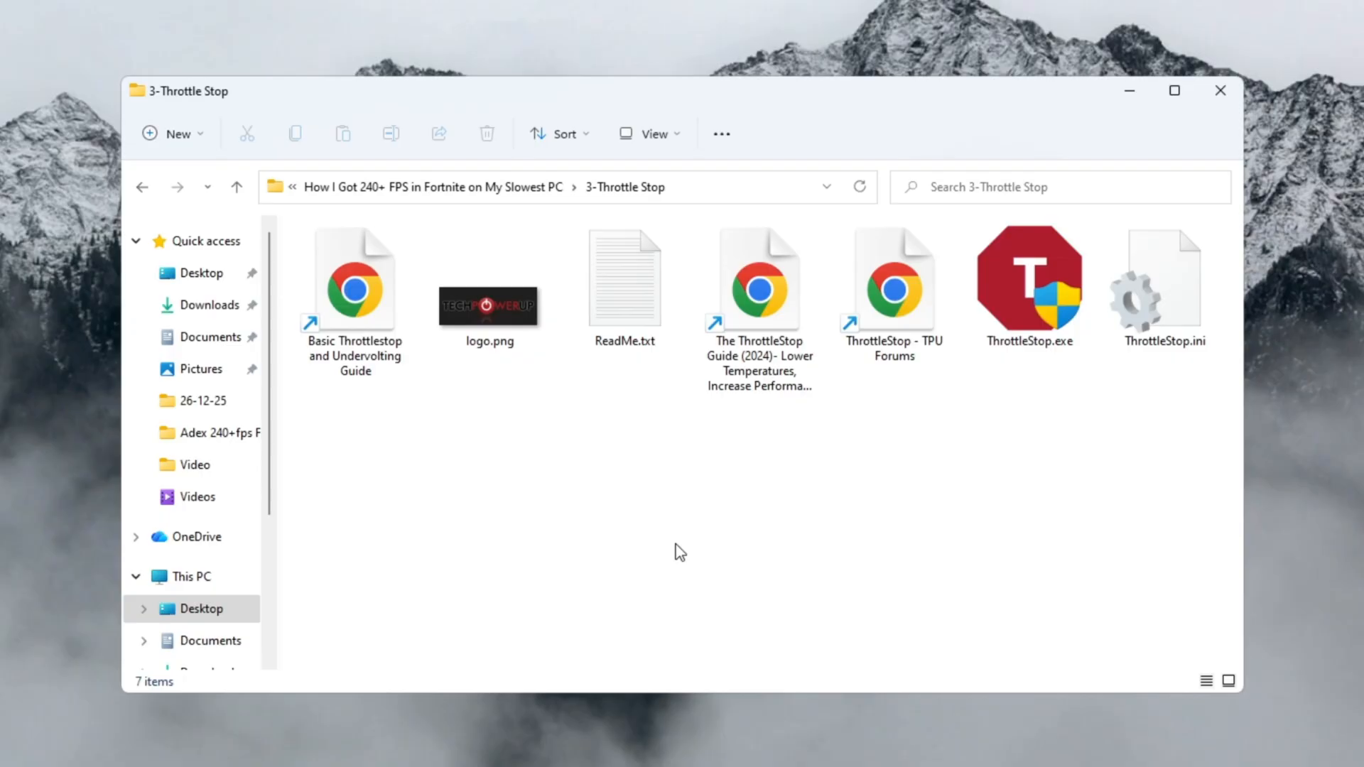
pyautogui.click(763, 280)
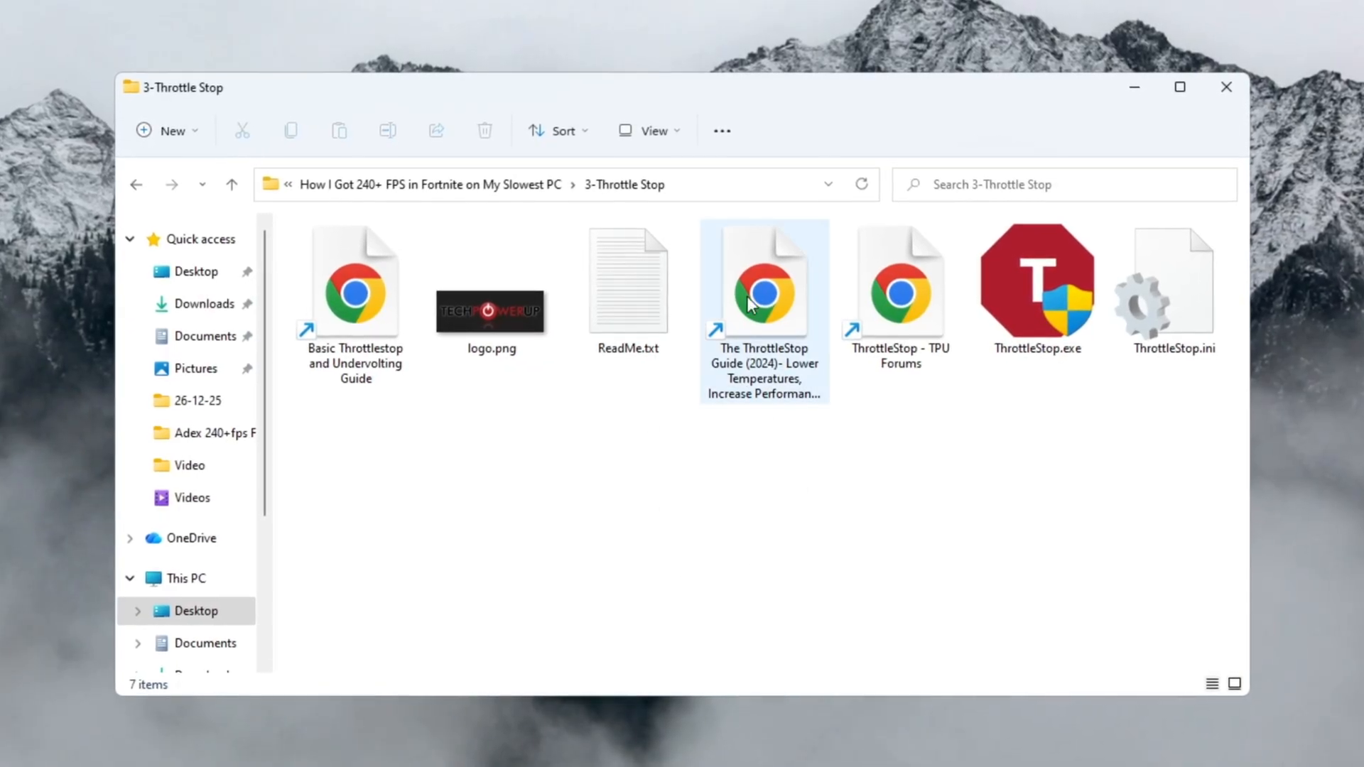
pyautogui.click(1037, 283)
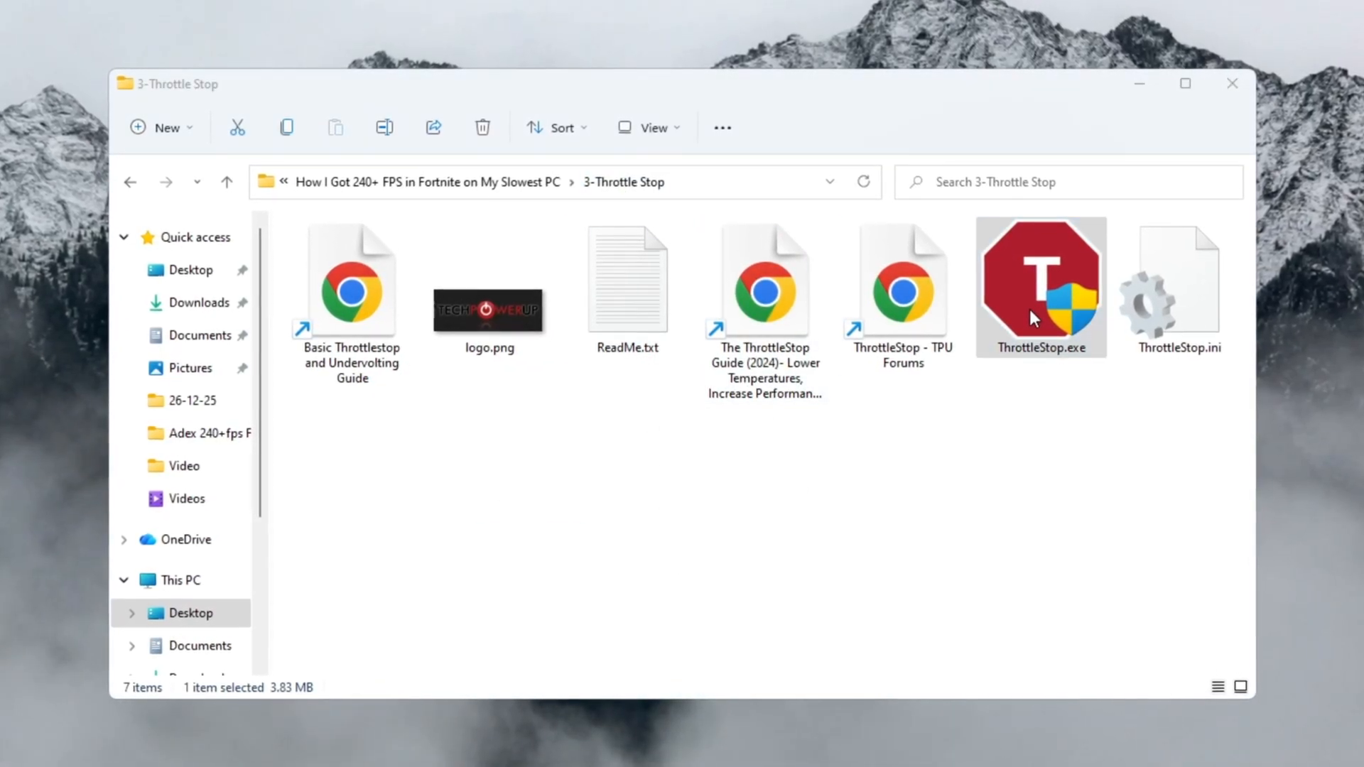
pyautogui.doubleClick(1040, 279)
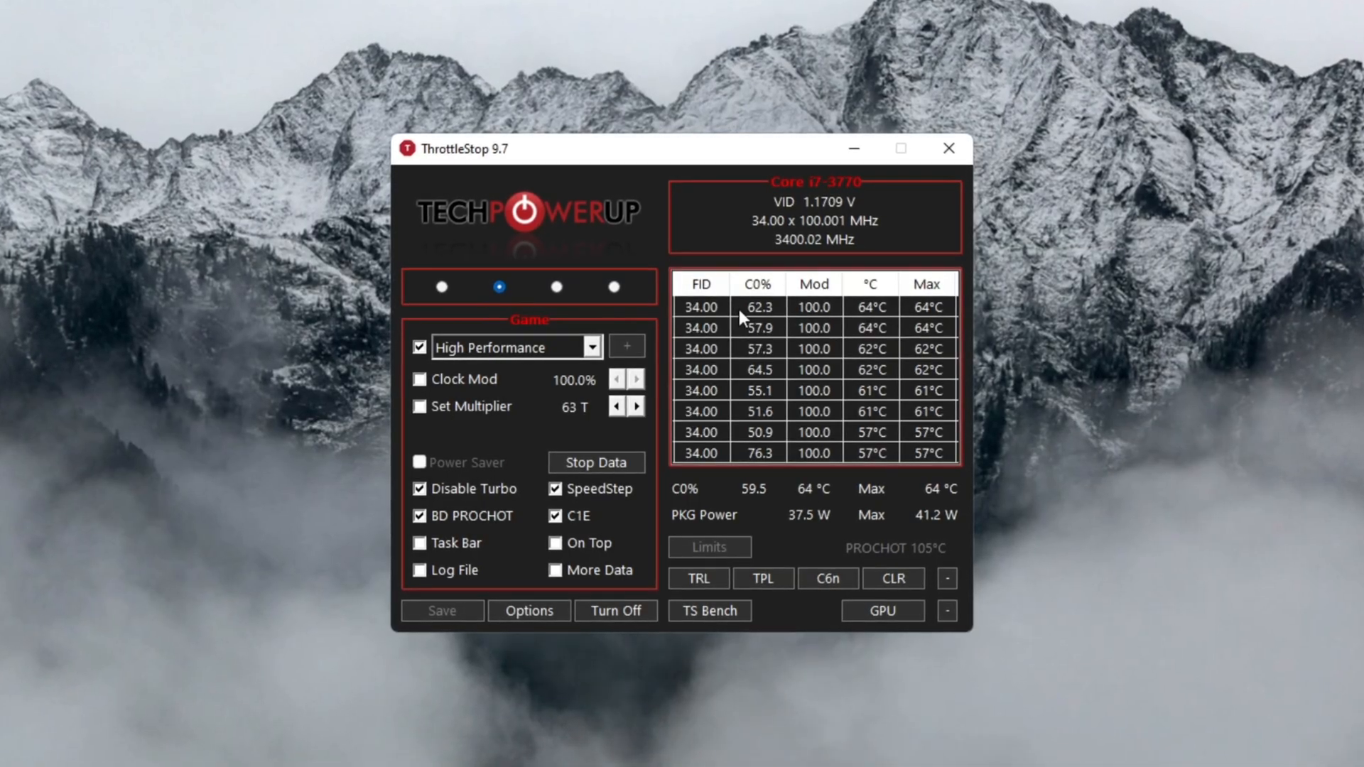
# Step: Review the Performance, Internet and Battery profiles, then return to the Game profile
pyautogui.click(441, 286)
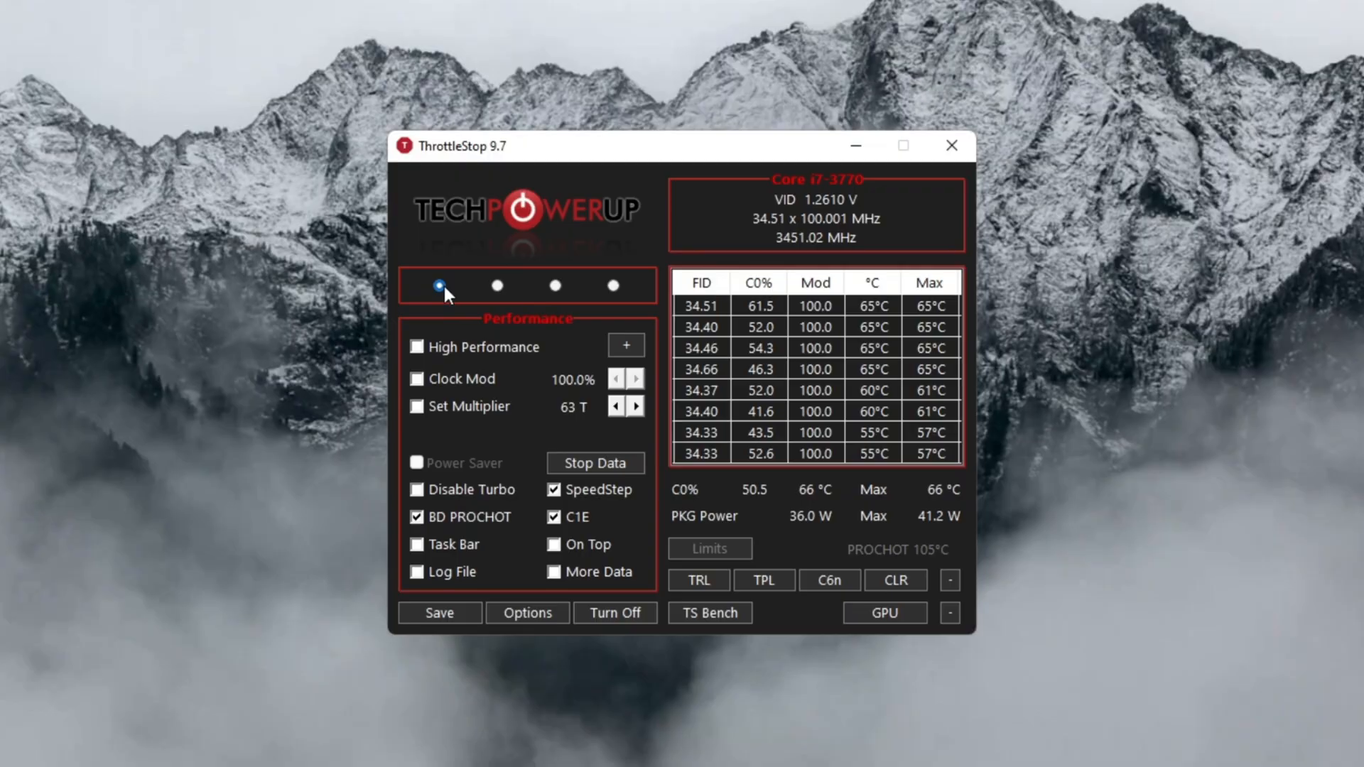
pyautogui.click(554, 286)
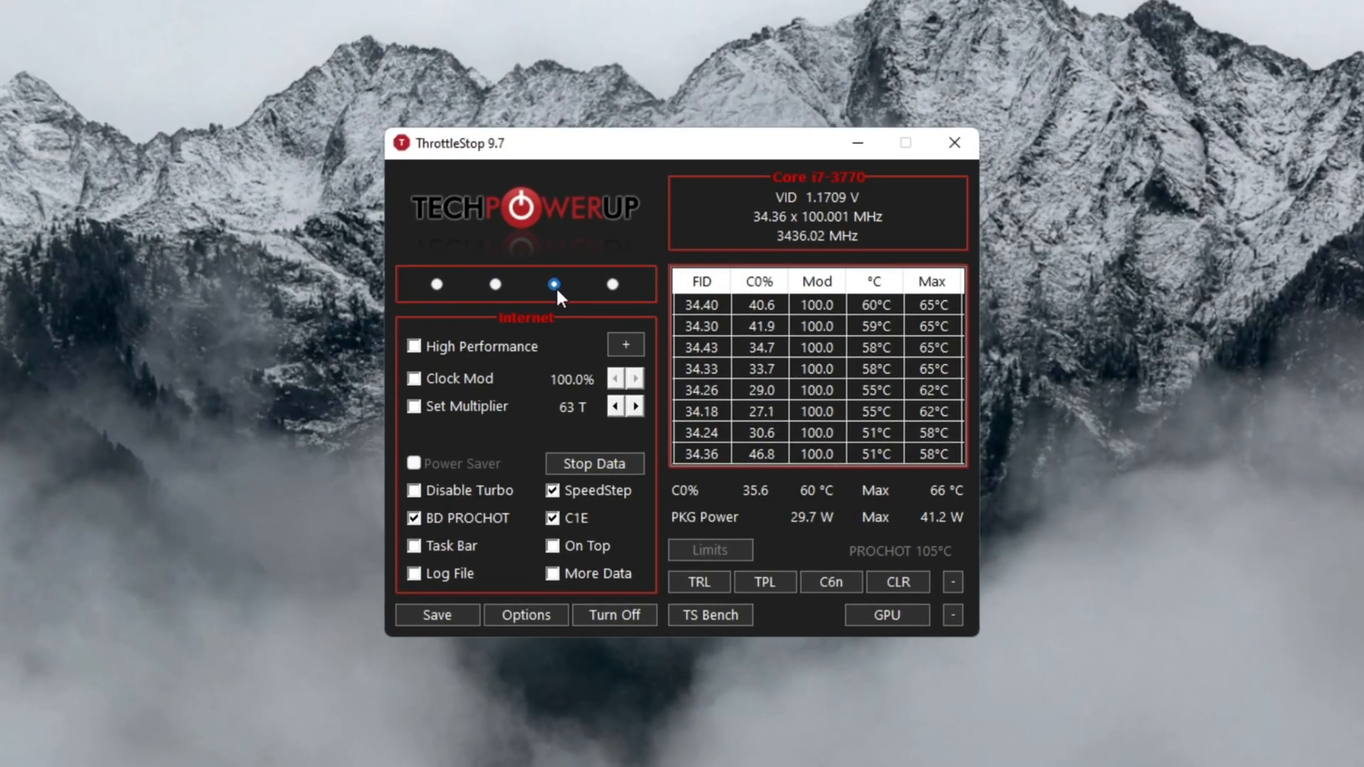
pyautogui.click(611, 285)
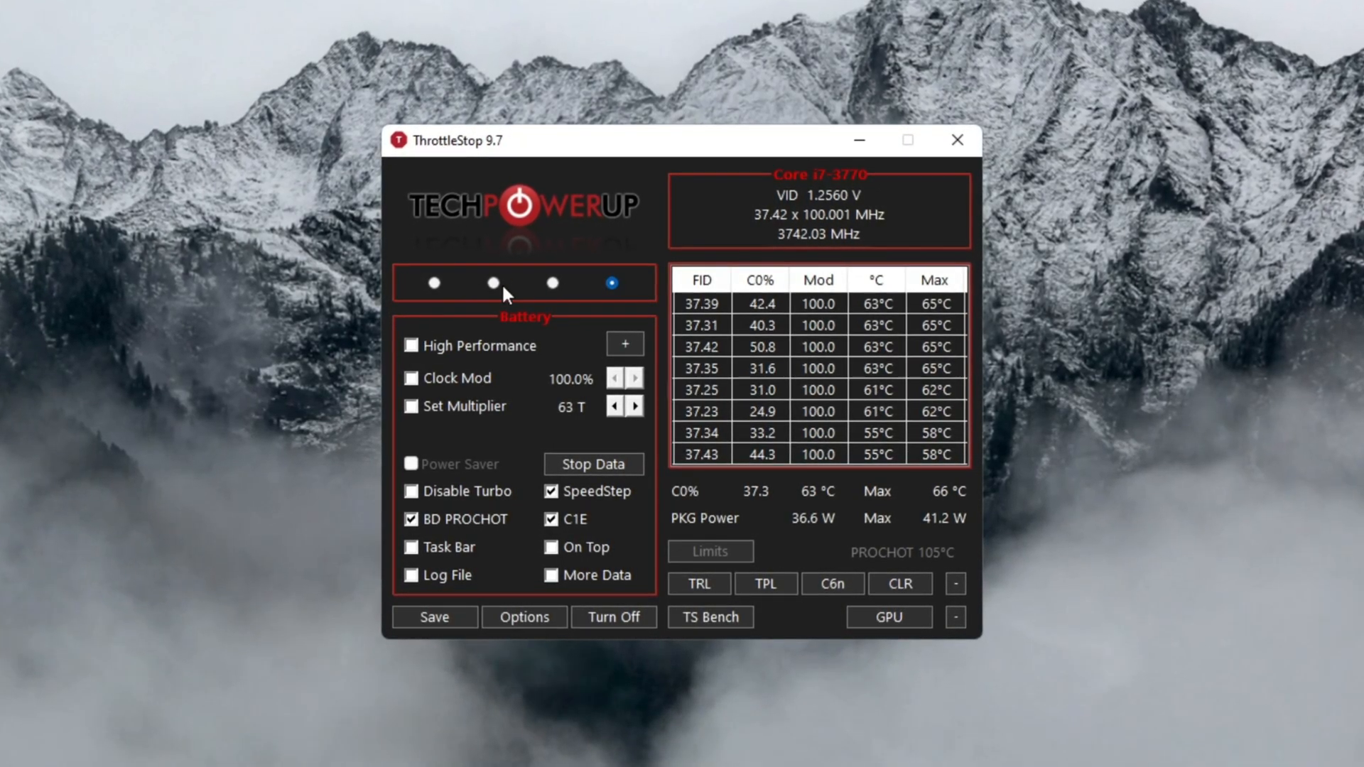
pyautogui.click(493, 283)
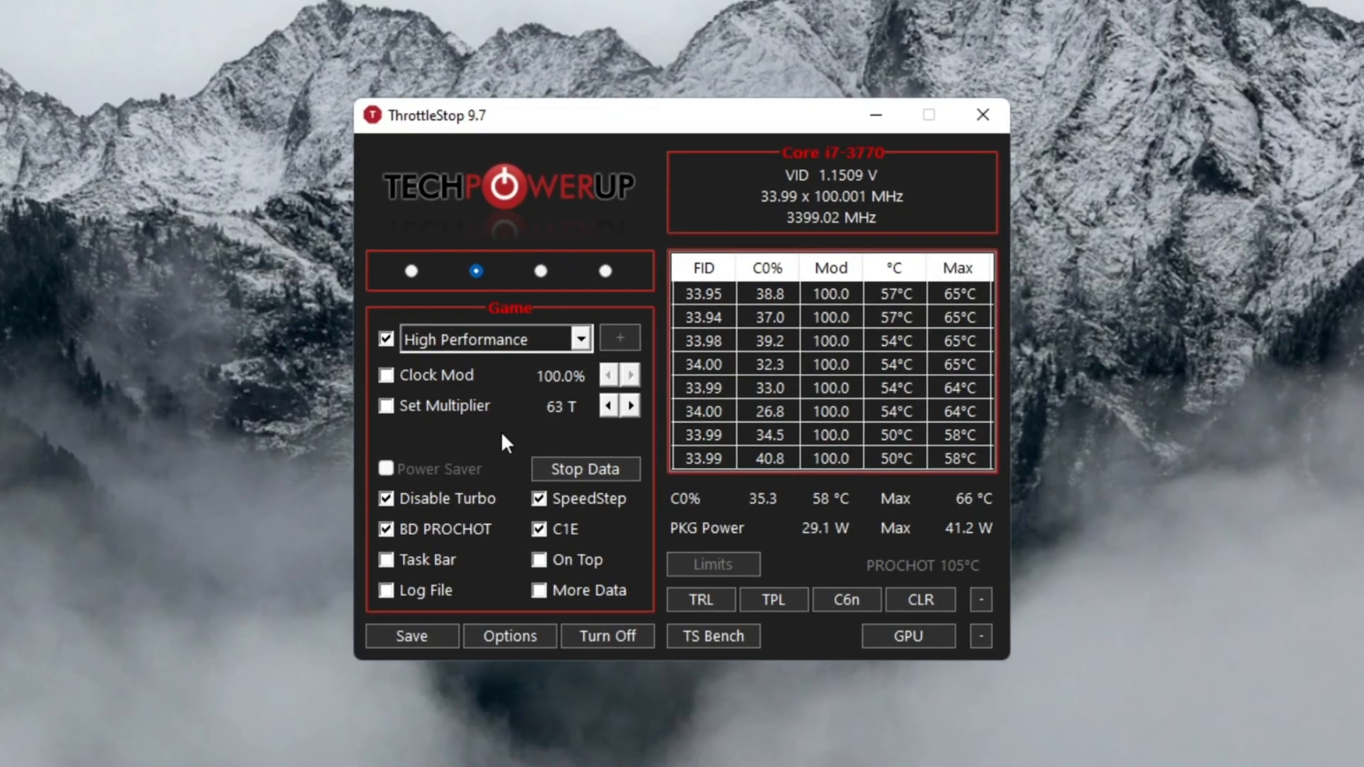
# Step: Save the Game profile with High Performance and Disable Turbo checked
pyautogui.click(605, 638)
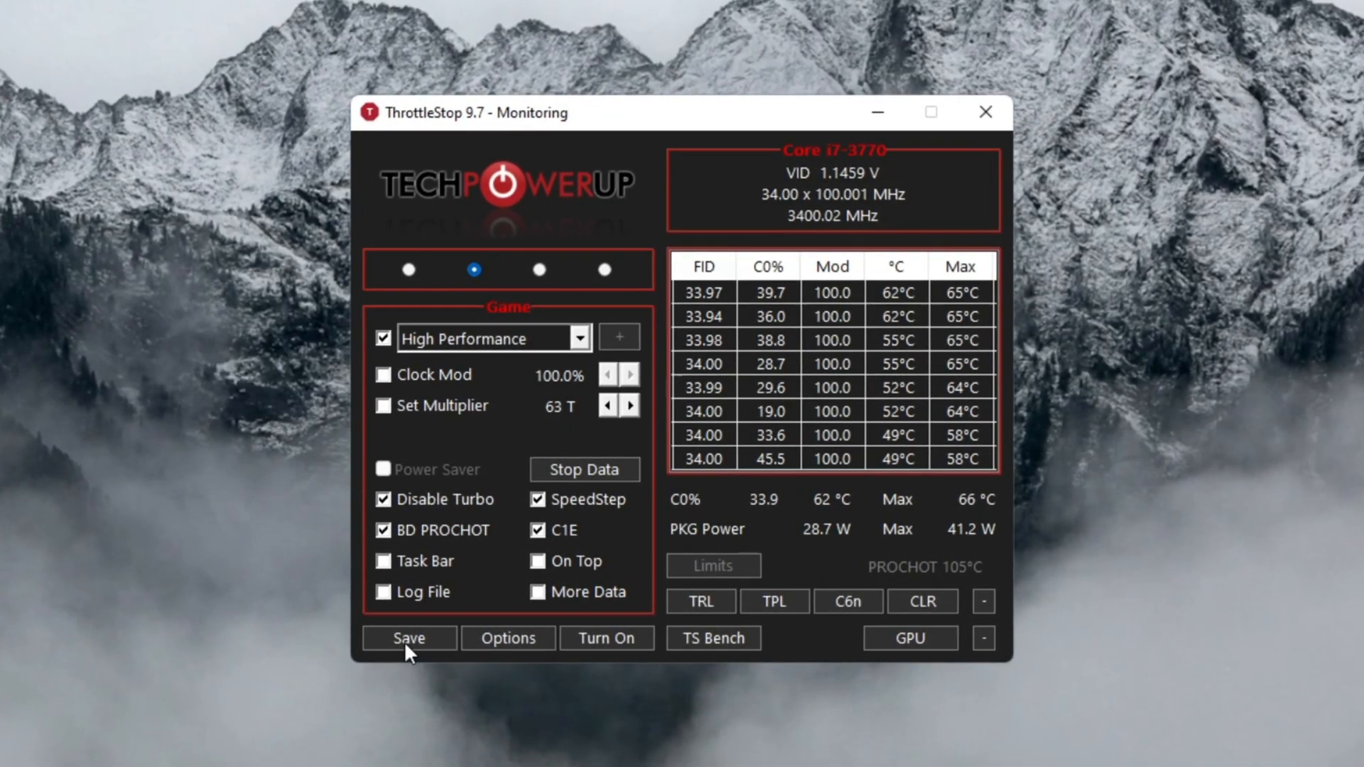
pyautogui.click(407, 638)
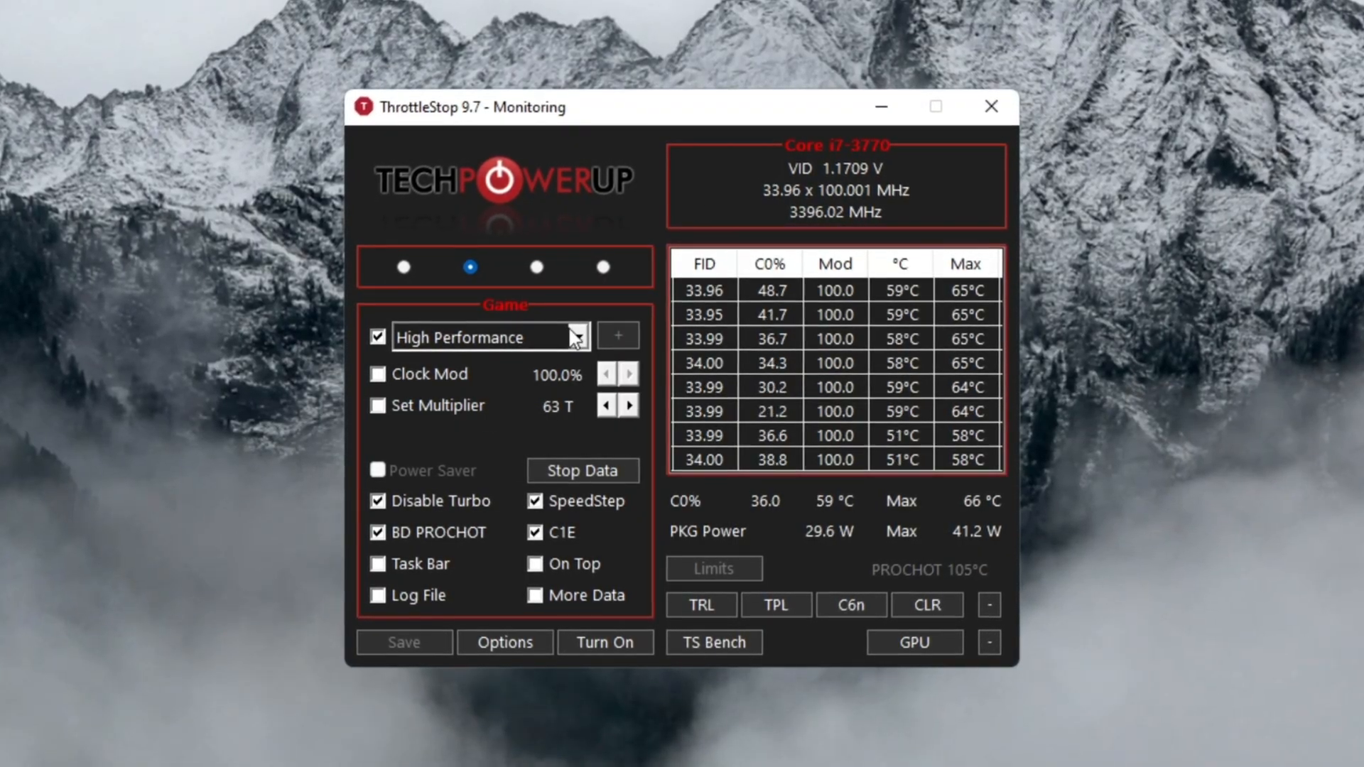
pyautogui.click(574, 337)
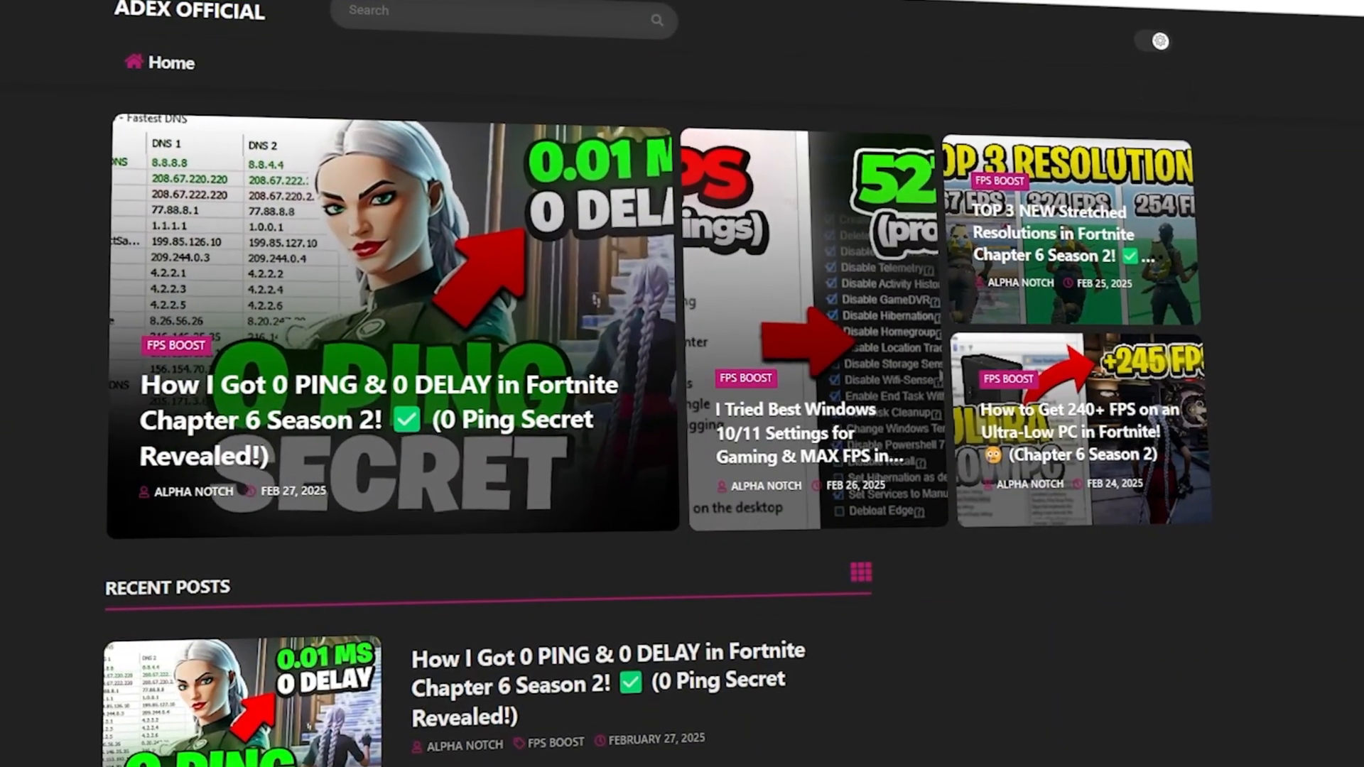
# Step: Scroll down the ADEX Official homepage to the Recent Posts section
pyautogui.scroll(-3)
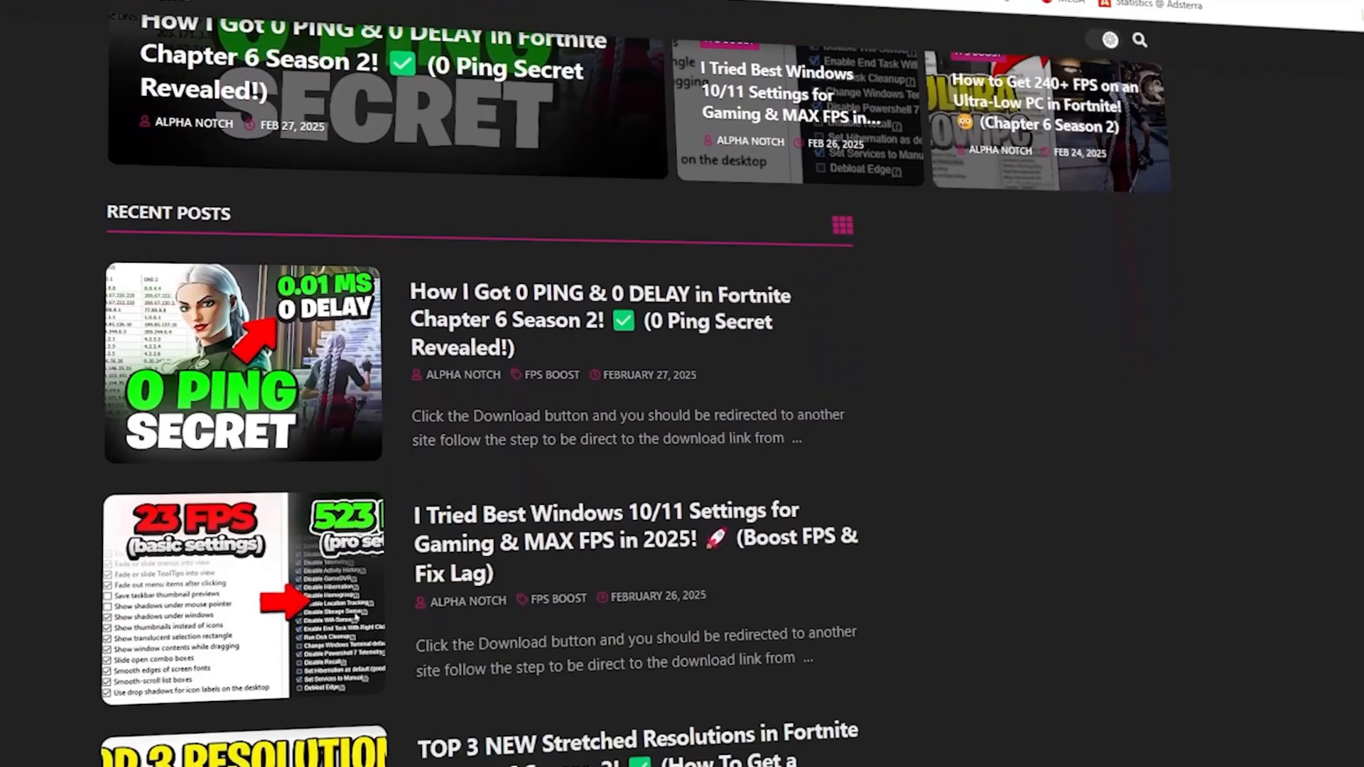
pyautogui.scroll(-3)
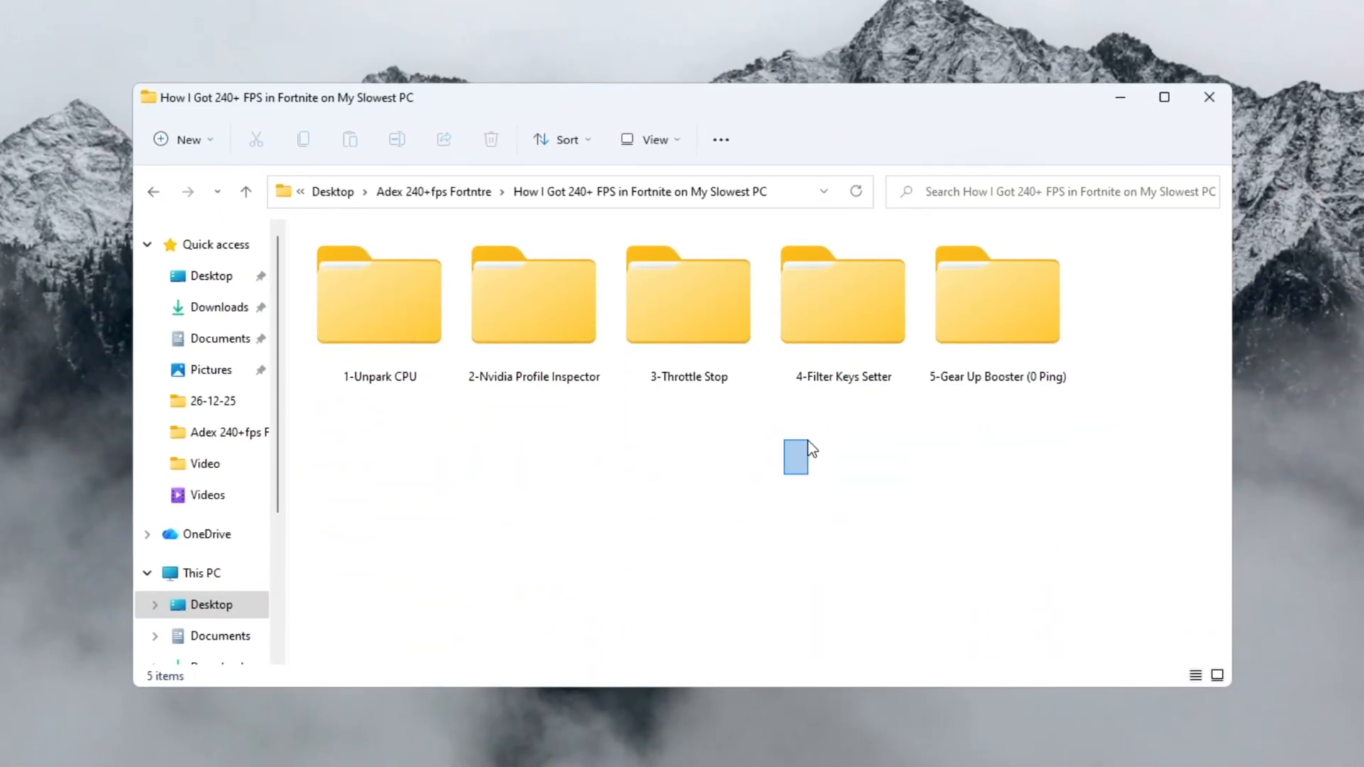
# Step: Launch FilterKeysSetter.exe from the 4-Filter Keys Setter folder
pyautogui.doubleClick(842, 294)
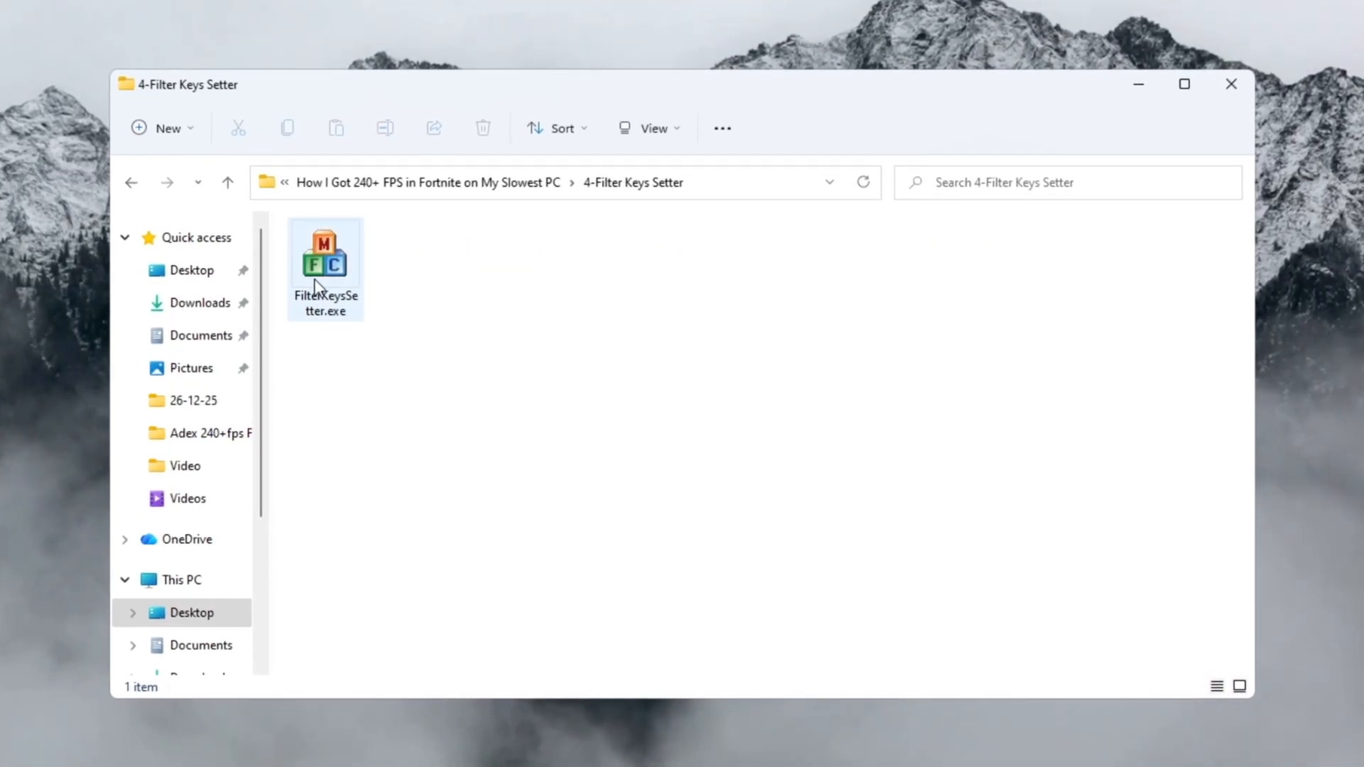
pyautogui.doubleClick(325, 252)
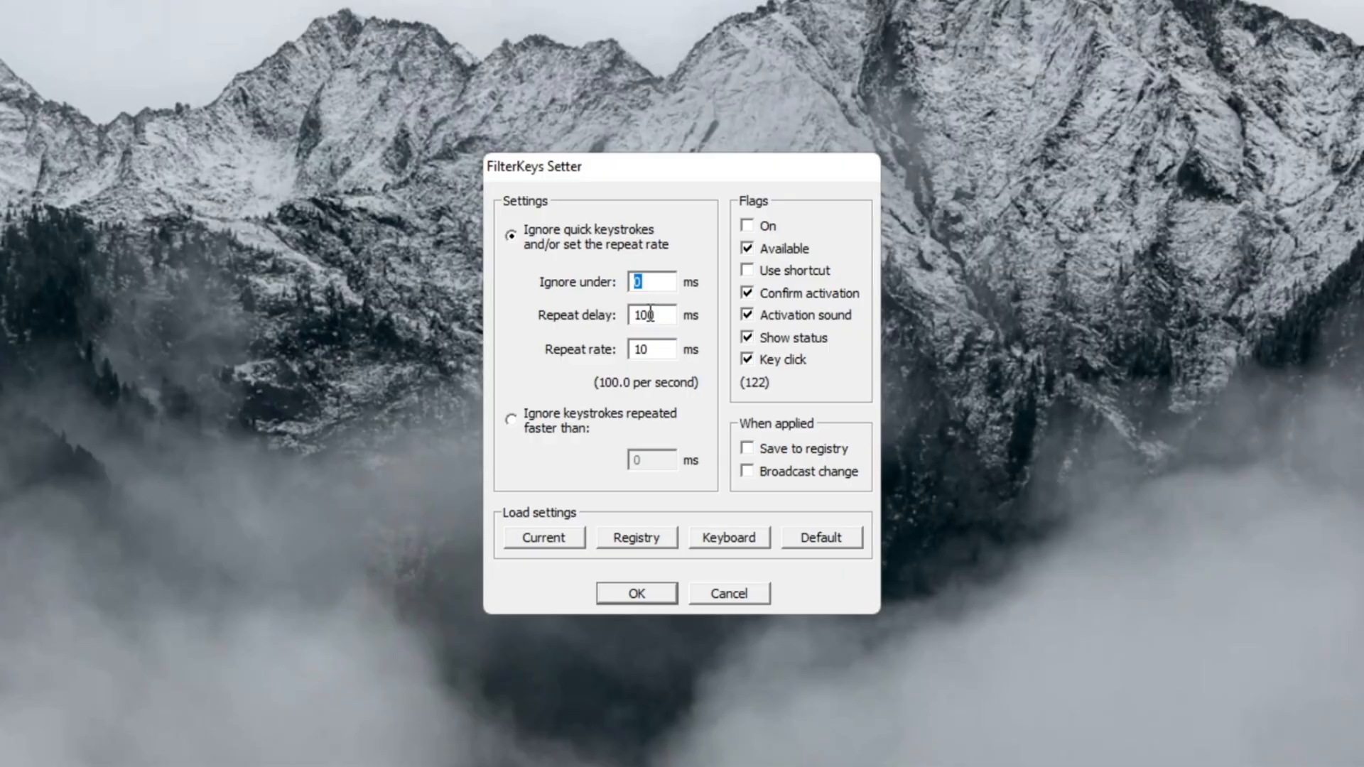
# Step: Set repeat delay to 130 ms and repeat rate to 10 ms
pyautogui.write('1')
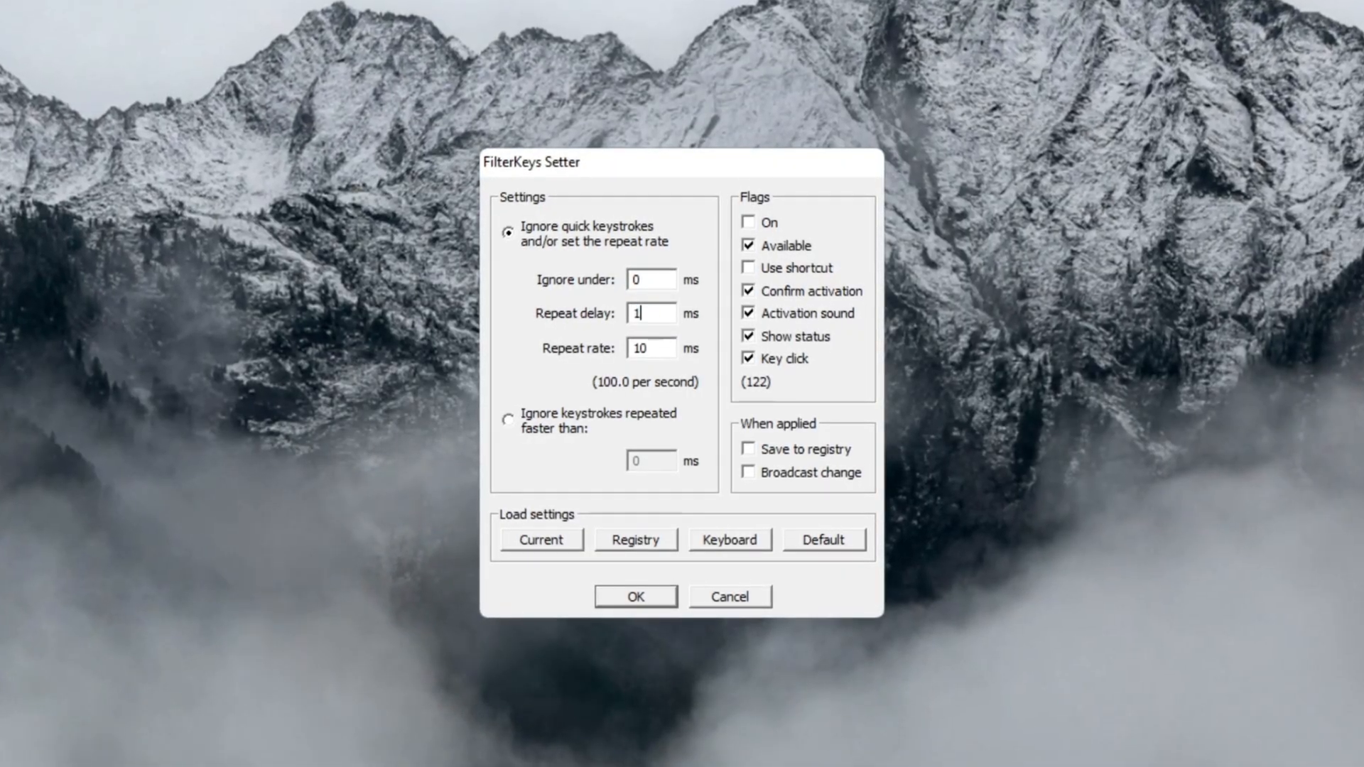
pyautogui.write('130')
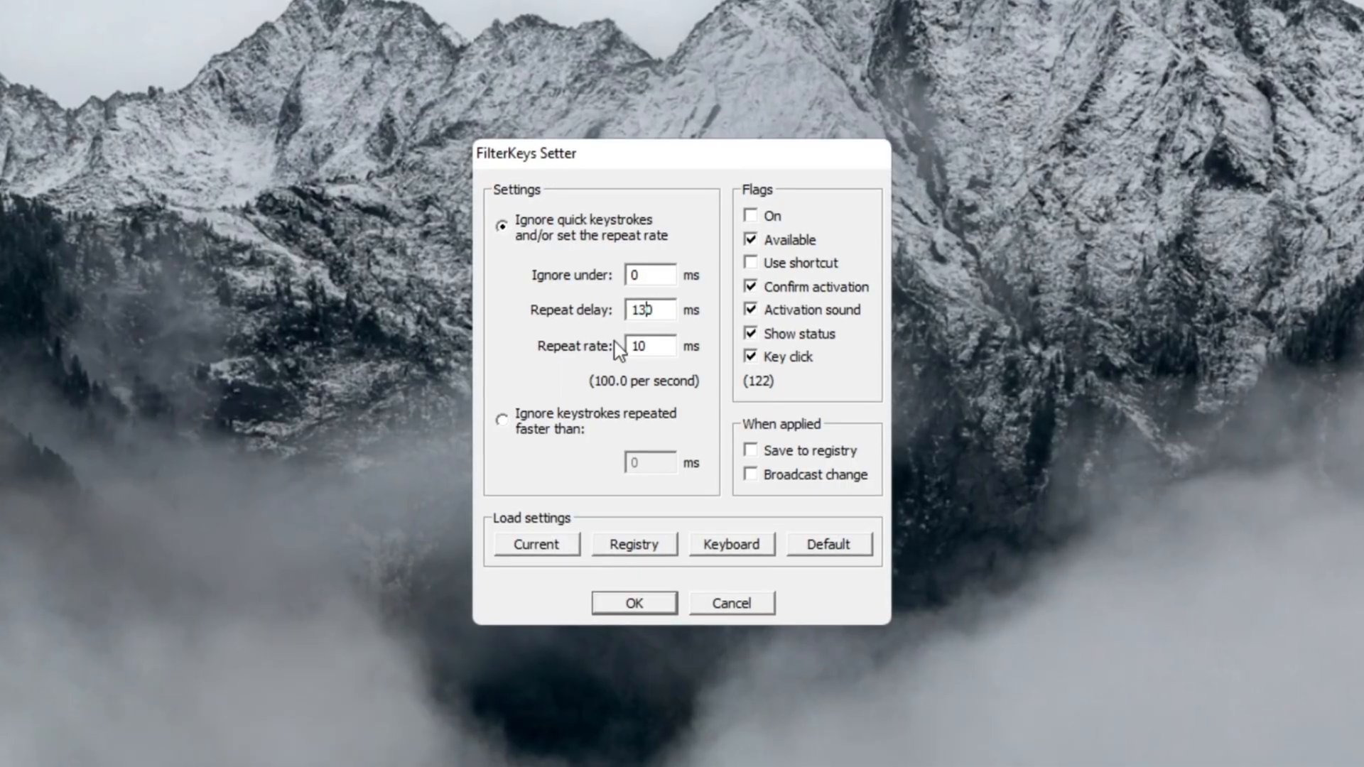
pyautogui.tripleClick(649, 345)
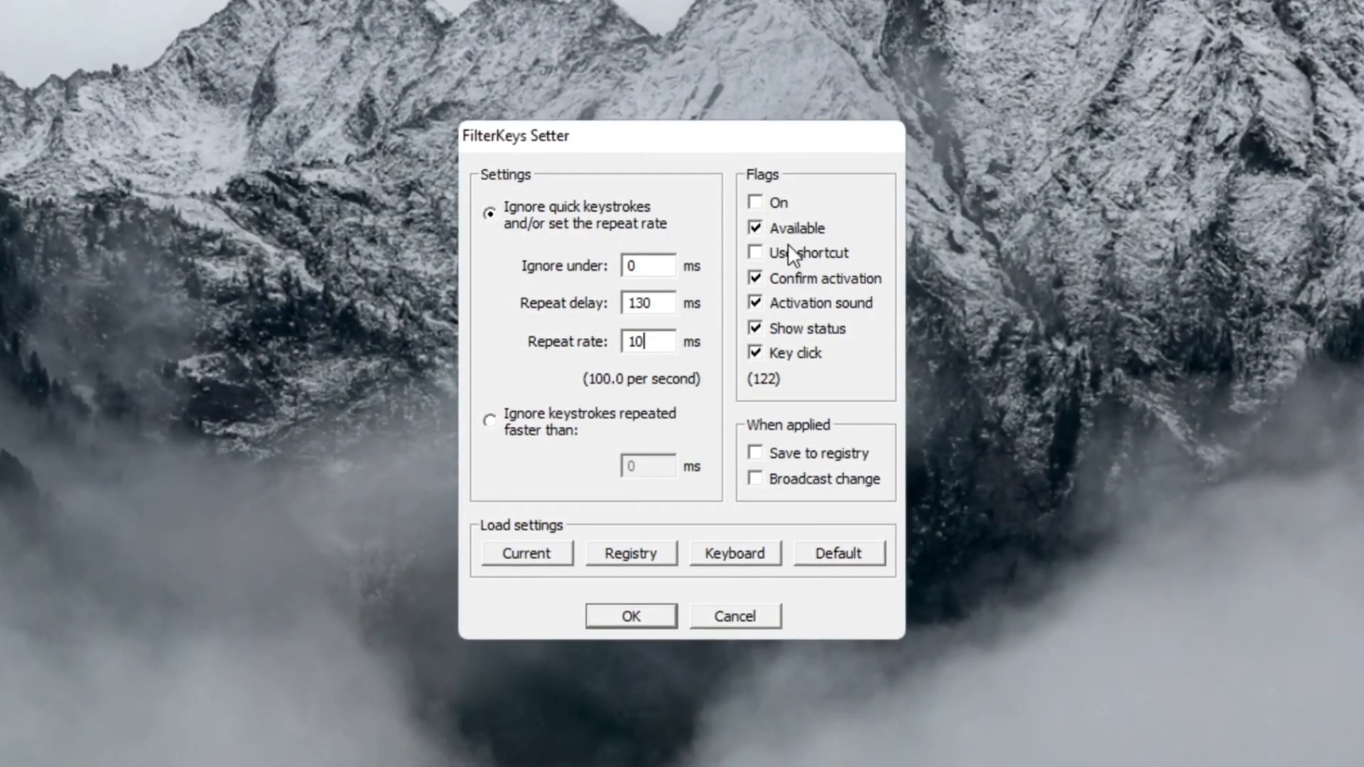
# Step: Enable the shortcut flag, save to registry, and move on to Device Manager
pyautogui.click(756, 252)
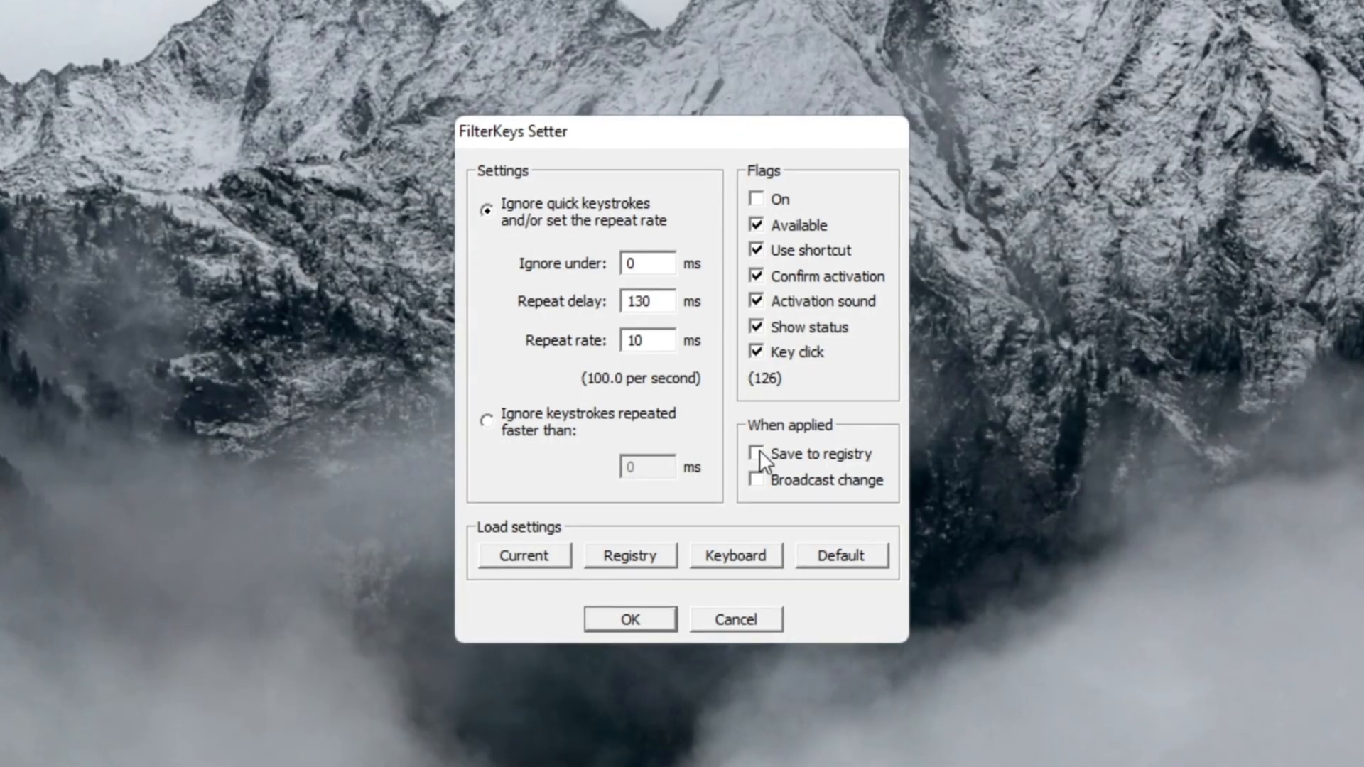
pyautogui.click(758, 454)
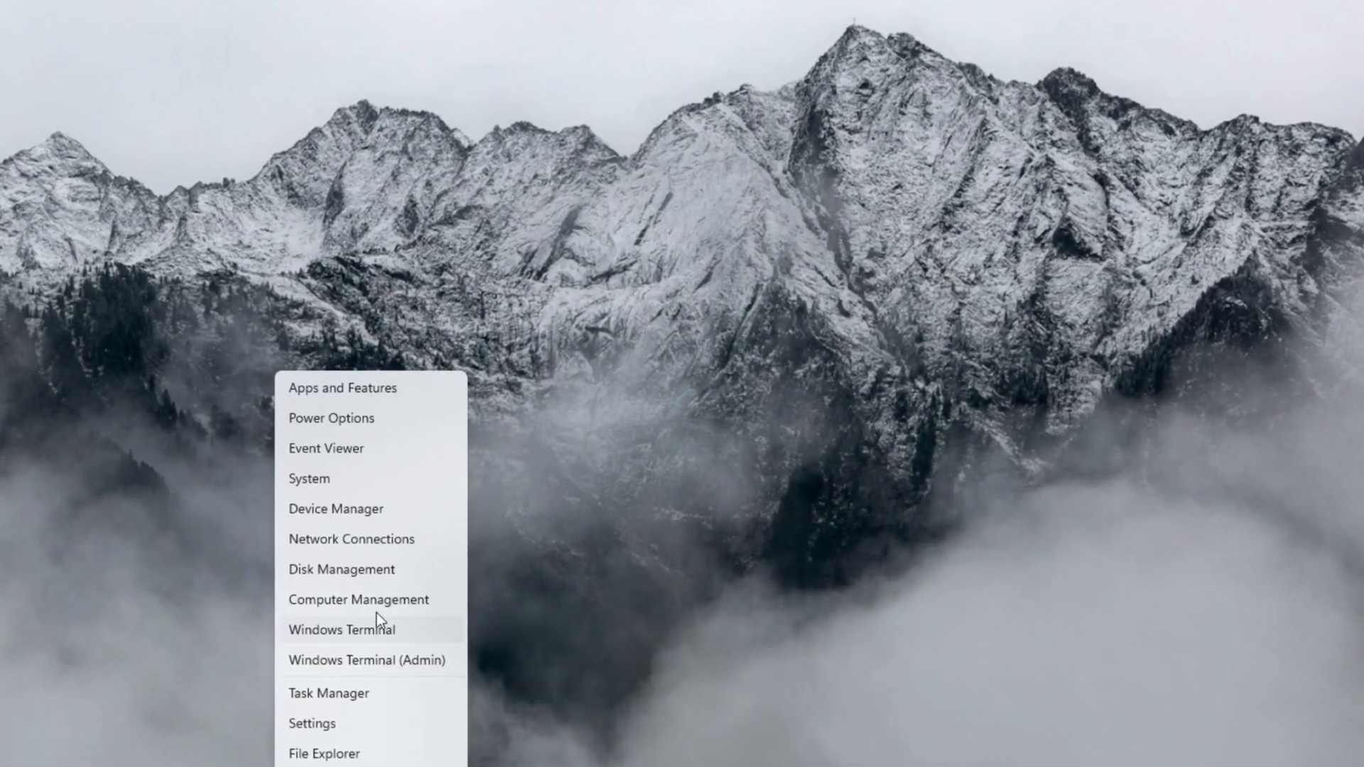
pyautogui.click(335, 509)
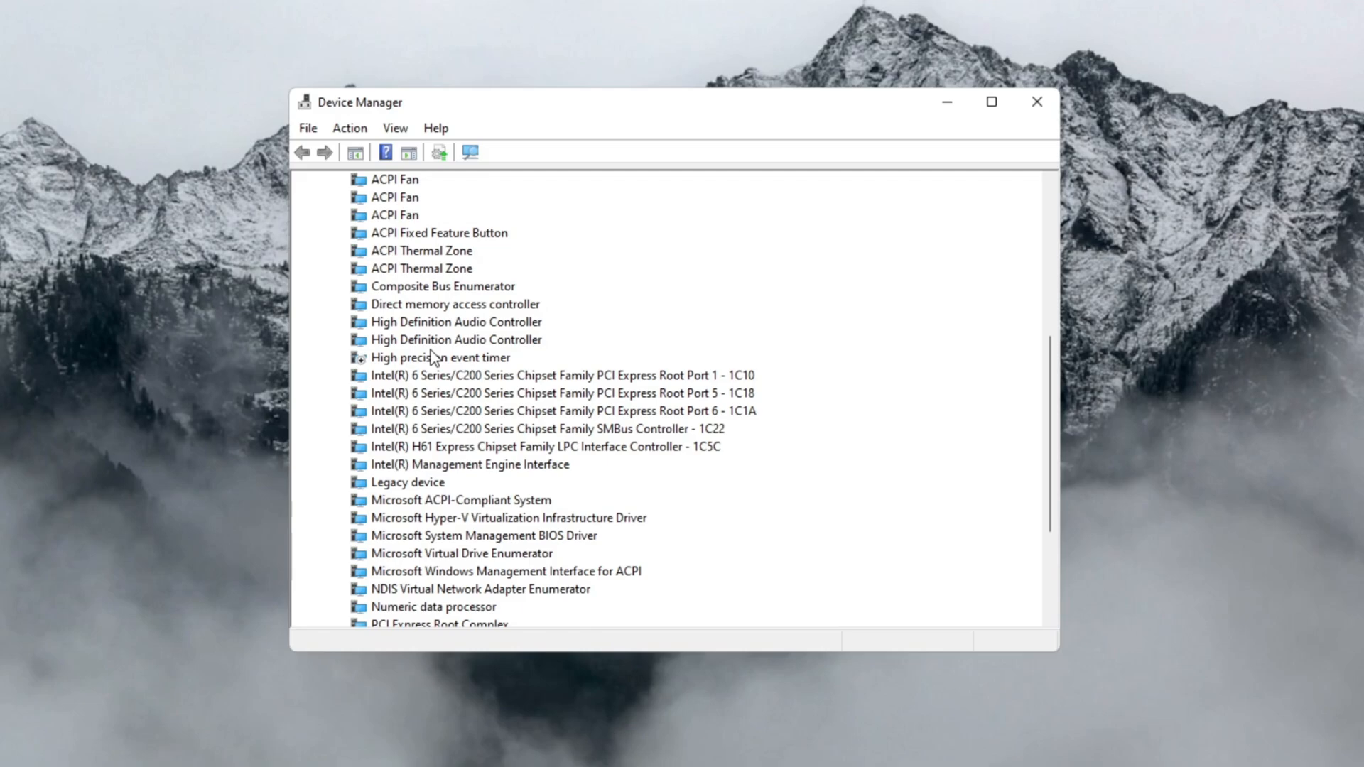
# Step: Bring up the action menu for the High precision event timer device
pyautogui.click(439, 356)
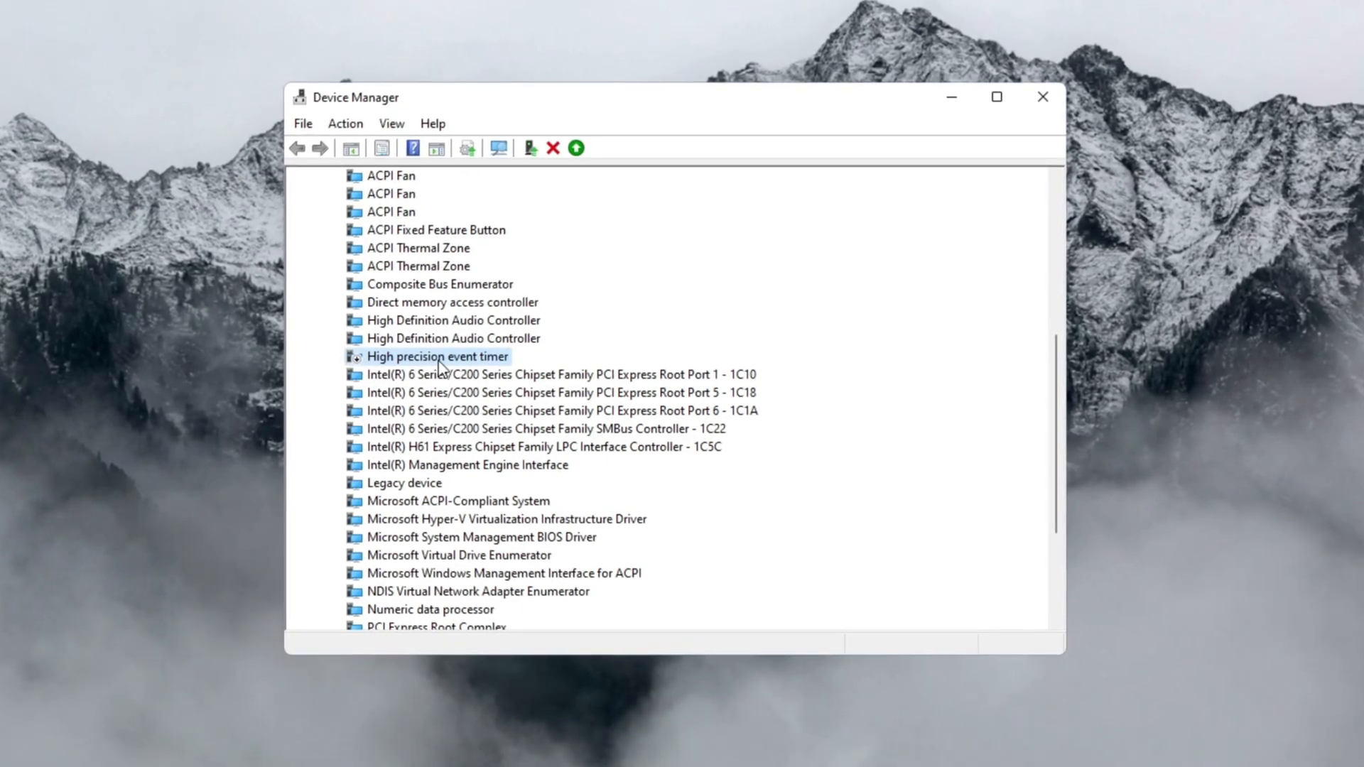
pyautogui.rightClick(437, 356)
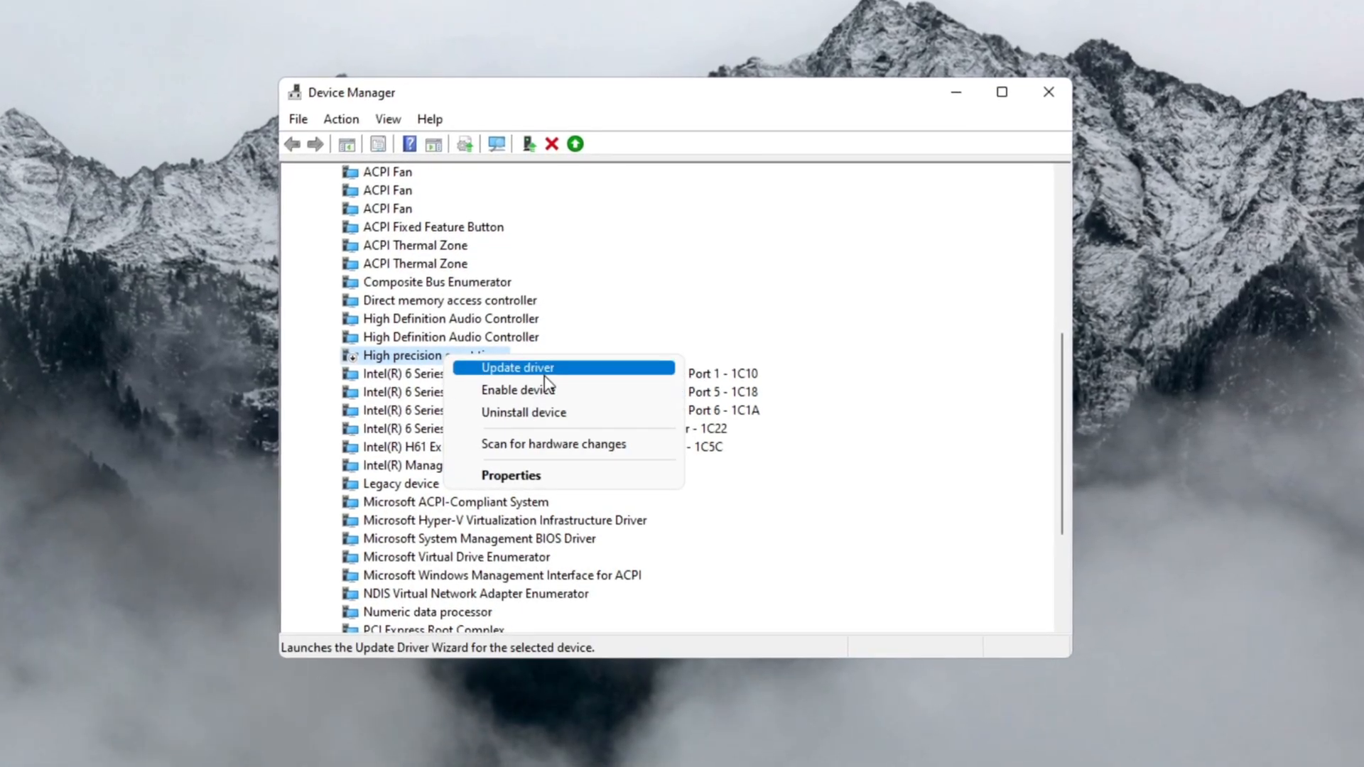
pyautogui.moveTo(516, 389)
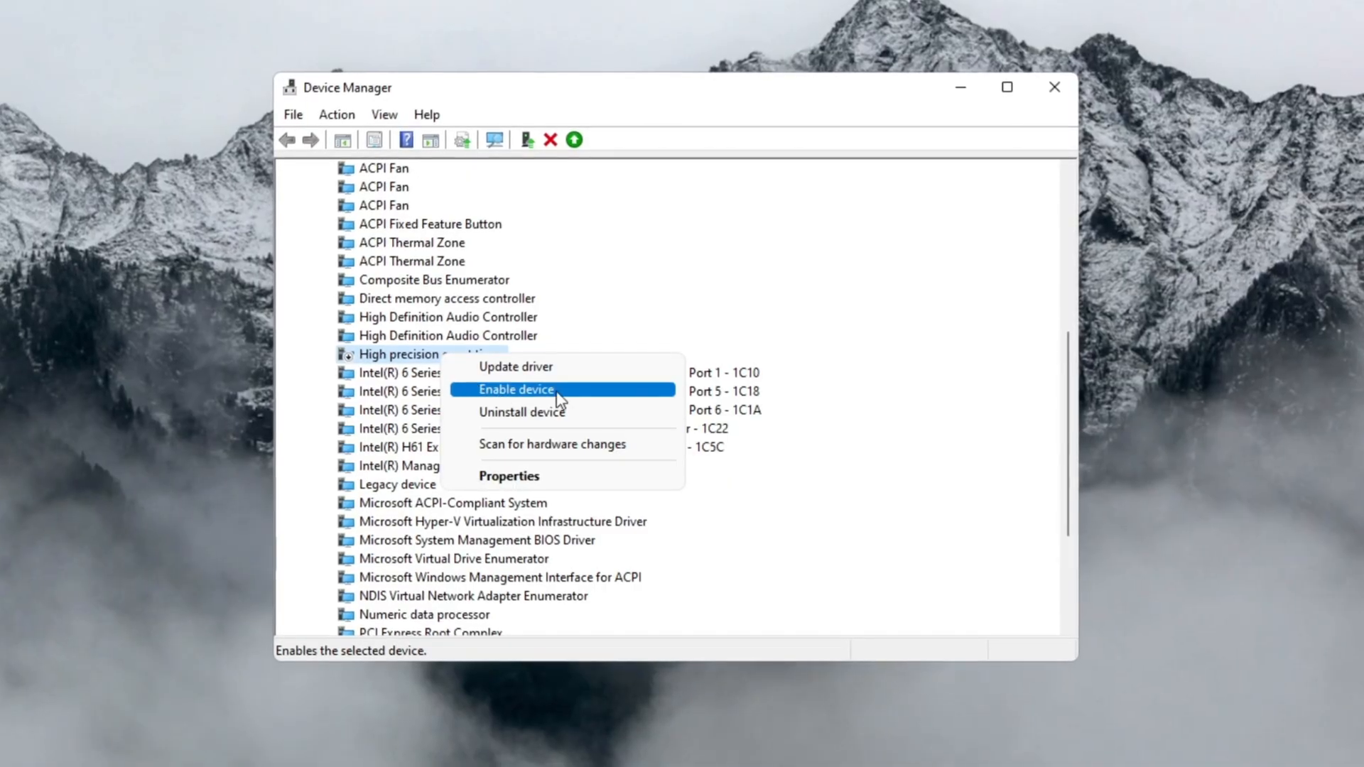